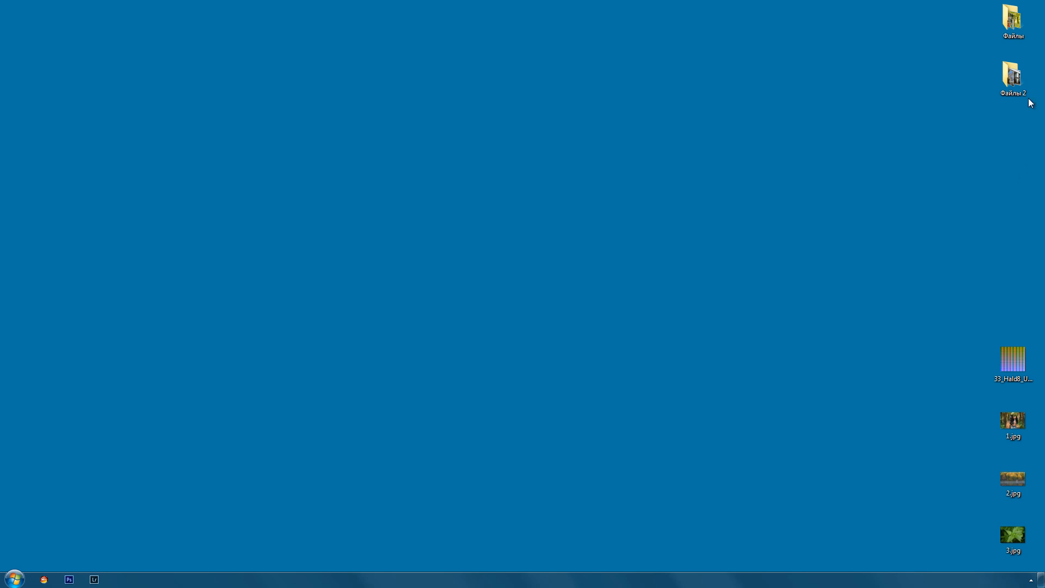
# Step: Open the unprocessed HALD PNG in Photoshop
pyautogui.click(1013, 365)
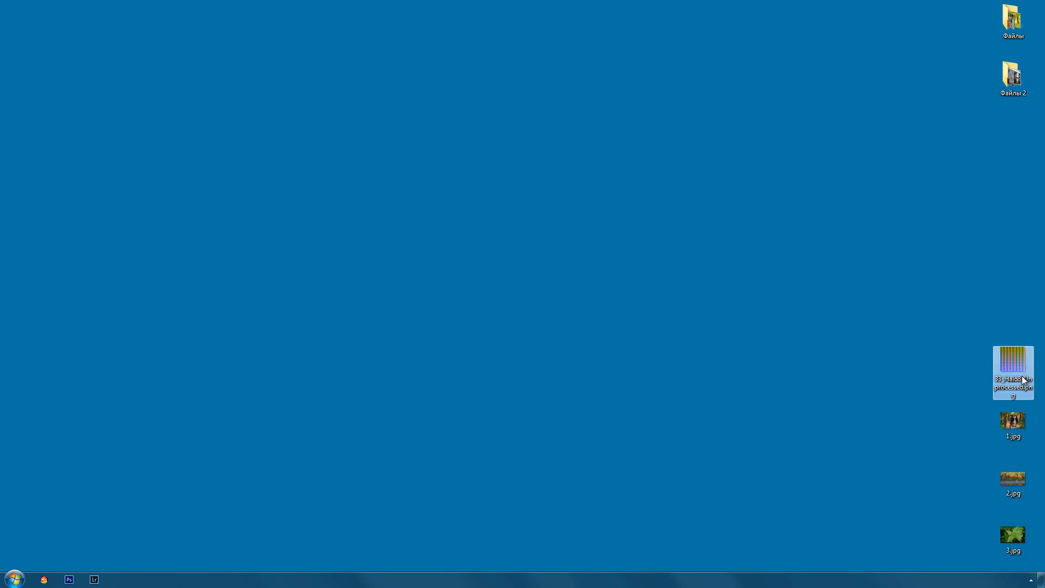
pyautogui.click(579, 309)
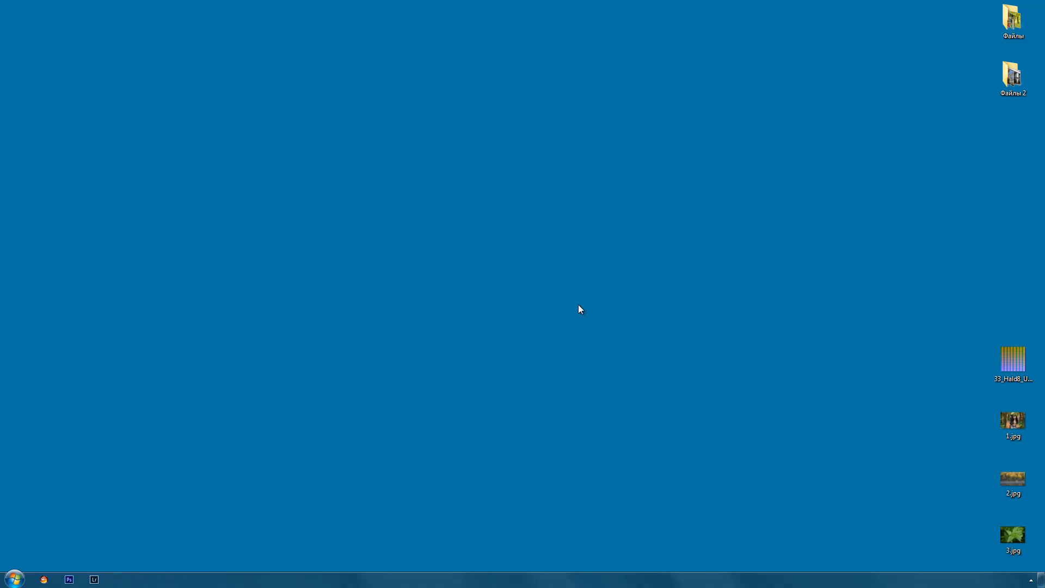
pyautogui.moveTo(579, 307)
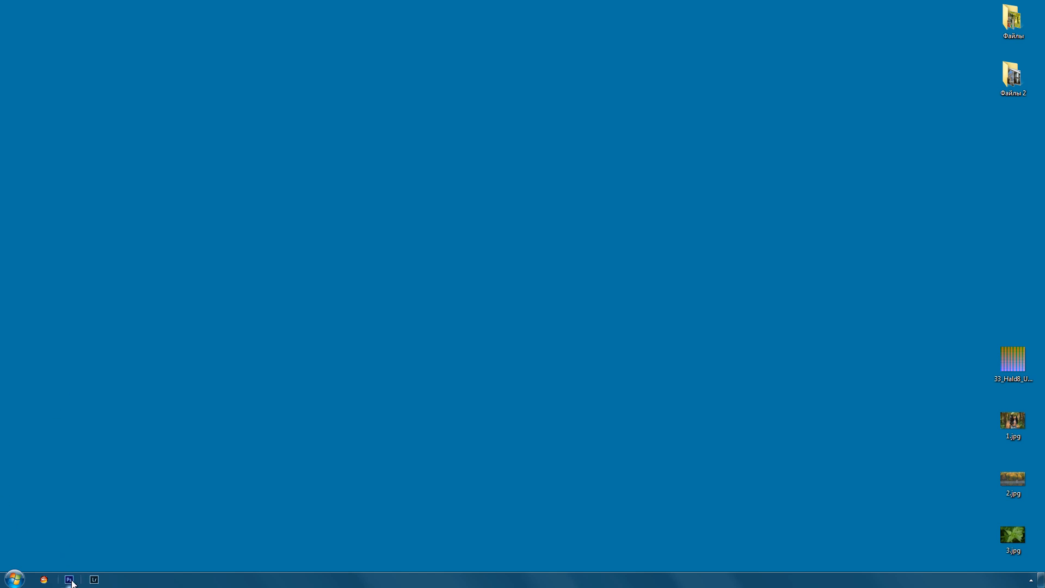
pyautogui.click(68, 579)
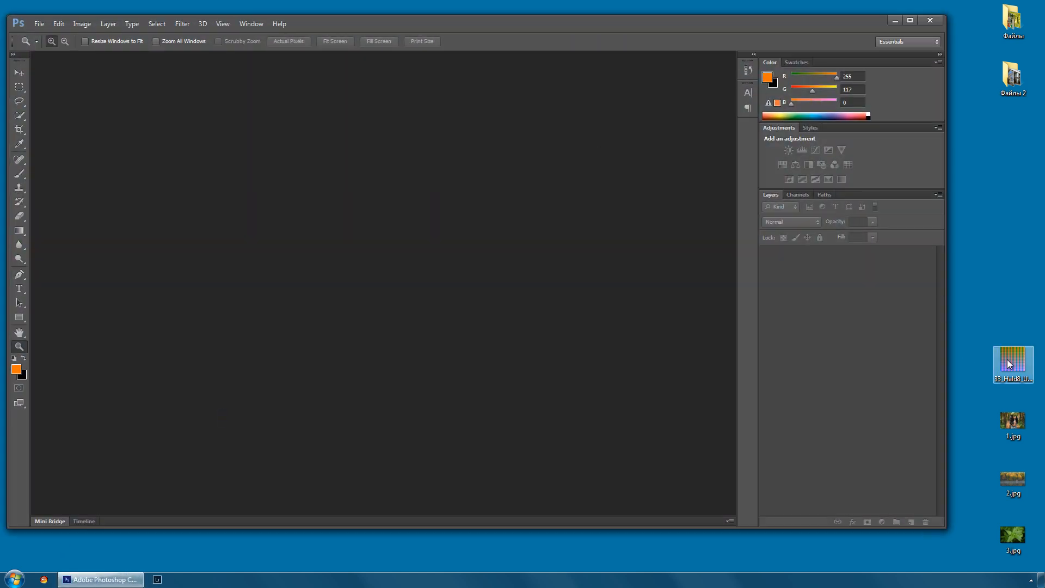
pyautogui.doubleClick(1012, 365)
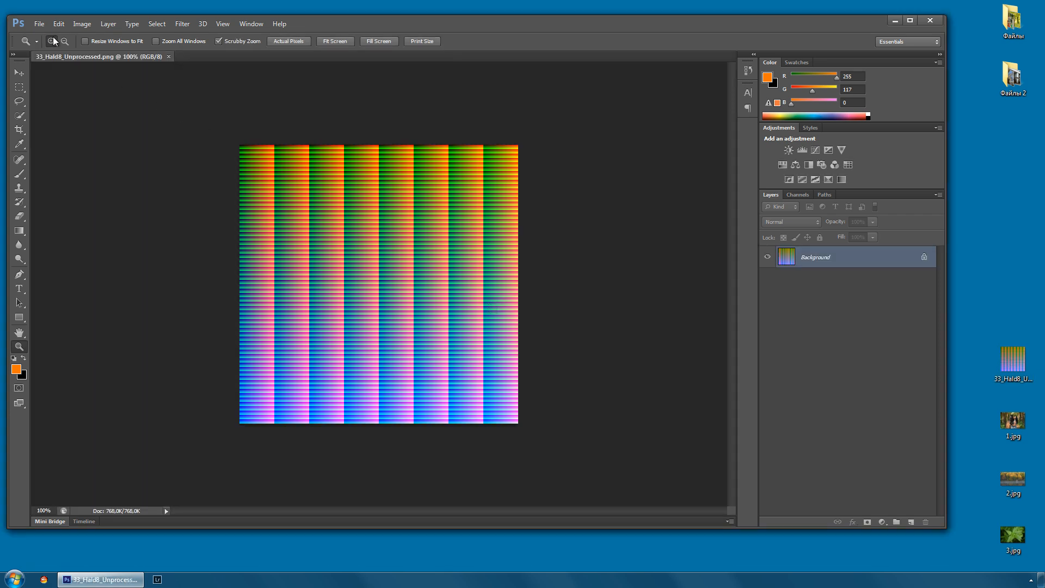
# Step: Assign the Working RGB sRGB profile to the HALD image, then close Photoshop
pyautogui.click(59, 24)
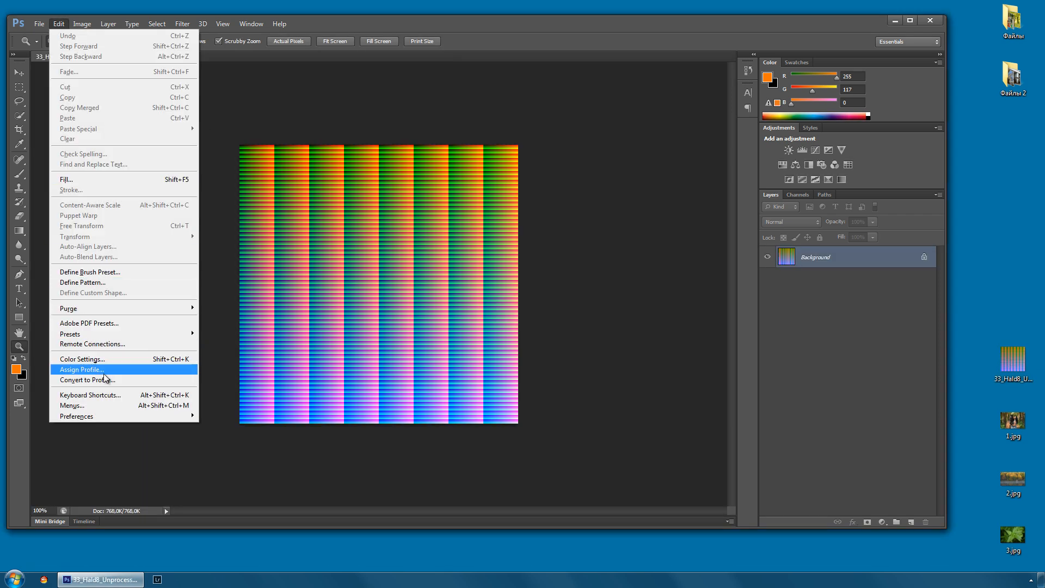
pyautogui.click(86, 380)
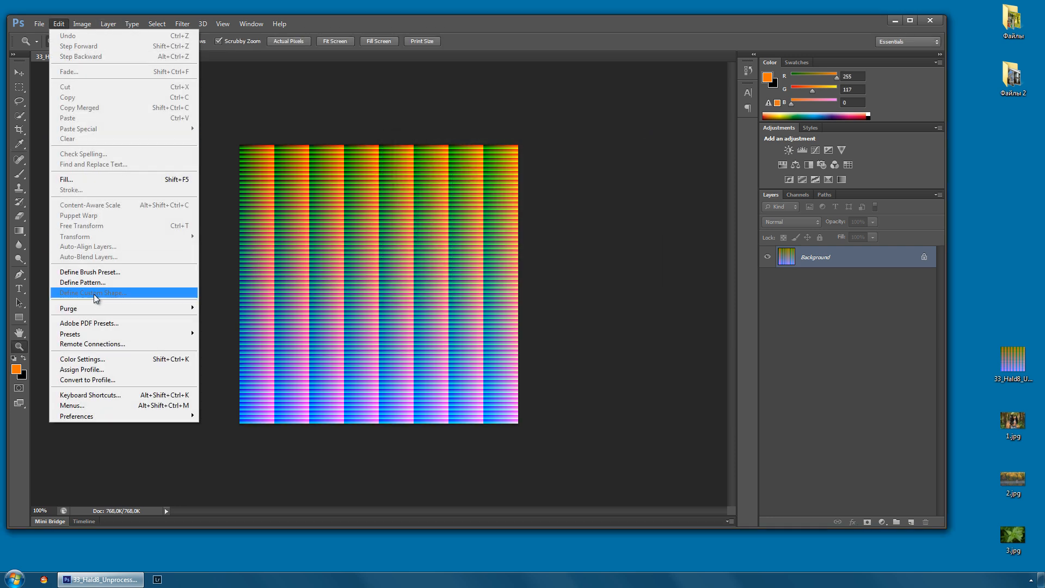
pyautogui.click(81, 370)
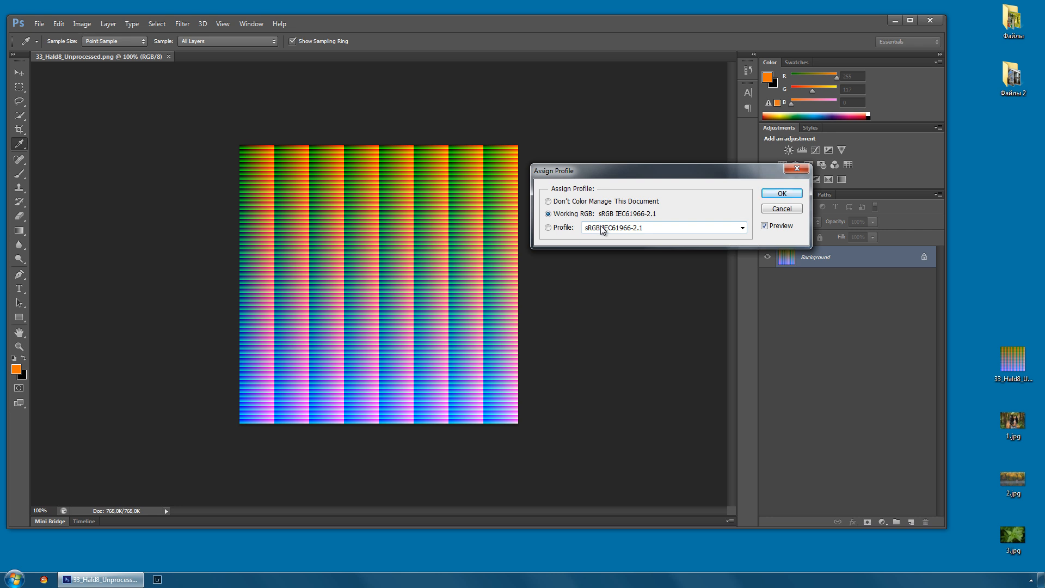
pyautogui.click(742, 228)
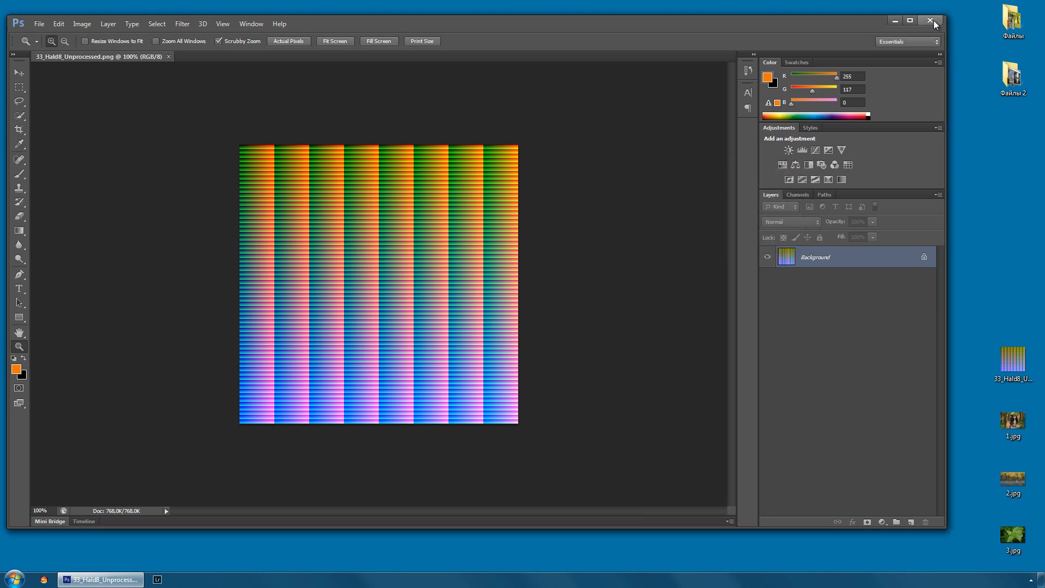
pyautogui.click(931, 21)
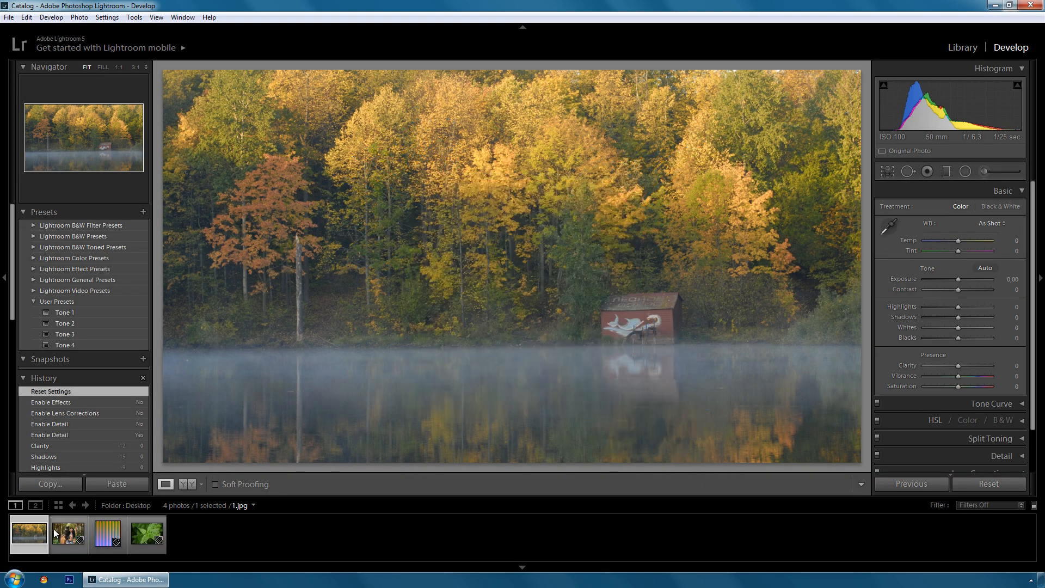
# Step: Select the horse-and-woman photo and apply the Tone 1 user preset
pyautogui.click(67, 534)
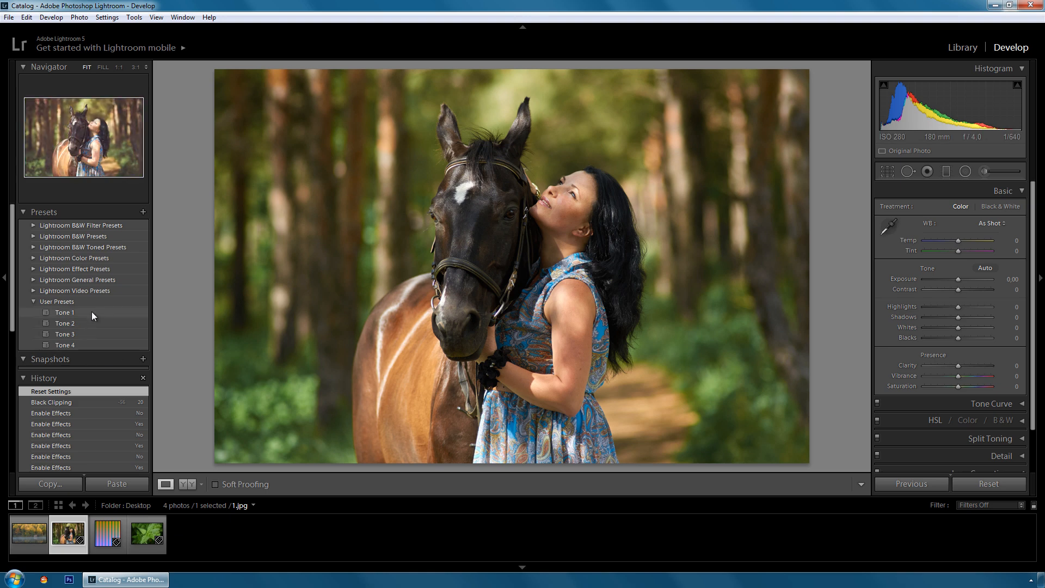
pyautogui.click(65, 312)
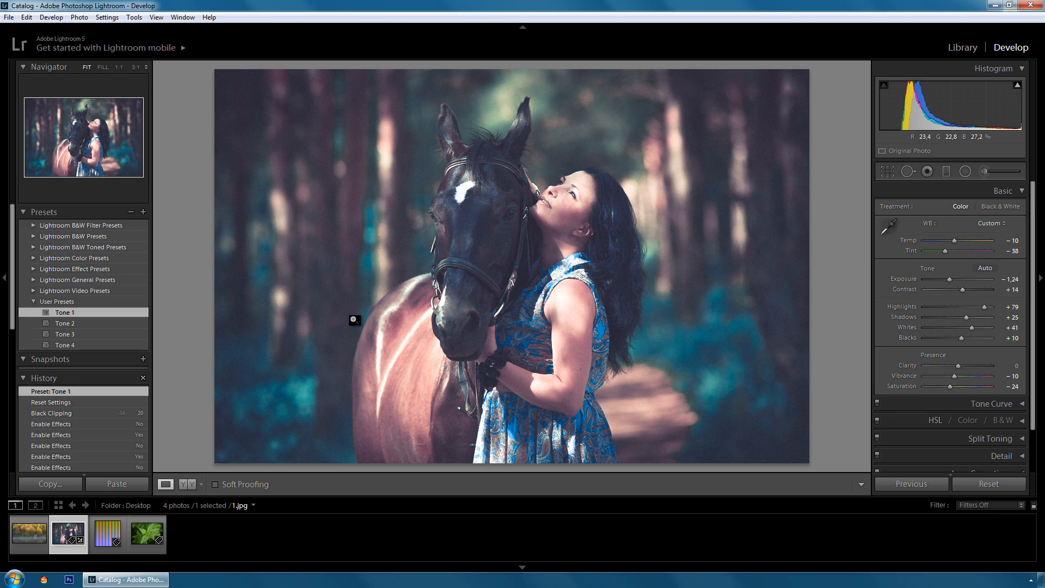
pyautogui.moveTo(749, 180)
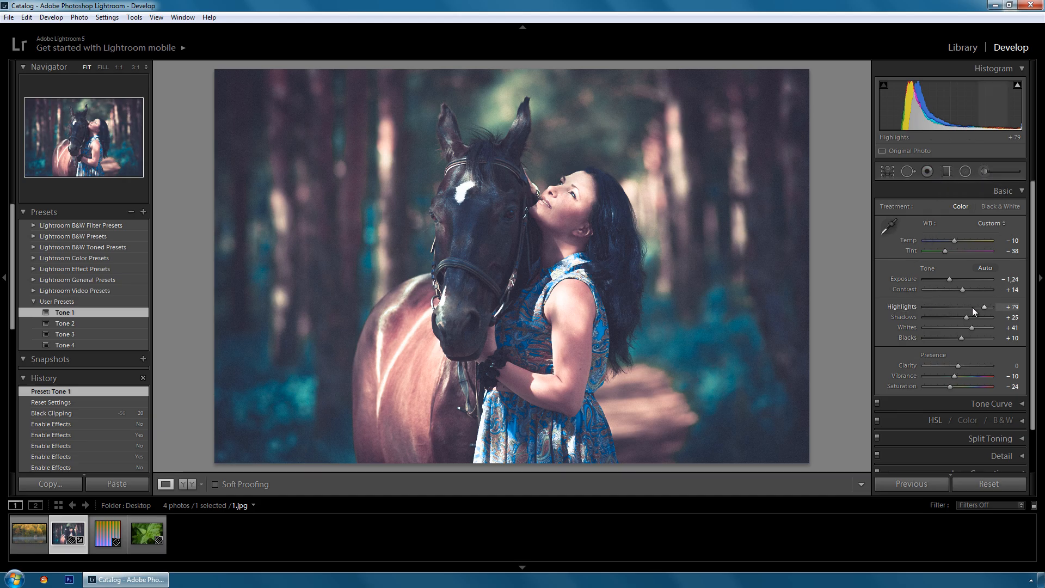
pyautogui.moveTo(948, 368)
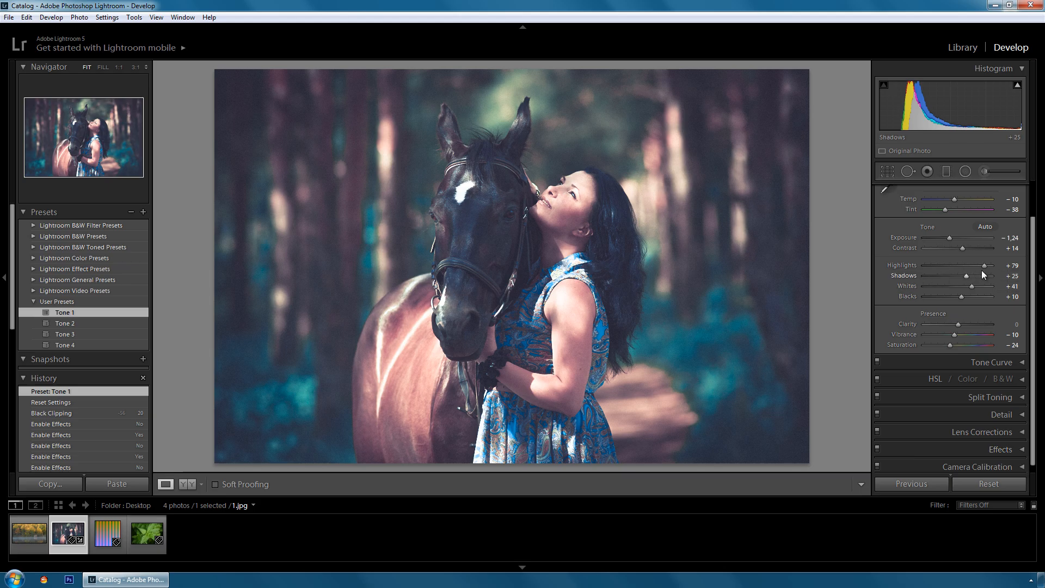
# Step: Reset highlights, turn off lens corrections, and raise the upper tone-curve points
pyautogui.moveTo(1003, 265); pyautogui.dragTo(959, 265)
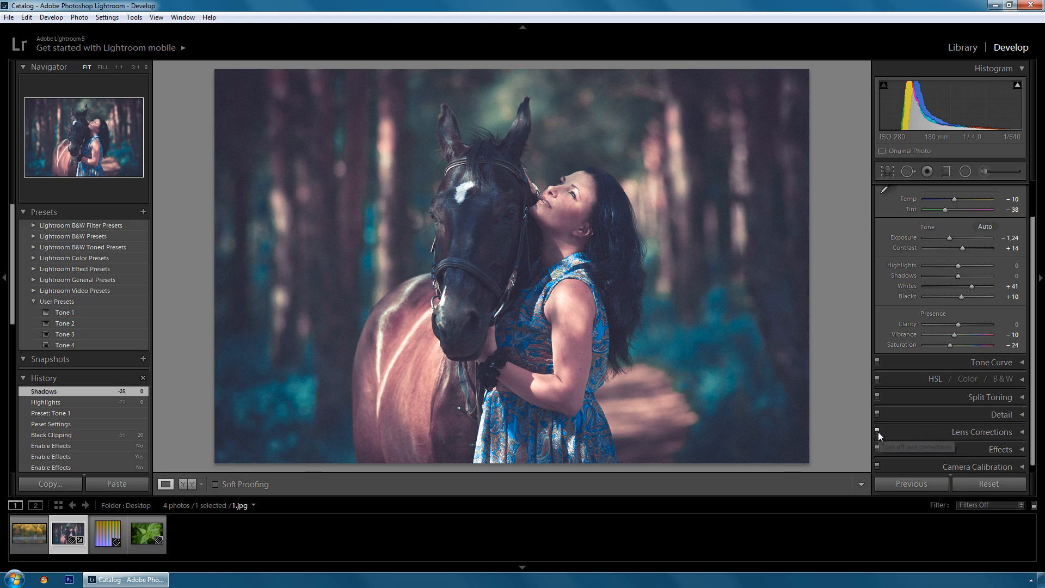
pyautogui.click(878, 432)
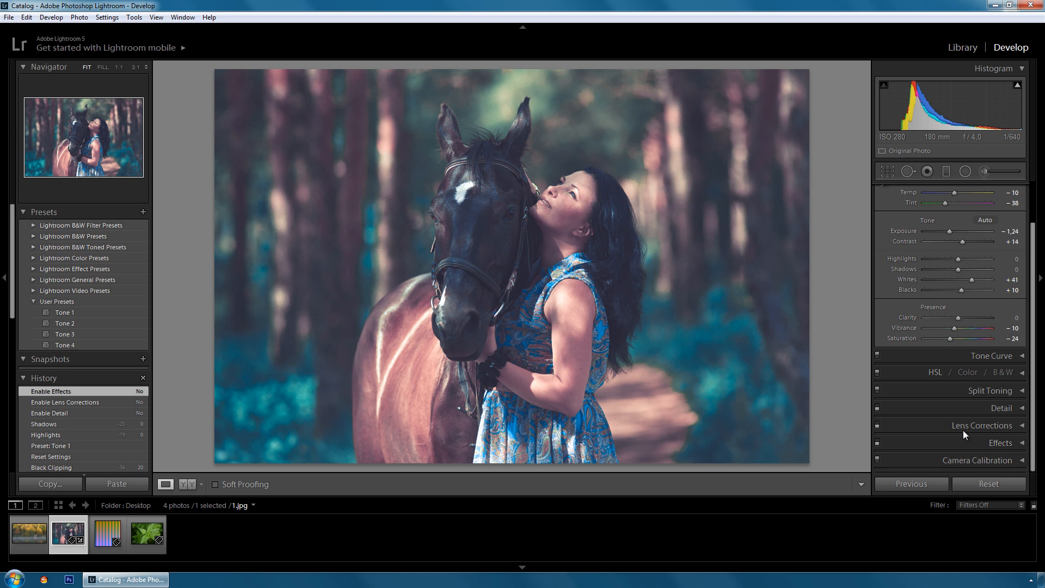
pyautogui.click(991, 356)
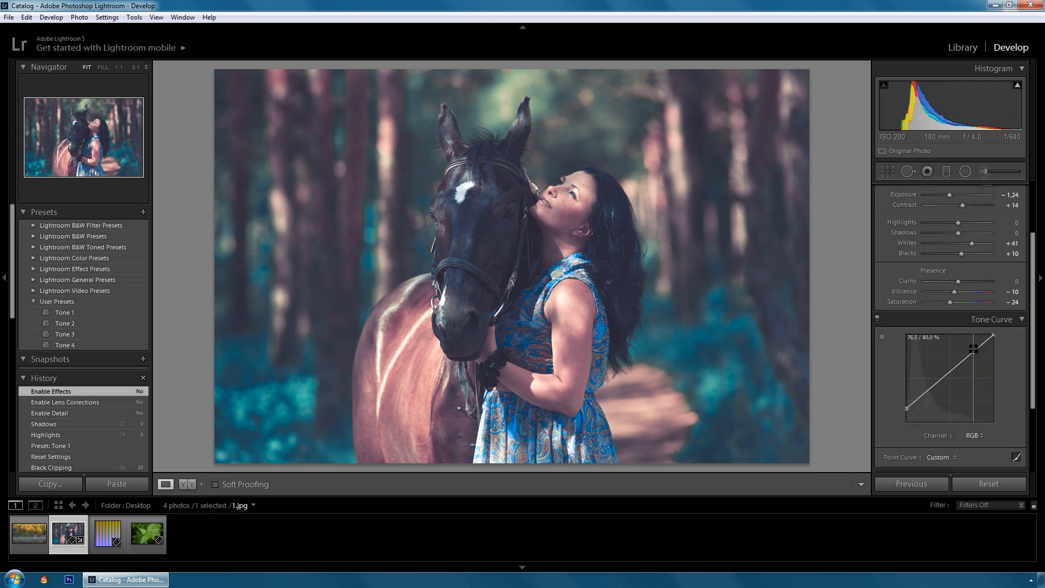
pyautogui.moveTo(974, 353); pyautogui.dragTo(974, 343)
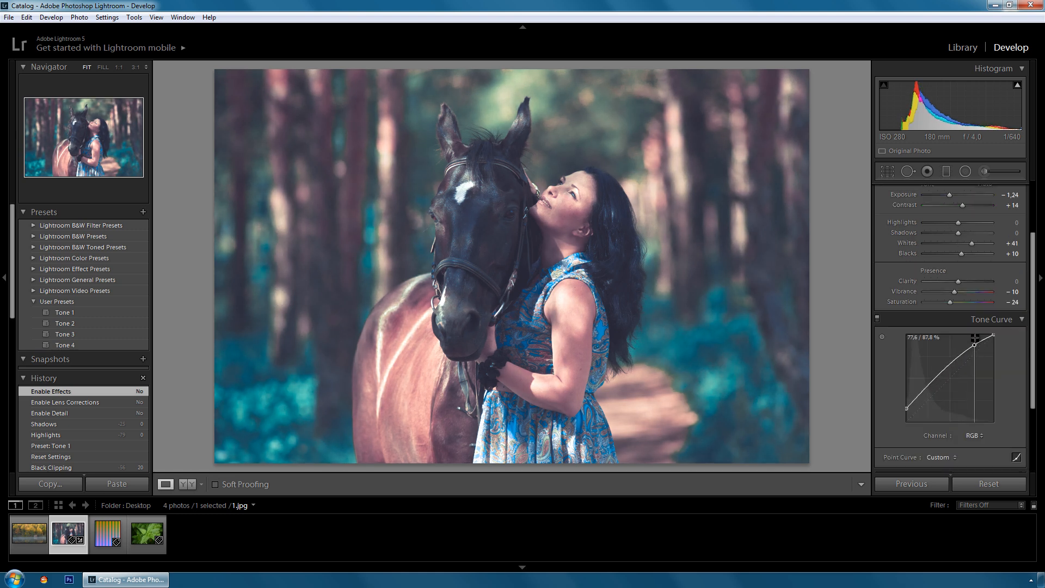
pyautogui.moveTo(975, 345); pyautogui.dragTo(975, 340)
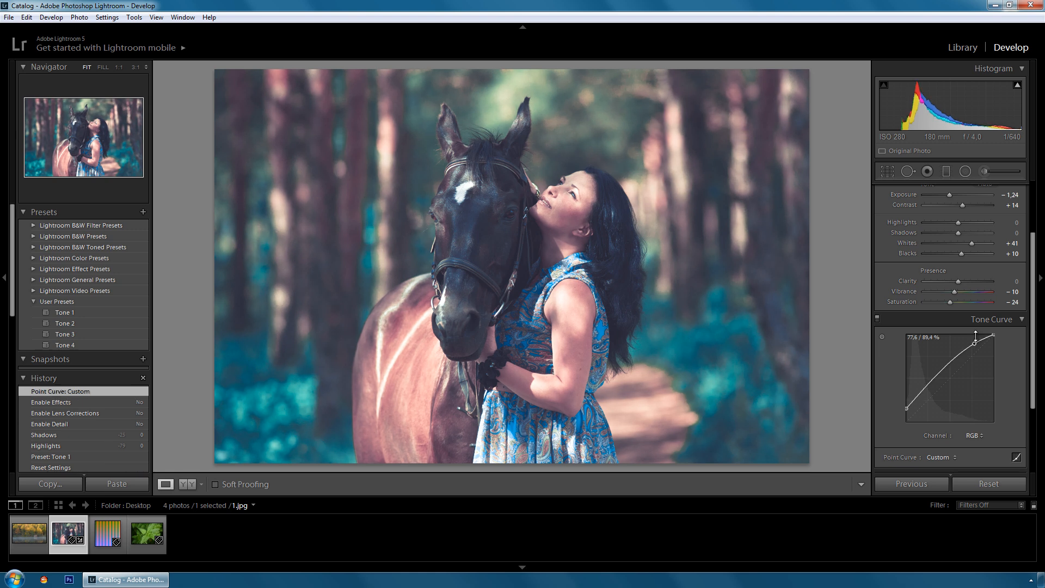
pyautogui.moveTo(825, 379)
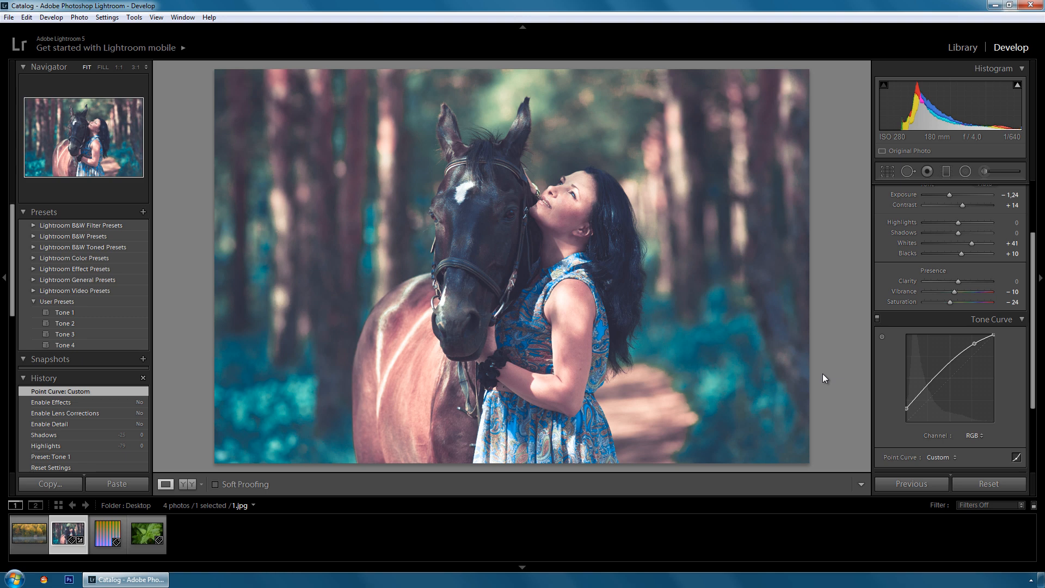
# Step: Copy develop settings without Local Adjustments, Spot Removal and Crop, keeping Noise Reduction
pyautogui.click(49, 484)
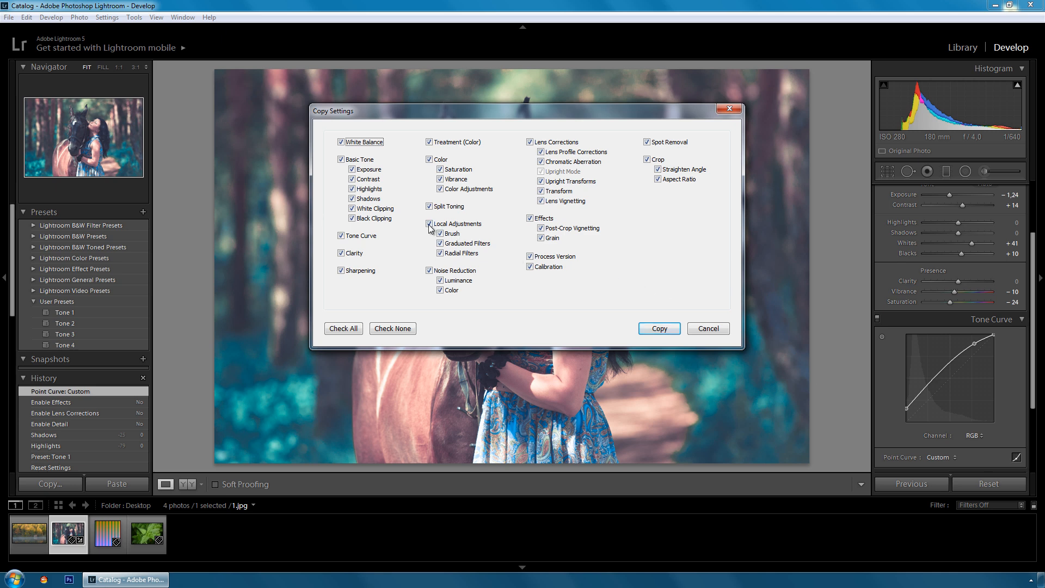
pyautogui.click(430, 223)
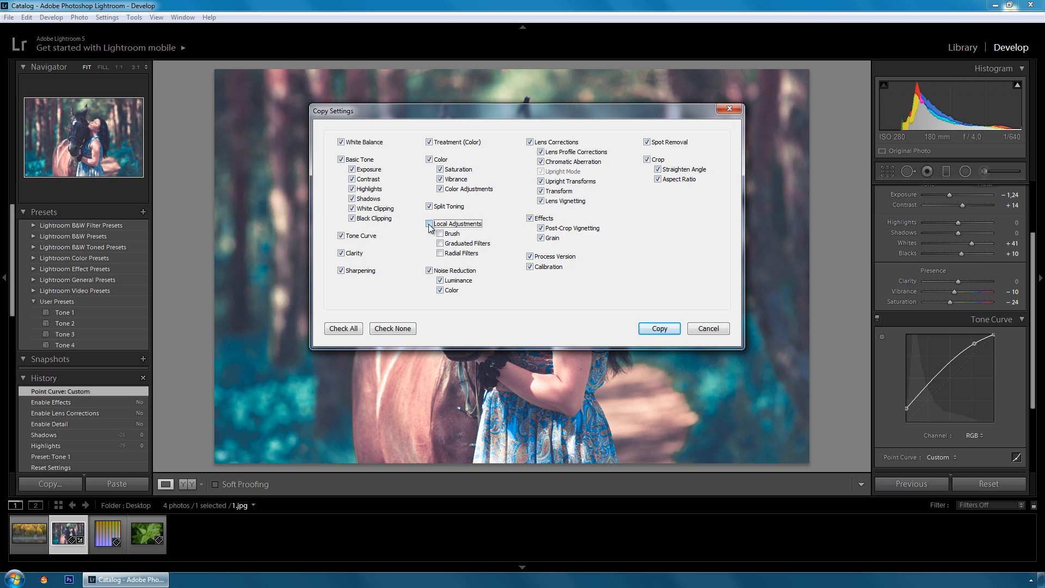
pyautogui.click(439, 223)
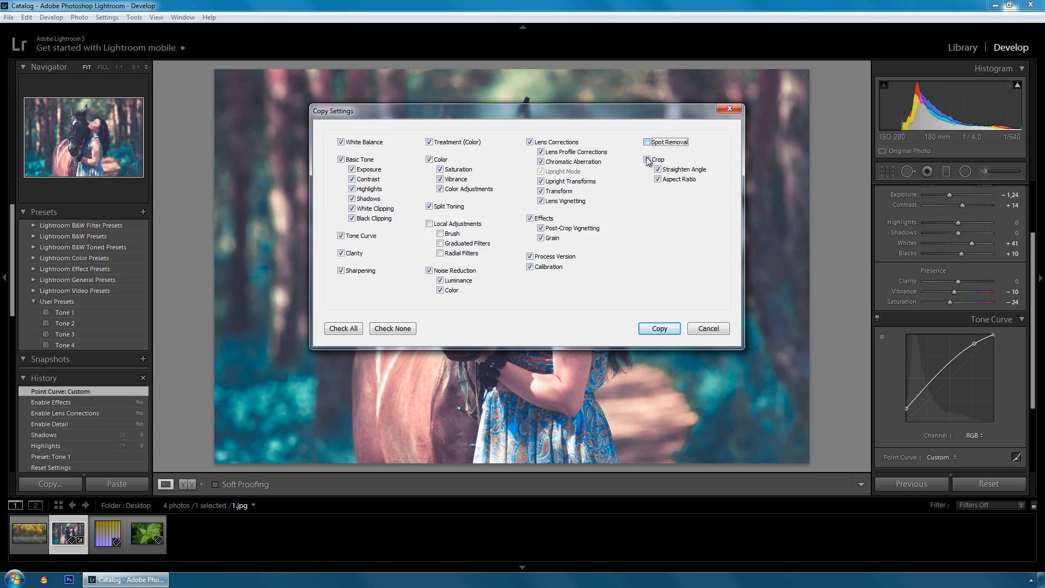
pyautogui.click(645, 163)
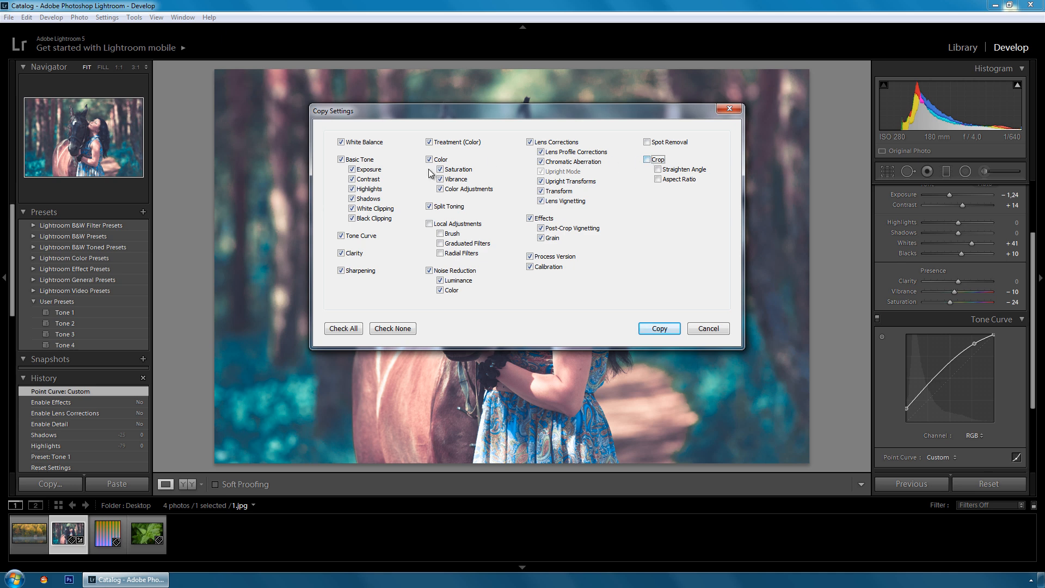
pyautogui.click(352, 178)
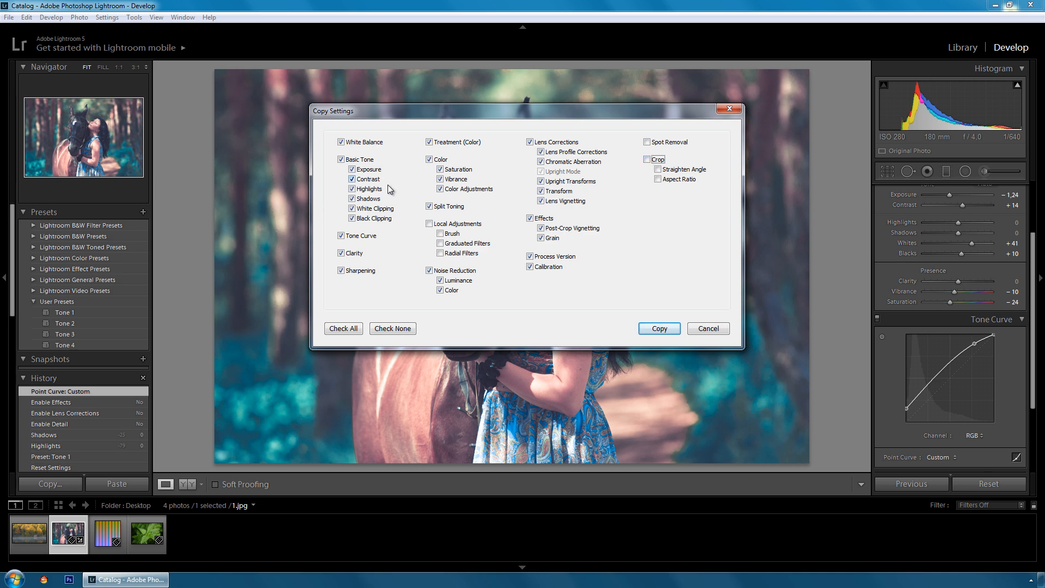
pyautogui.click(352, 189)
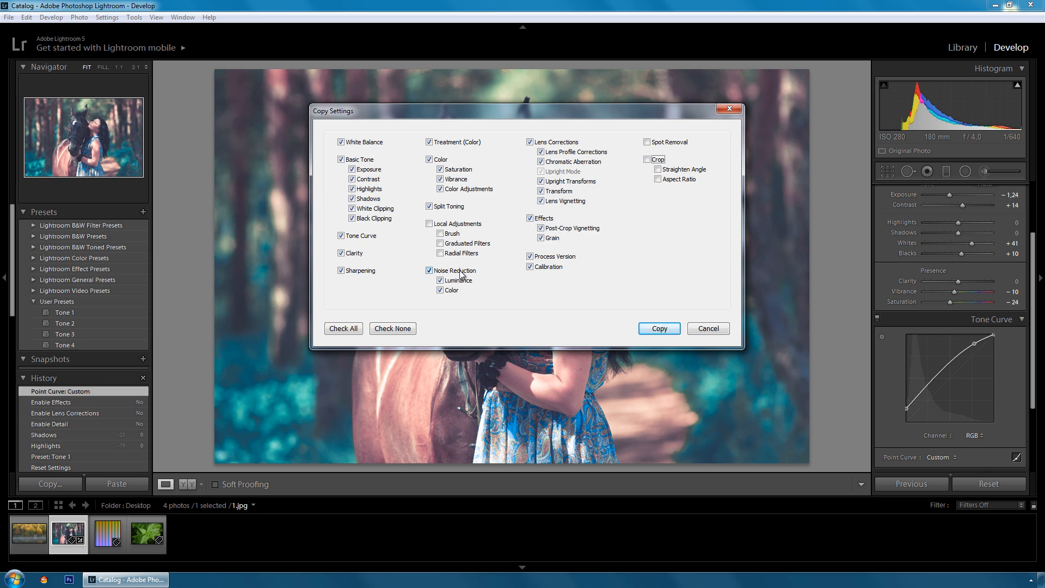
pyautogui.click(428, 270)
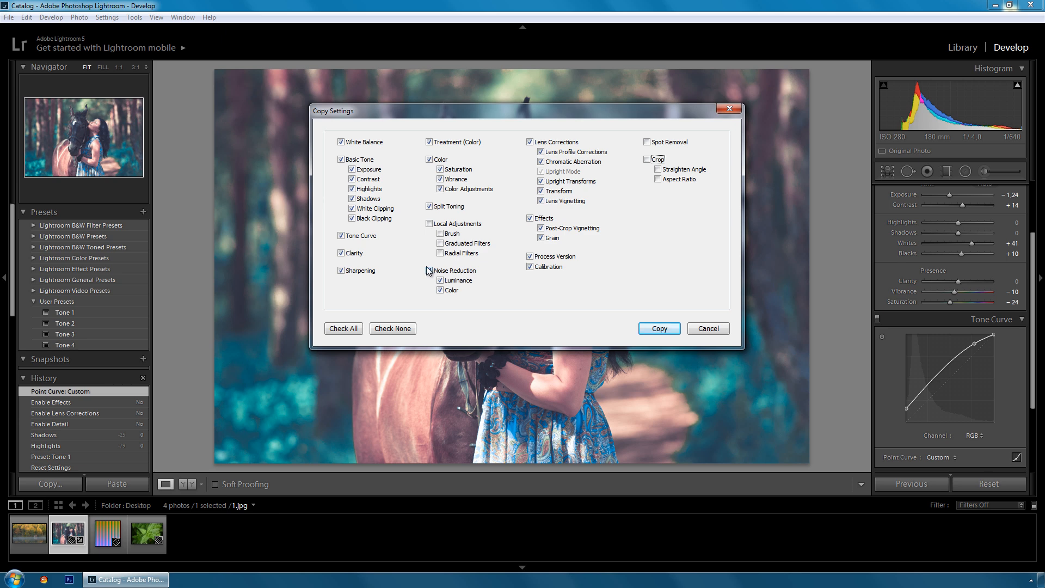
pyautogui.click(428, 270)
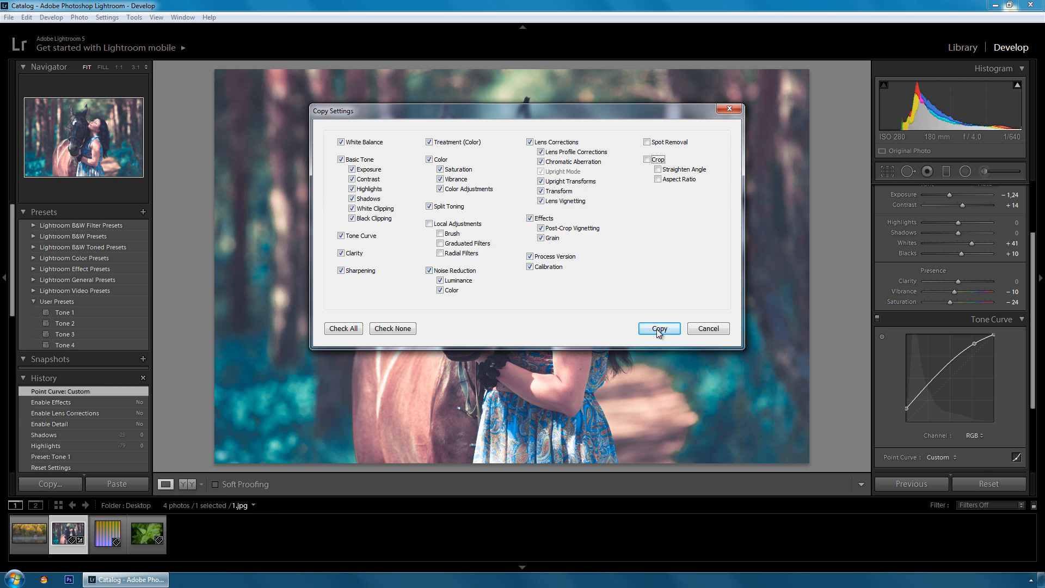
pyautogui.click(659, 328)
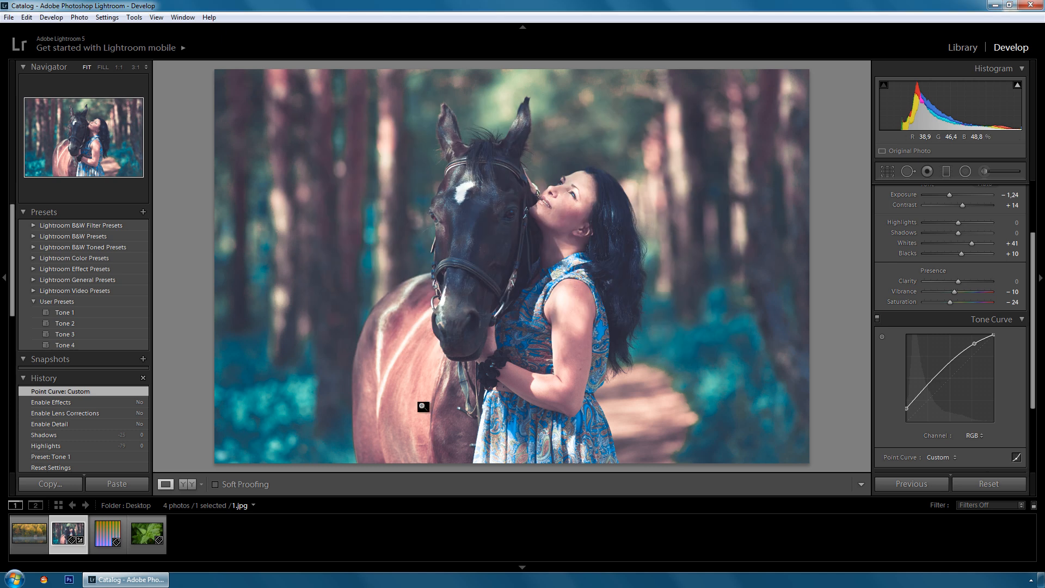
# Step: Paste the horse photo's copied settings onto the HaldCLUT grid image
pyautogui.click(107, 534)
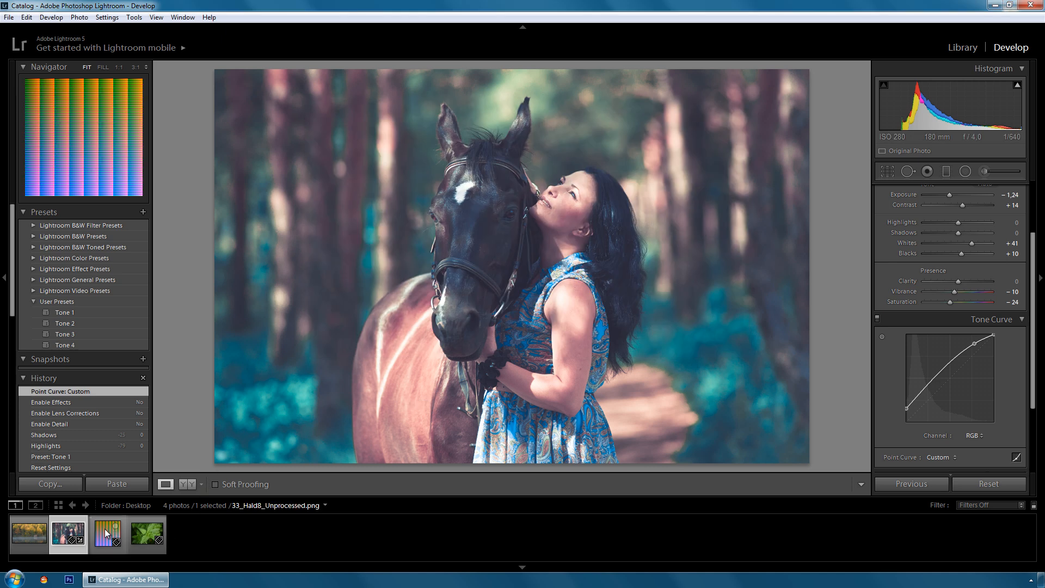
pyautogui.click(106, 533)
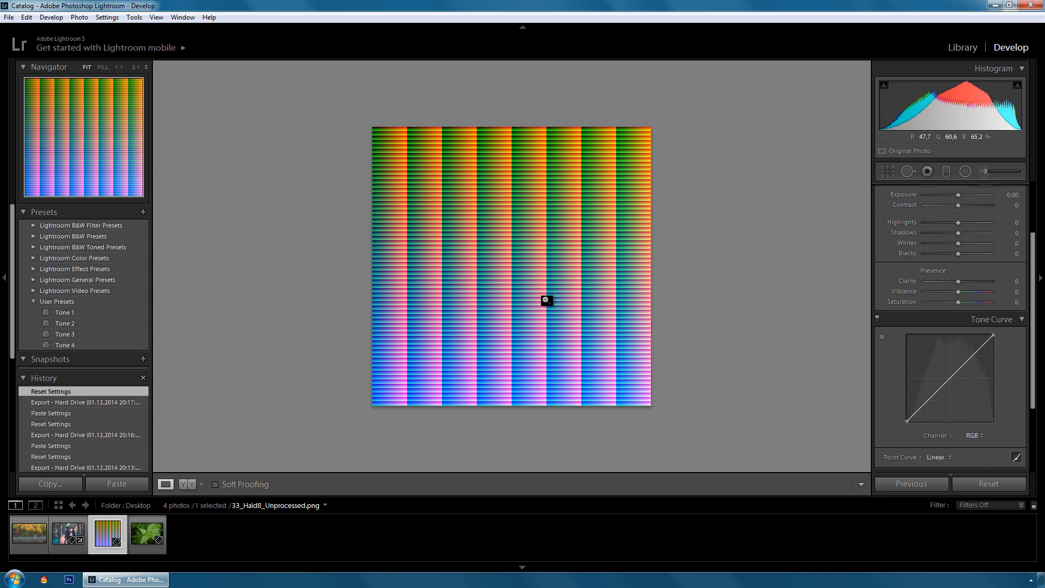
pyautogui.click(117, 484)
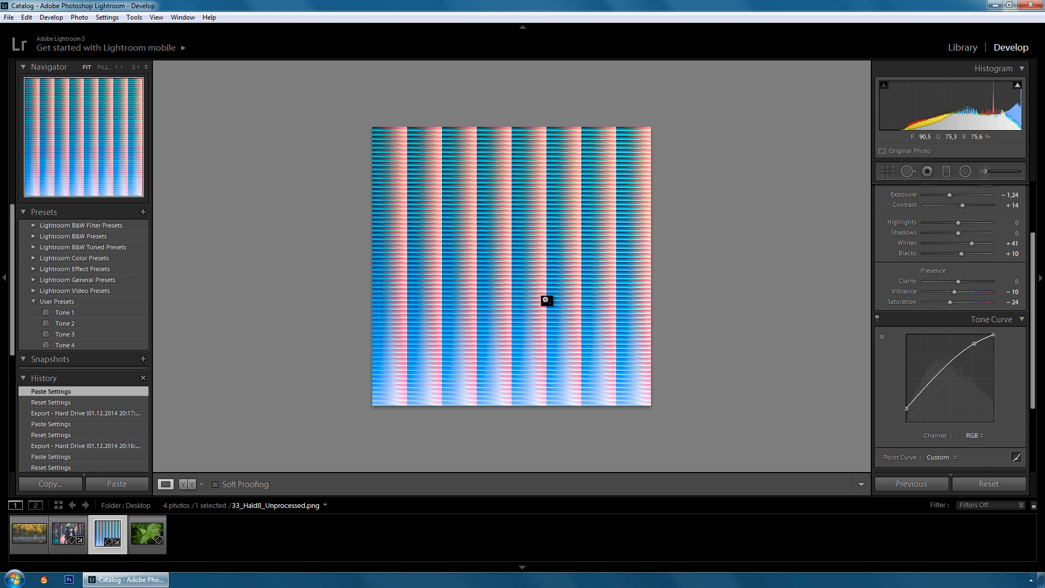
# Step: Export the HaldCLUT image to the desktop as Tone 1_Hald, a 16-bit sRGB TIFF
pyautogui.rightClick(547, 300)
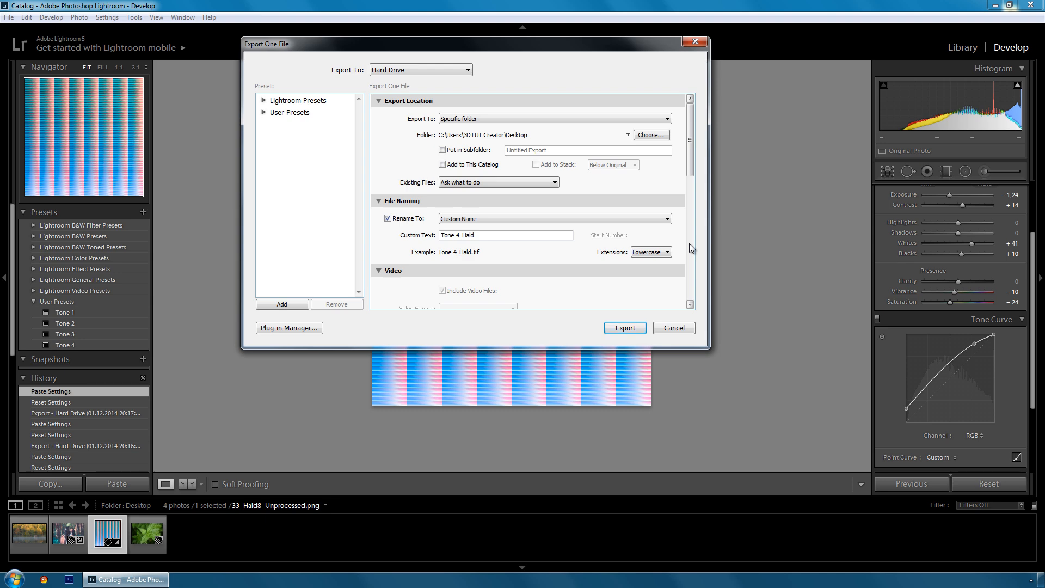
pyautogui.moveTo(681, 248)
pyautogui.write('1')
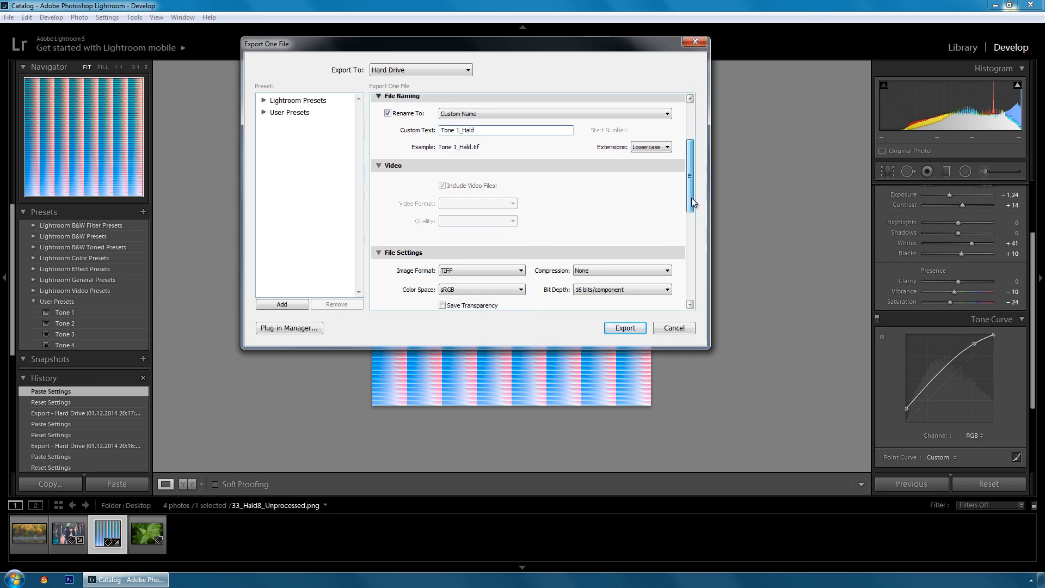
pyautogui.scroll(-3)
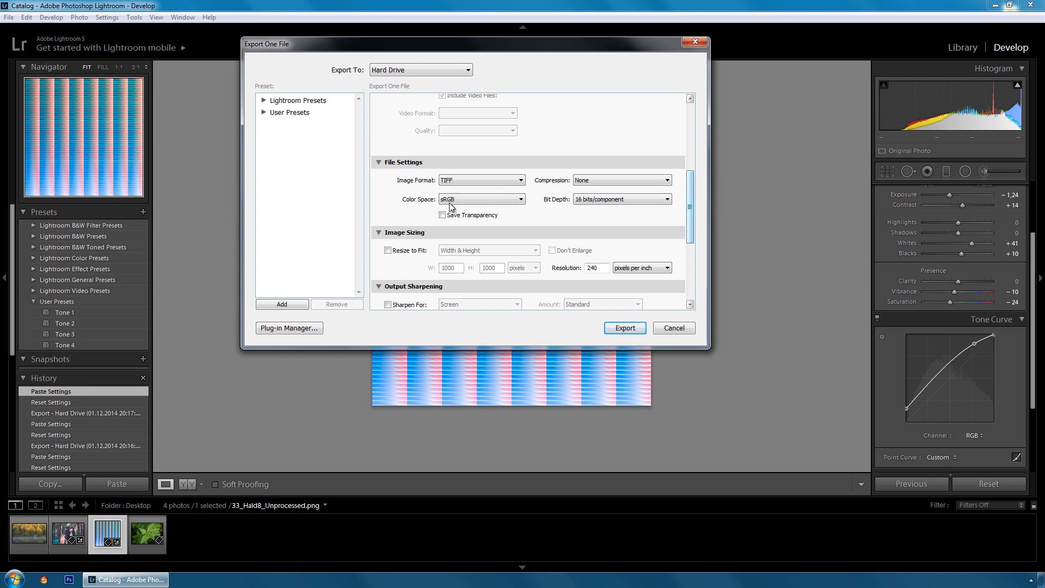
pyautogui.moveTo(735, 182)
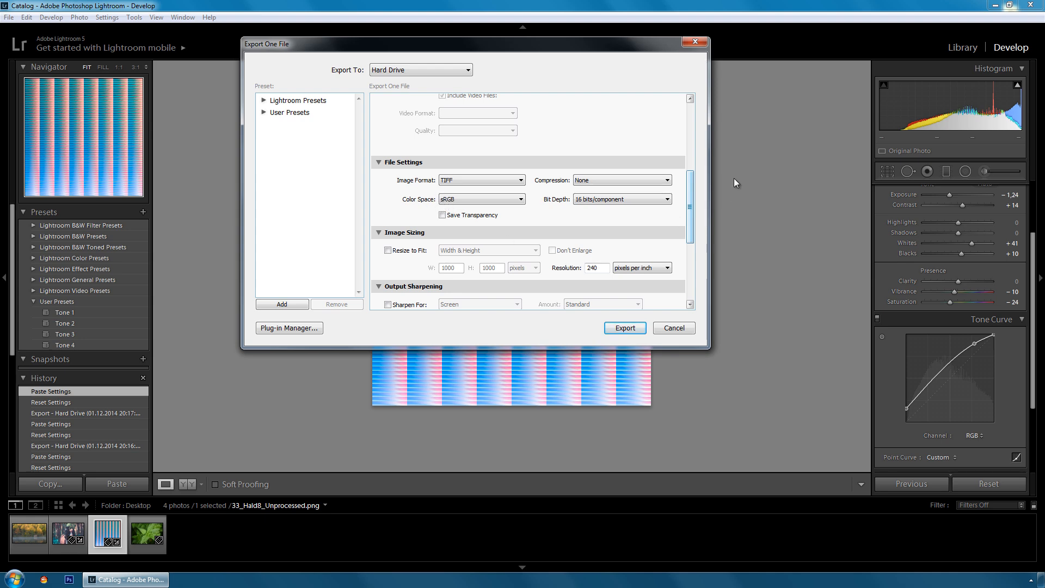
pyautogui.scroll(-3)
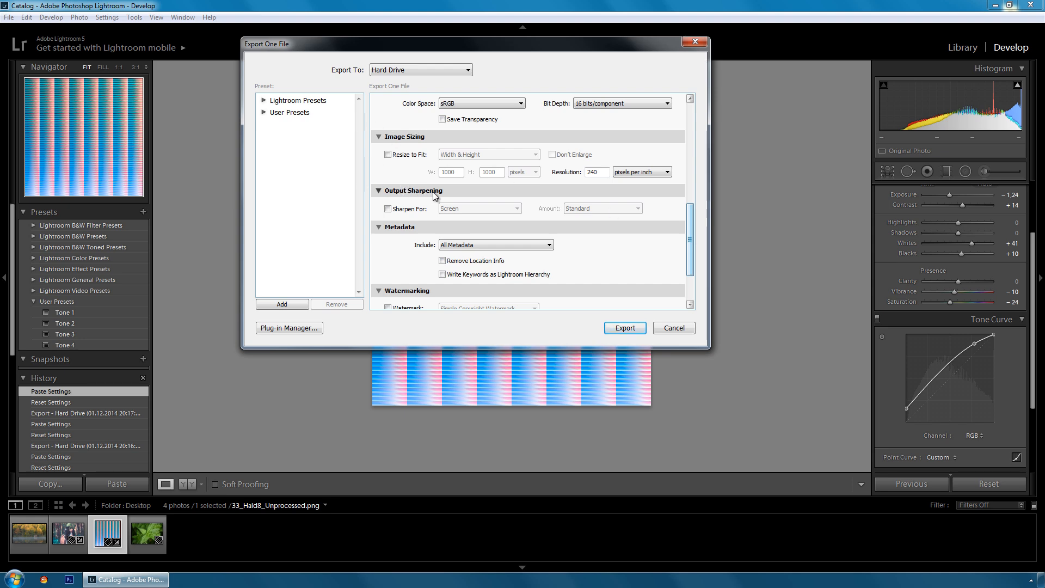
pyautogui.scroll(-3)
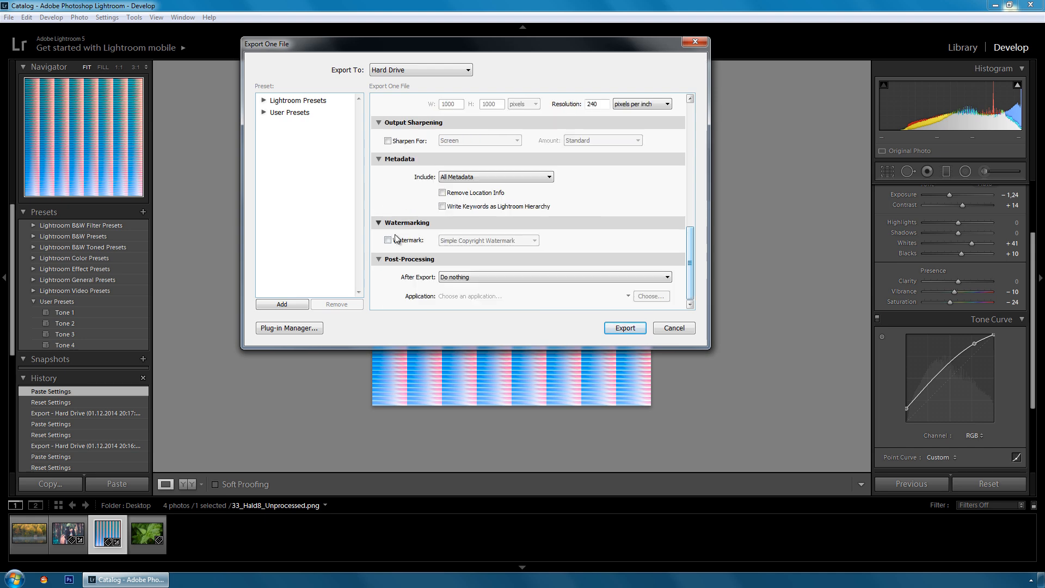
pyautogui.click(624, 327)
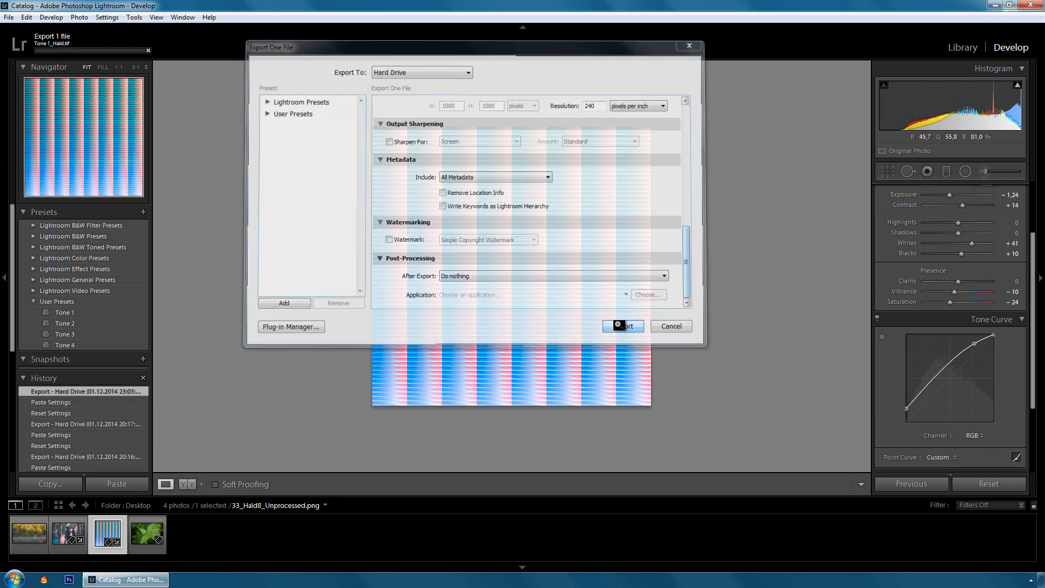
# Step: Minimize Lightroom and bring 3D LUT Creator forward, maximized to full screen
pyautogui.click(620, 326)
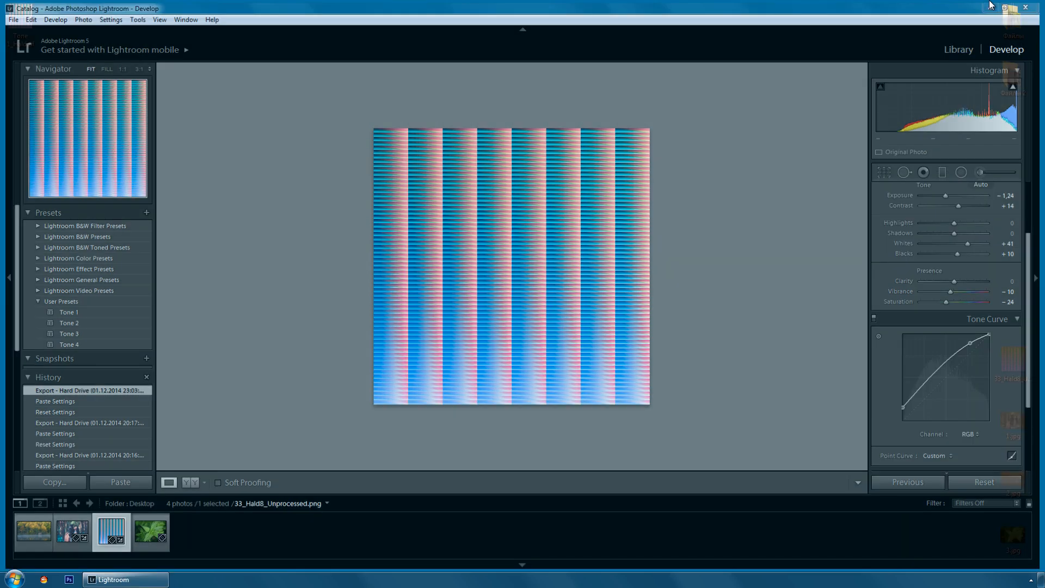
pyautogui.click(1008, 6)
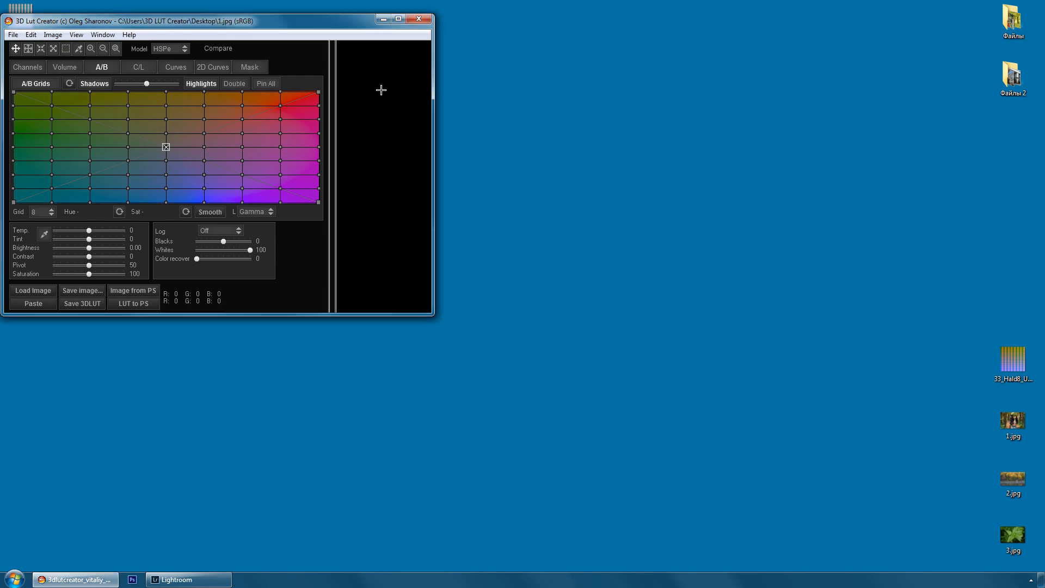
pyautogui.click(397, 19)
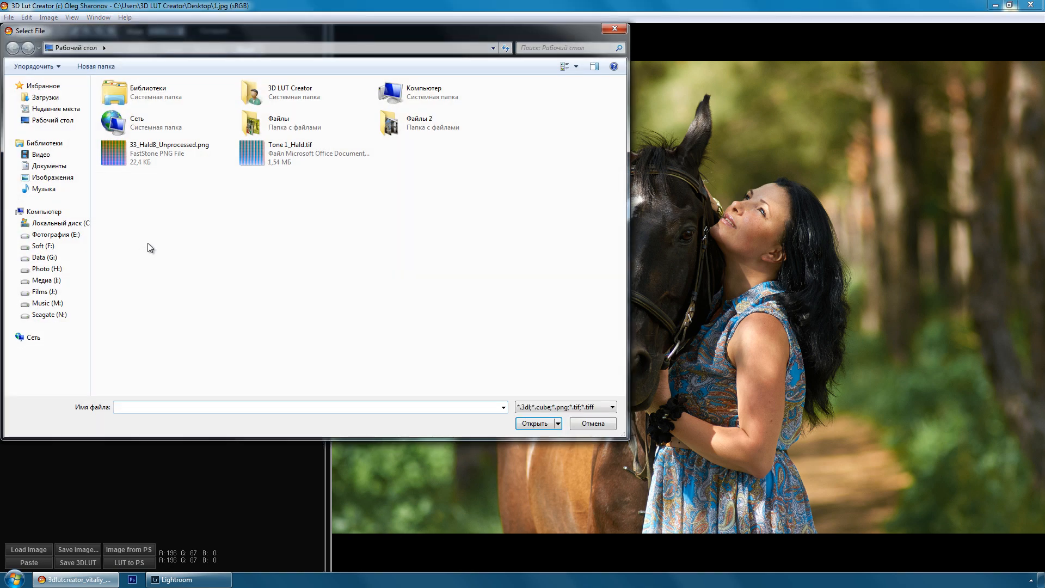
# Step: Load Tone 1_Hald.tif as an Input external 3DLUT and compare with Lightroom
pyautogui.click(305, 153)
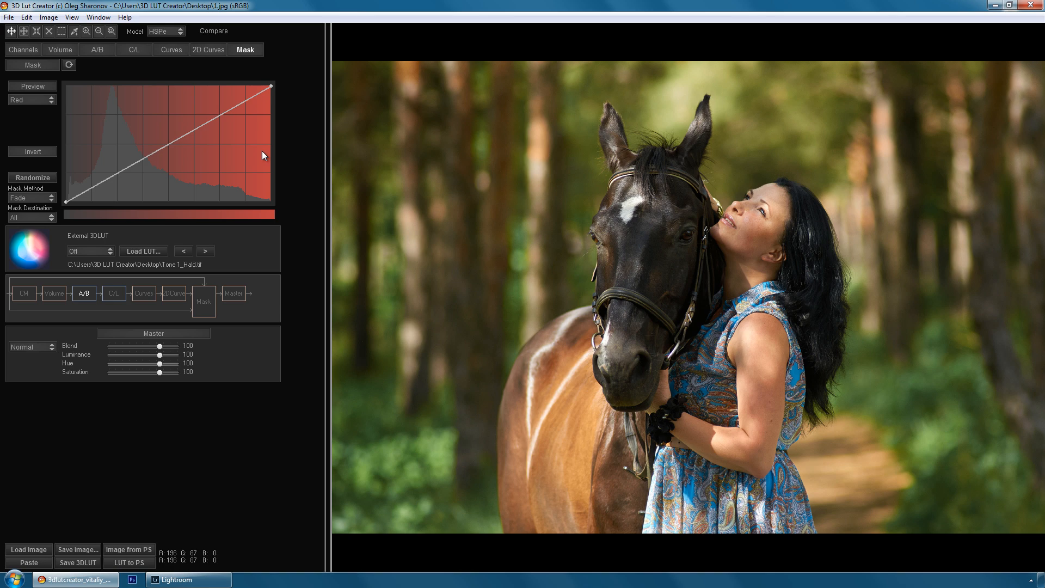
pyautogui.click(88, 251)
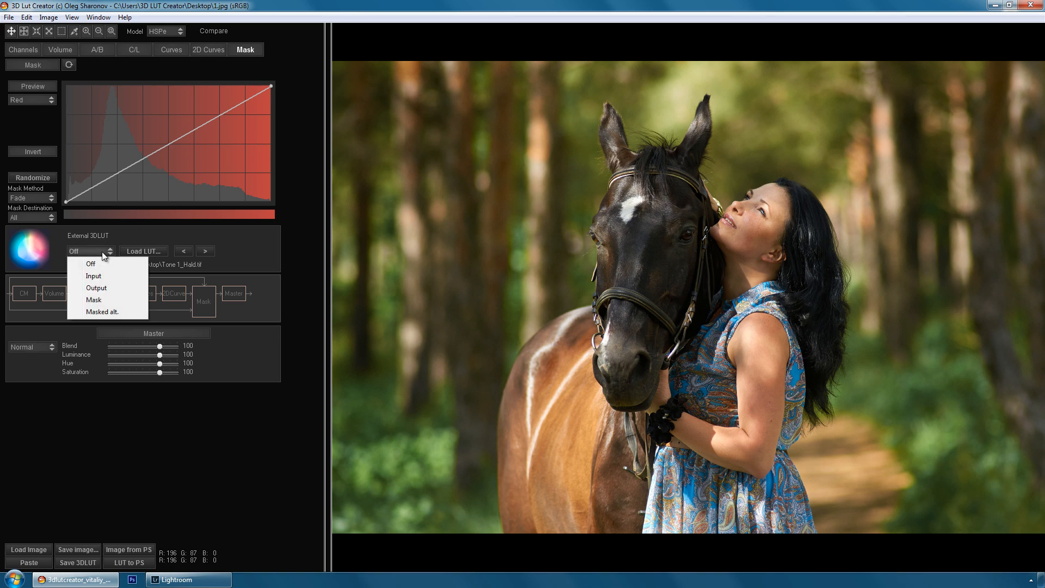
pyautogui.click(93, 275)
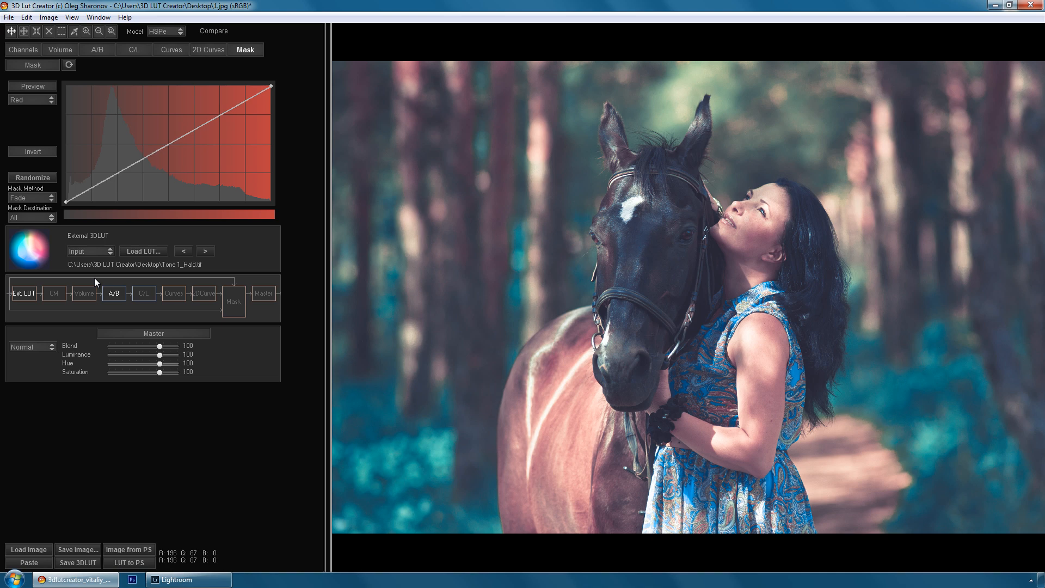
pyautogui.click(188, 580)
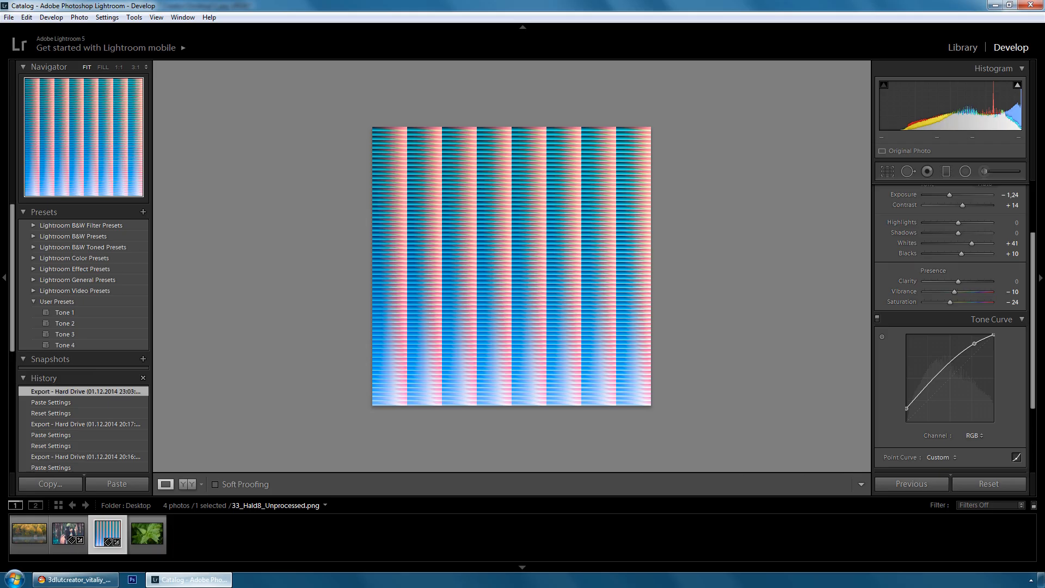
pyautogui.click(67, 533)
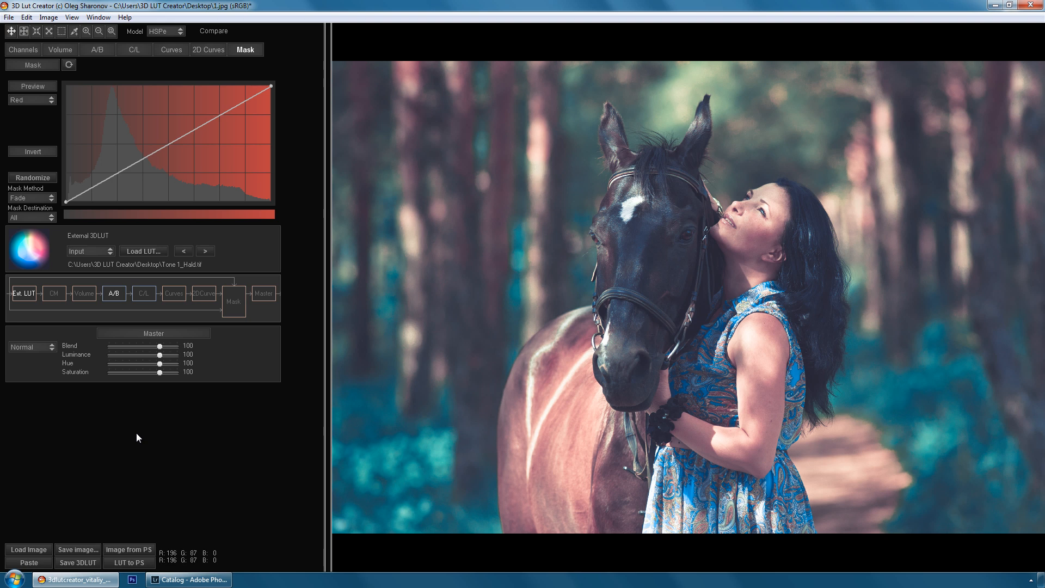
pyautogui.moveTo(52, 287)
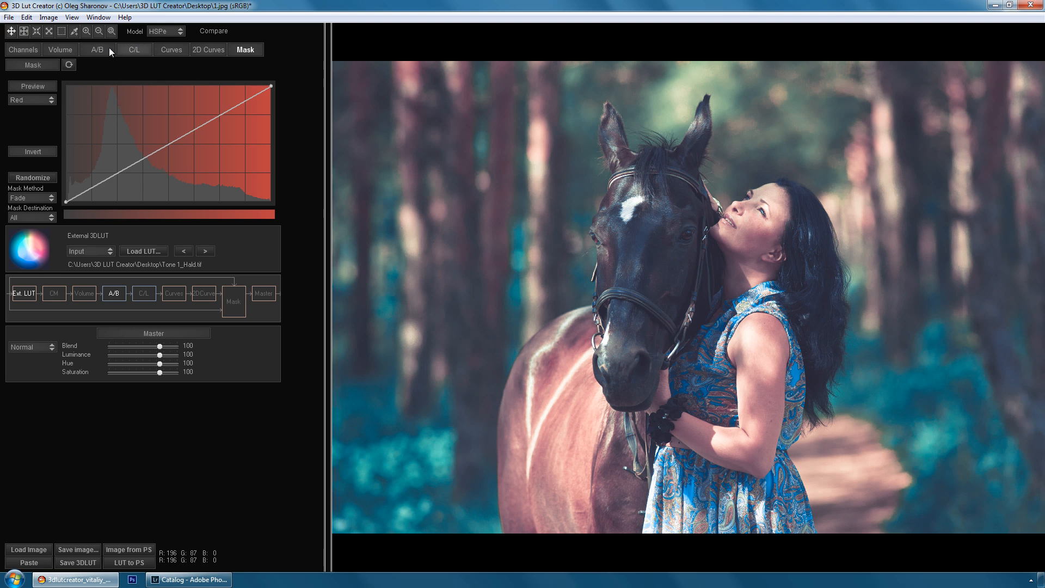
# Step: On the A/B grid, drag the magenta edge point upward toward red
pyautogui.click(97, 49)
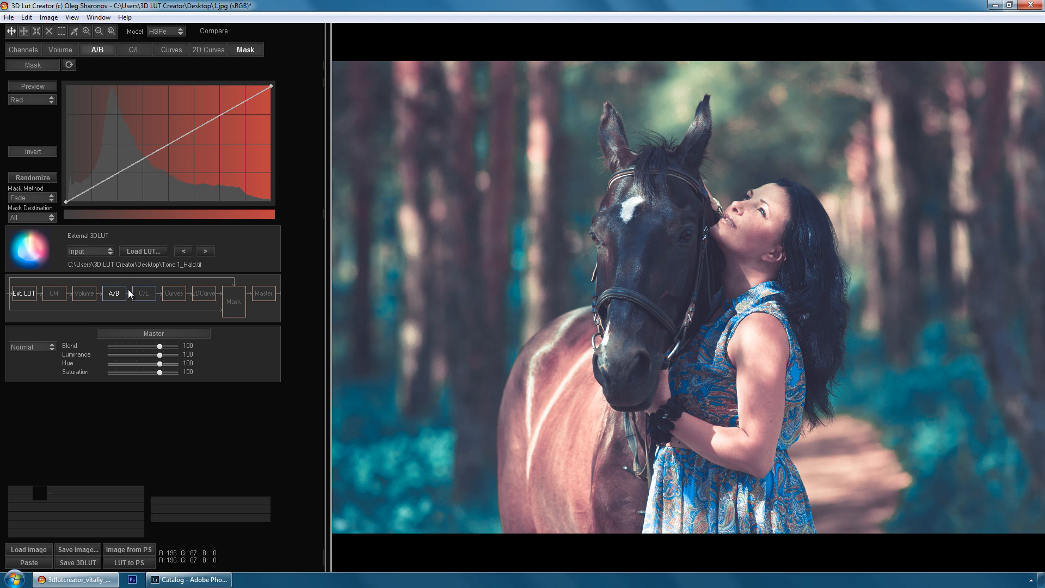
pyautogui.click(97, 49)
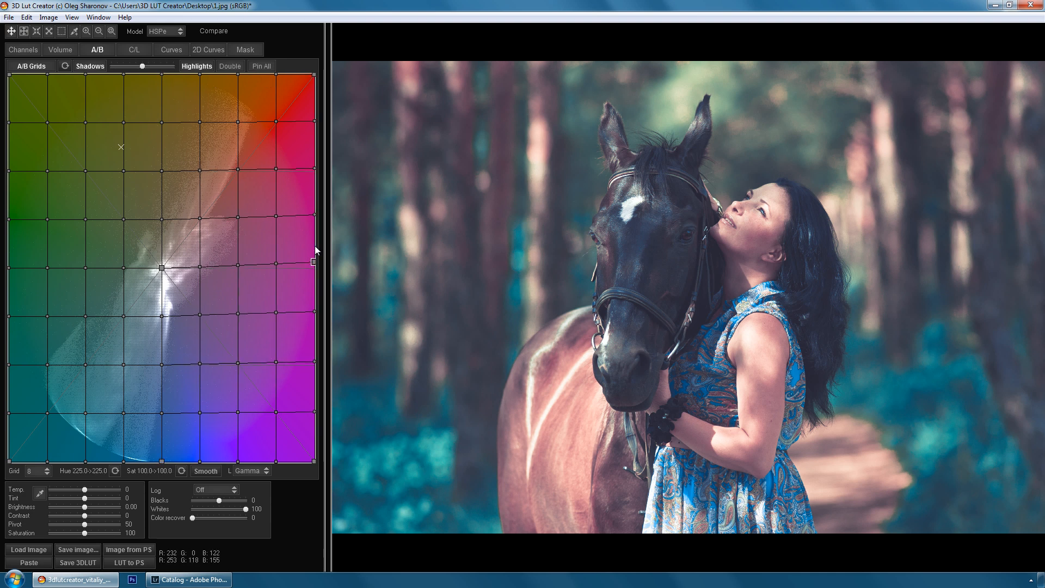
pyautogui.moveTo(314, 261); pyautogui.dragTo(315, 228)
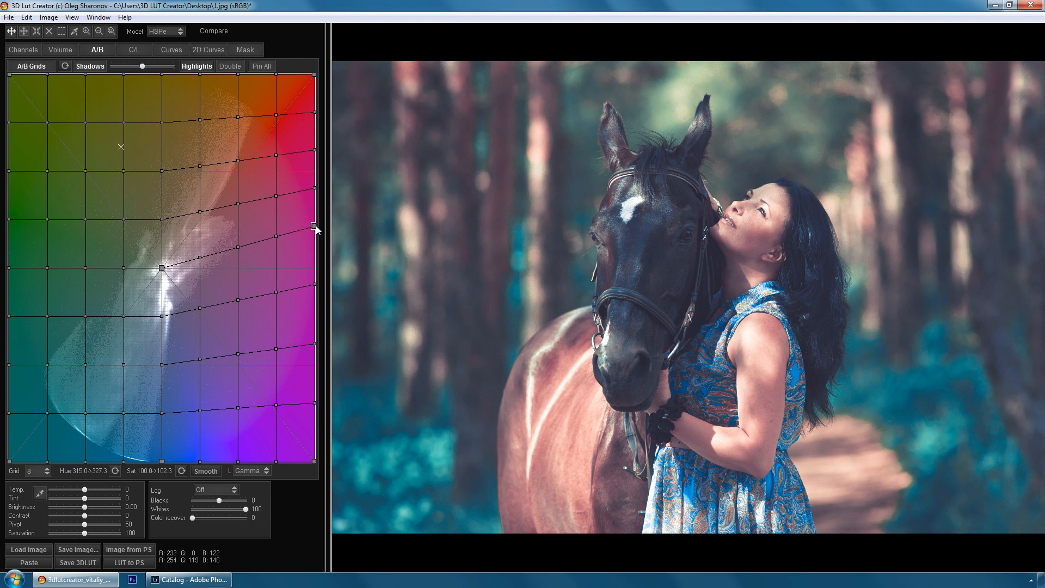
pyautogui.moveTo(314, 229); pyautogui.dragTo(314, 224)
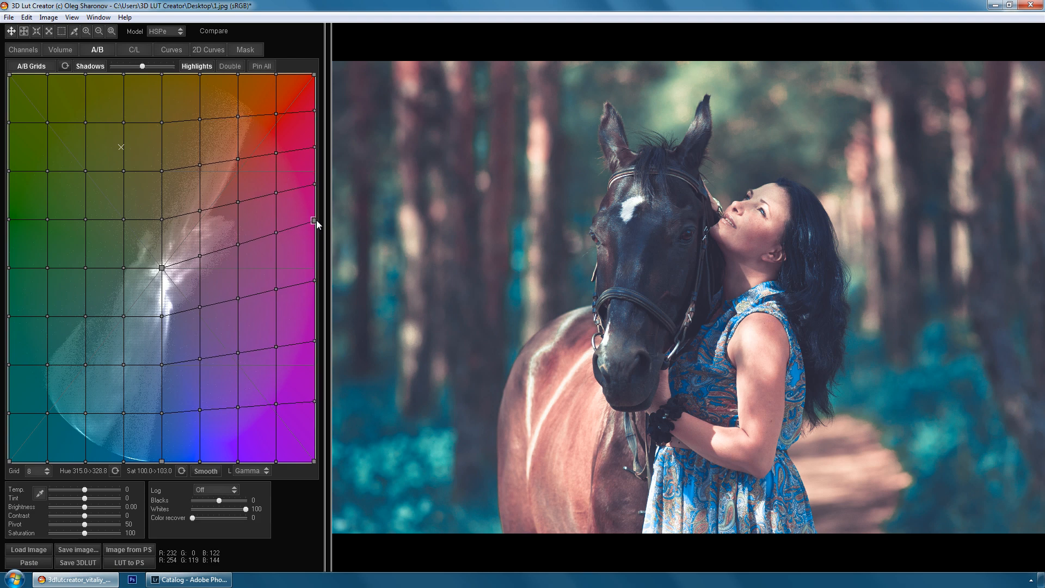
pyautogui.moveTo(313, 223); pyautogui.dragTo(313, 208)
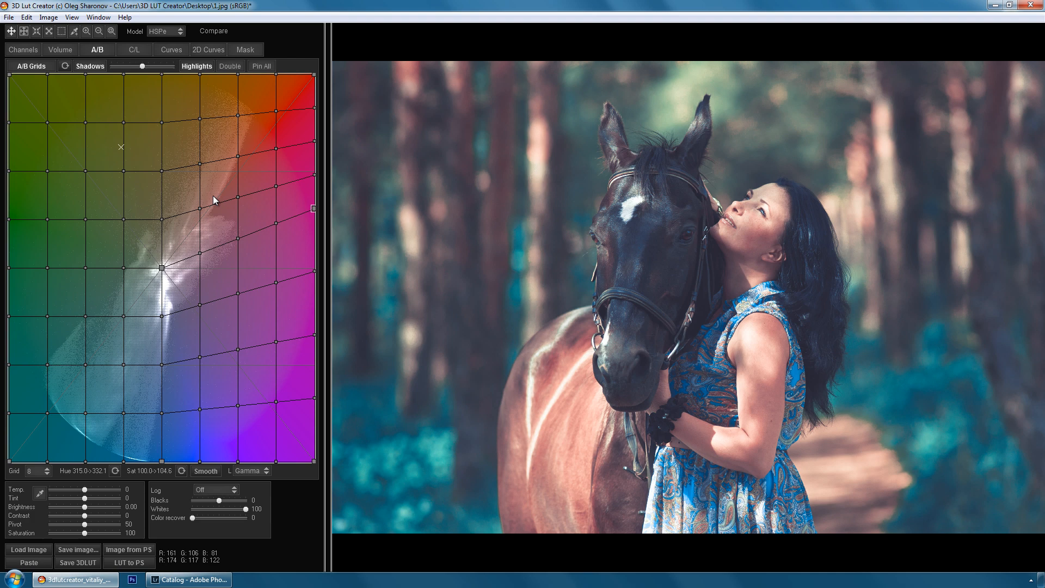
# Step: Check the Save Image As formats, then send the grade to Photoshop via LUT to PS
pyautogui.click(9, 17)
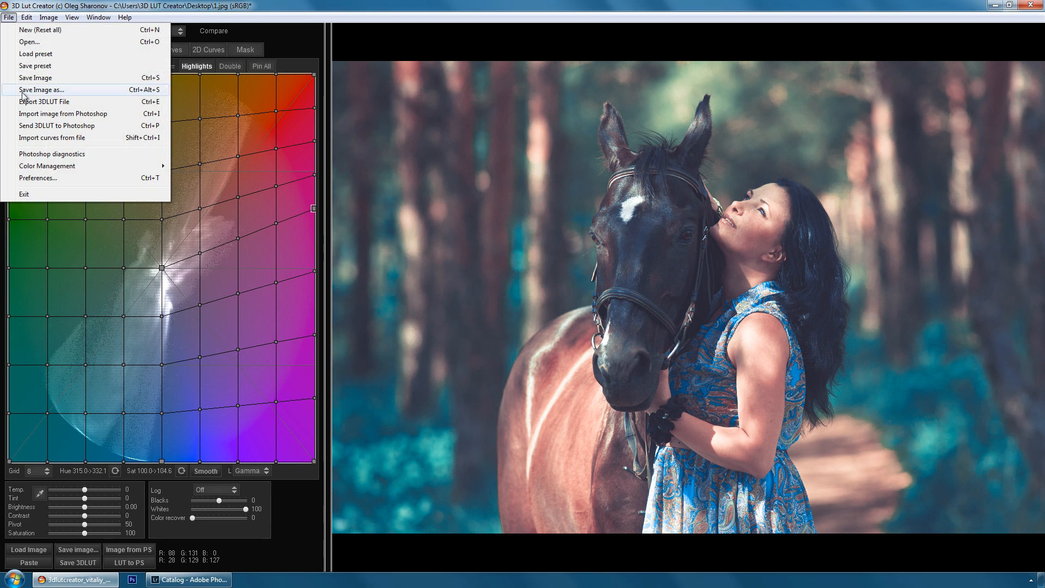
pyautogui.click(45, 101)
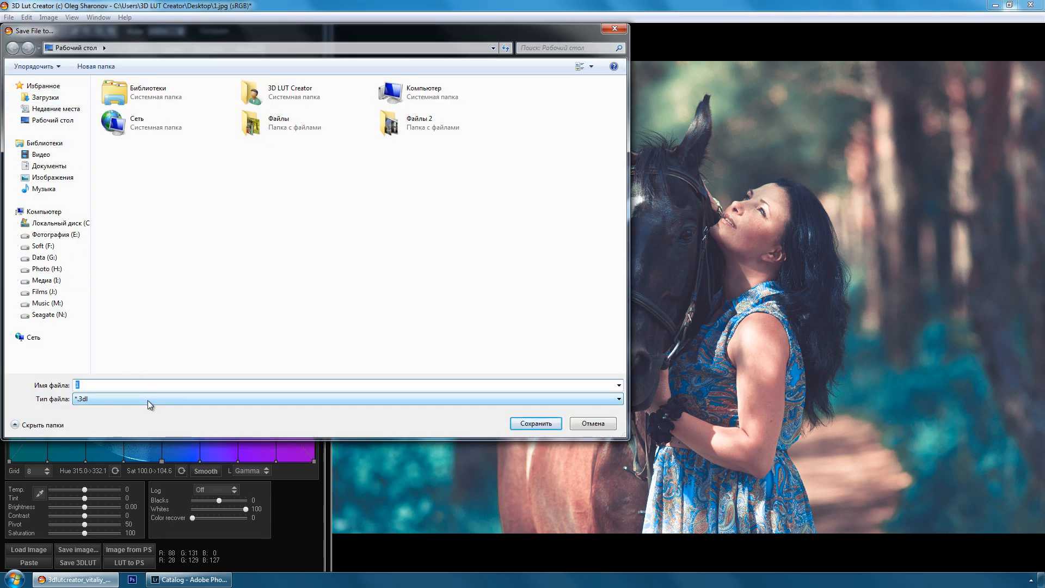
pyautogui.click(347, 398)
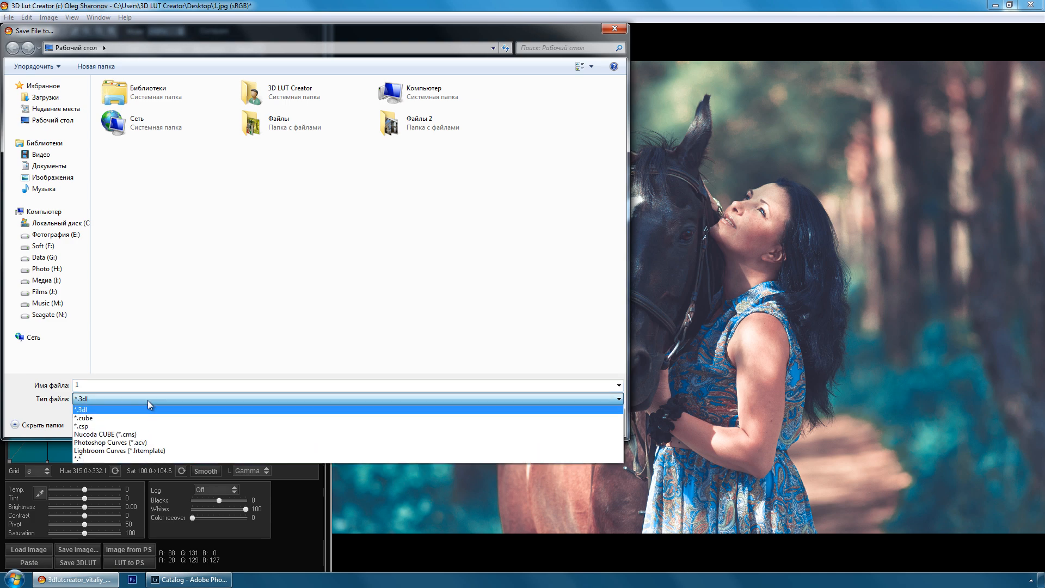
pyautogui.moveTo(318, 234)
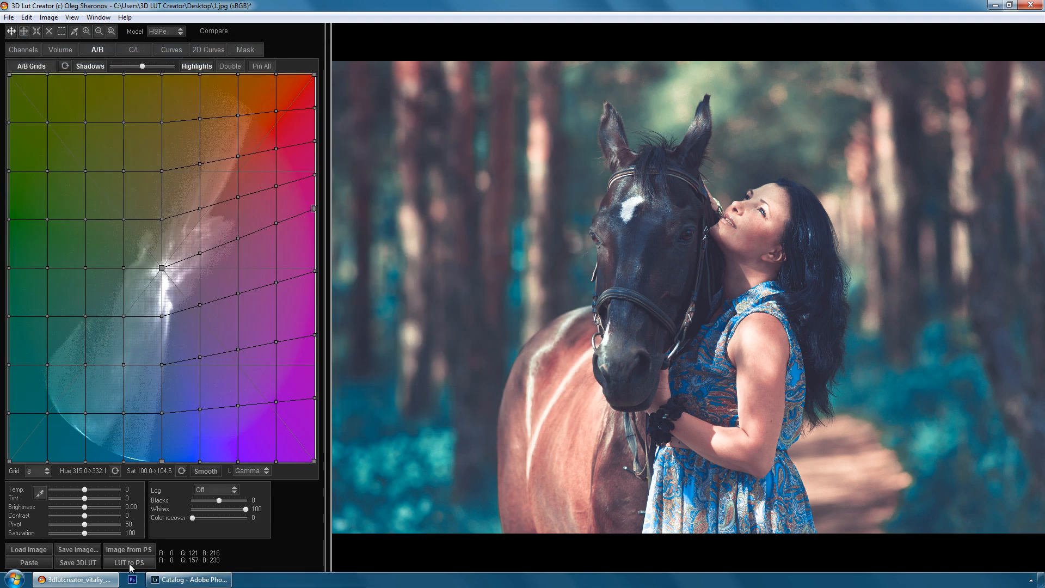
pyautogui.click(128, 562)
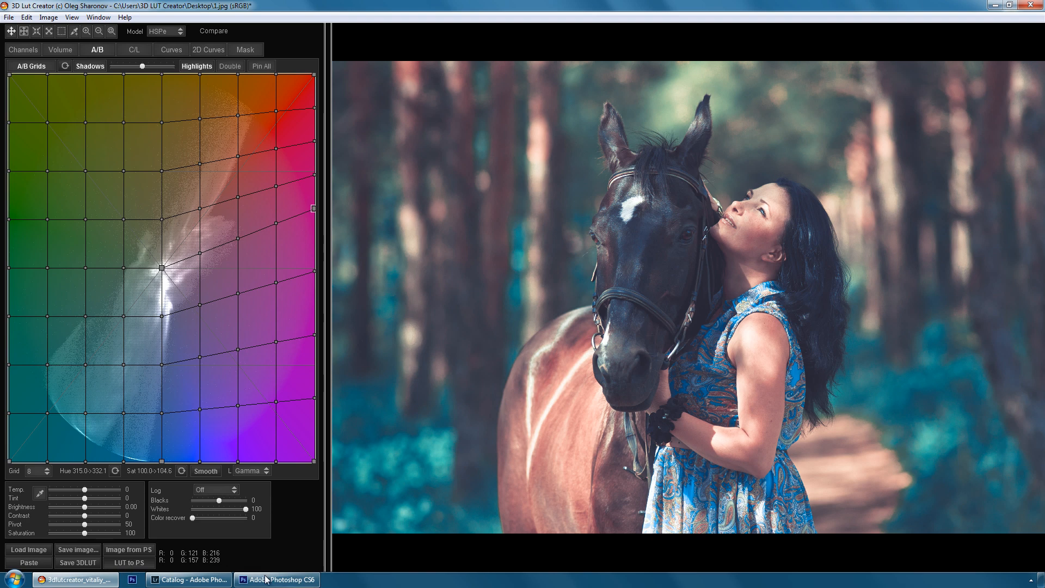
# Step: Apply the Tone 2 user preset to the horse photo in Lightroom
pyautogui.click(276, 580)
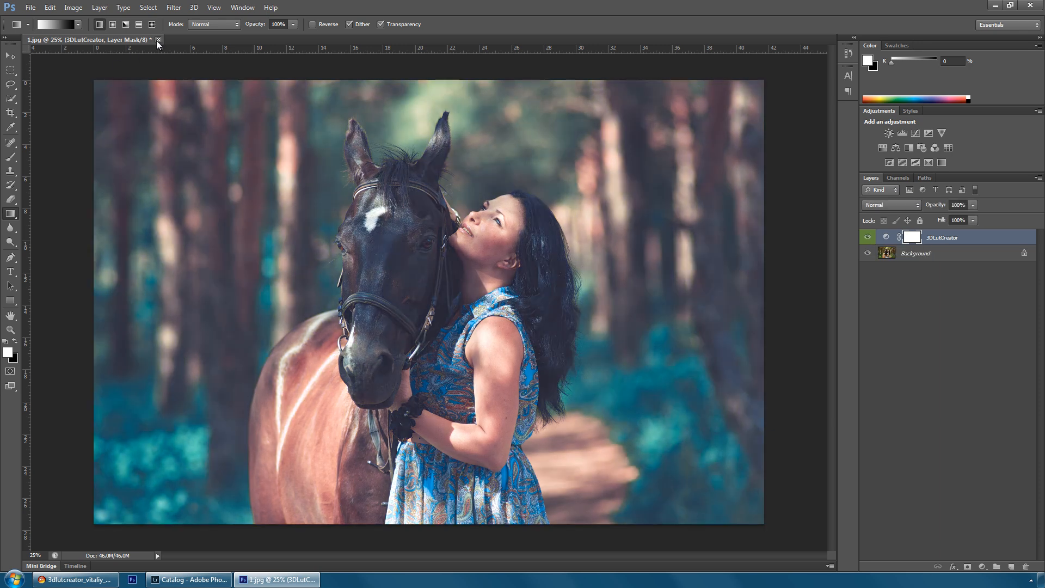
pyautogui.click(158, 40)
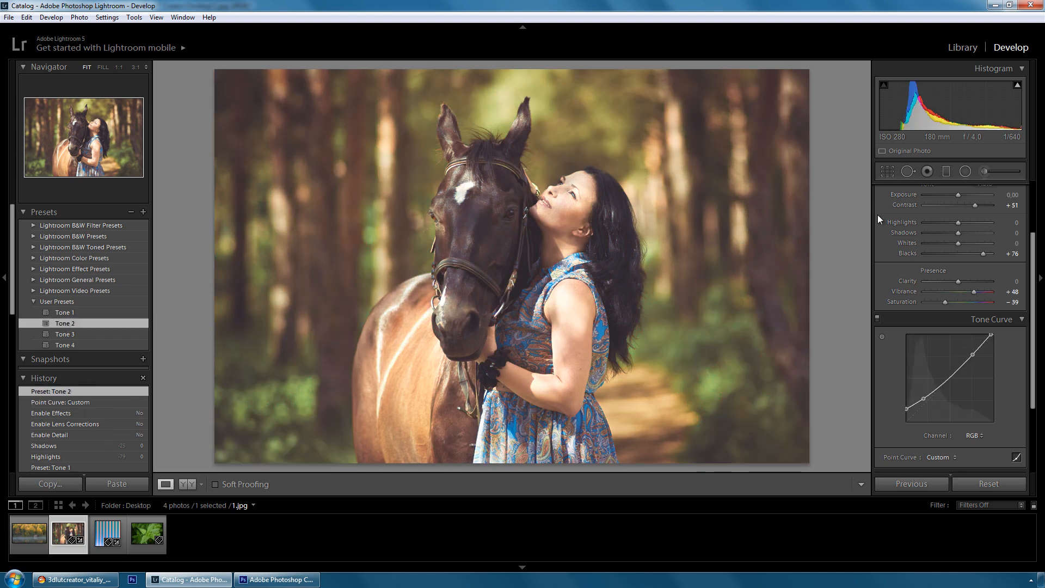
# Step: Lower the horse photo's Blacks to +30 and copy its develop settings
pyautogui.click(1003, 191)
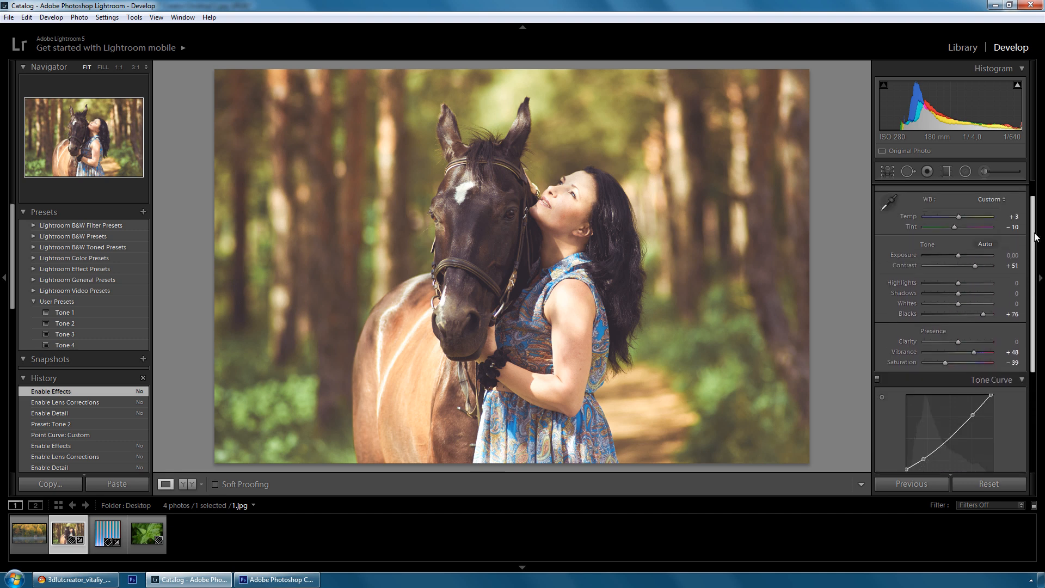
pyautogui.moveTo(993, 327); pyautogui.dragTo(975, 327)
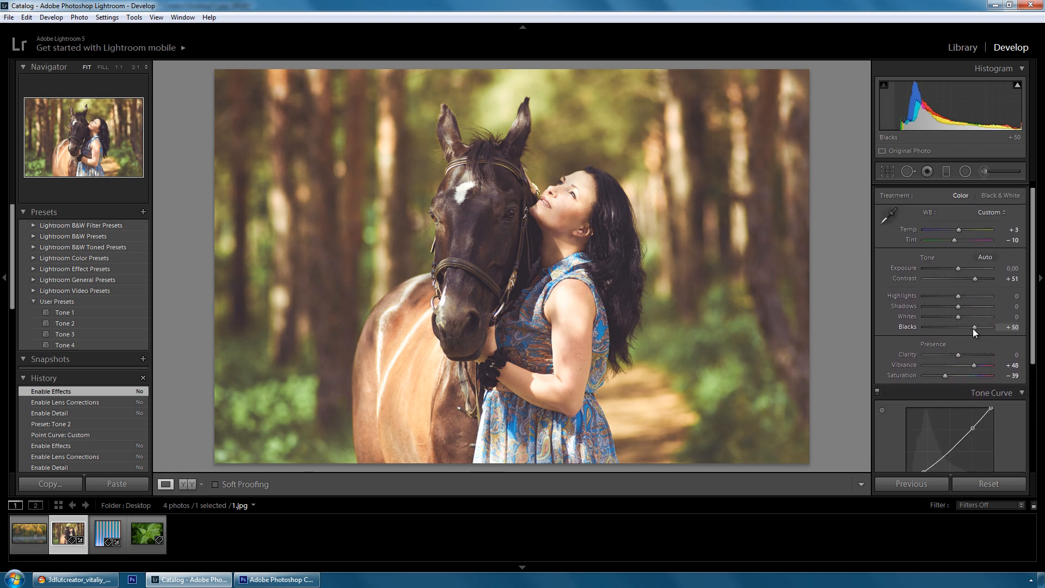
pyautogui.moveTo(974, 327); pyautogui.dragTo(968, 327)
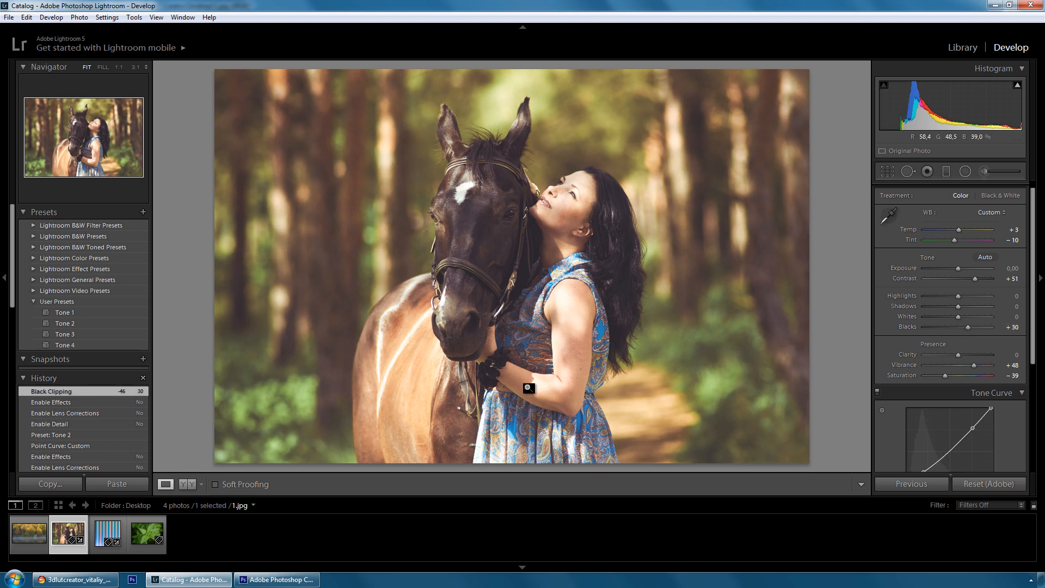
pyautogui.click(50, 484)
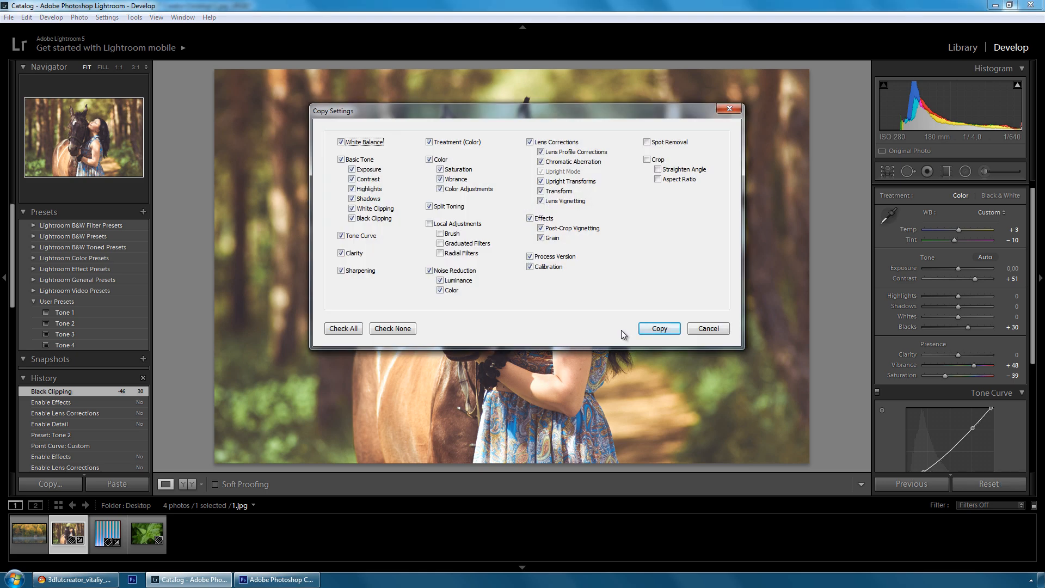
pyautogui.moveTo(709, 341)
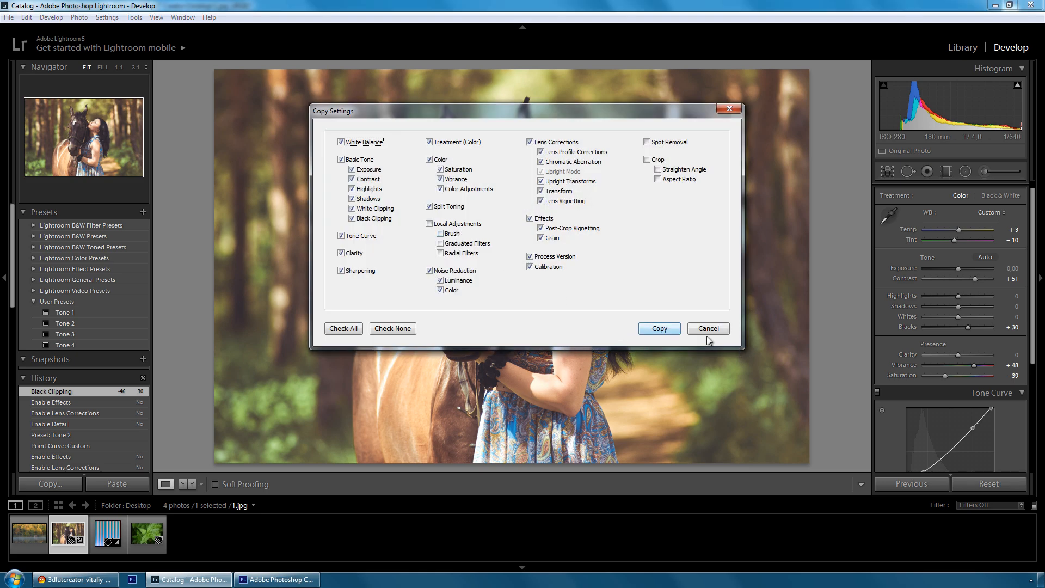
pyautogui.click(107, 534)
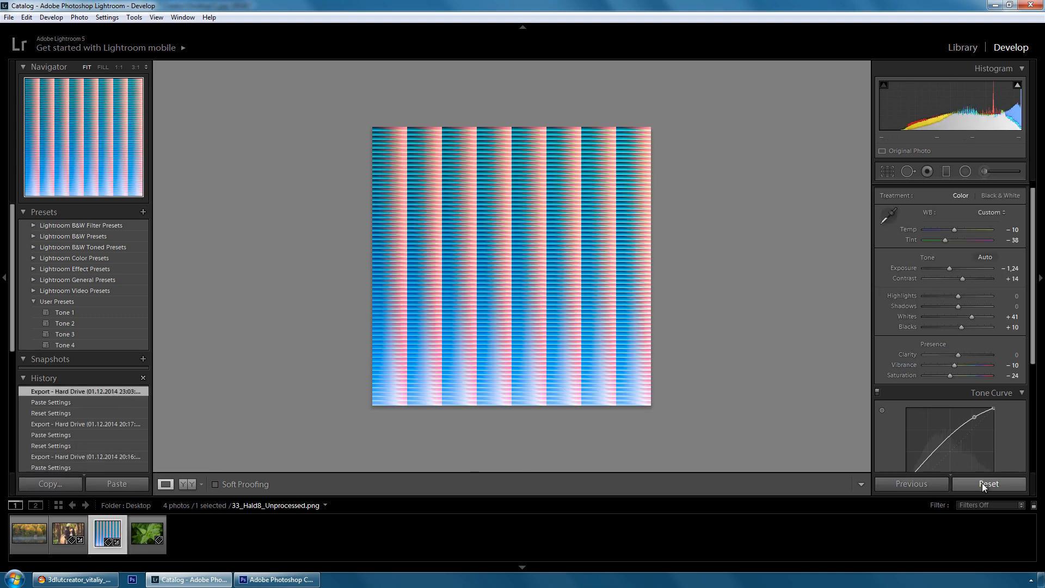
# Step: Reset the HaldCLUT image and export it as a TIFF named Tone 2_Hald
pyautogui.click(989, 483)
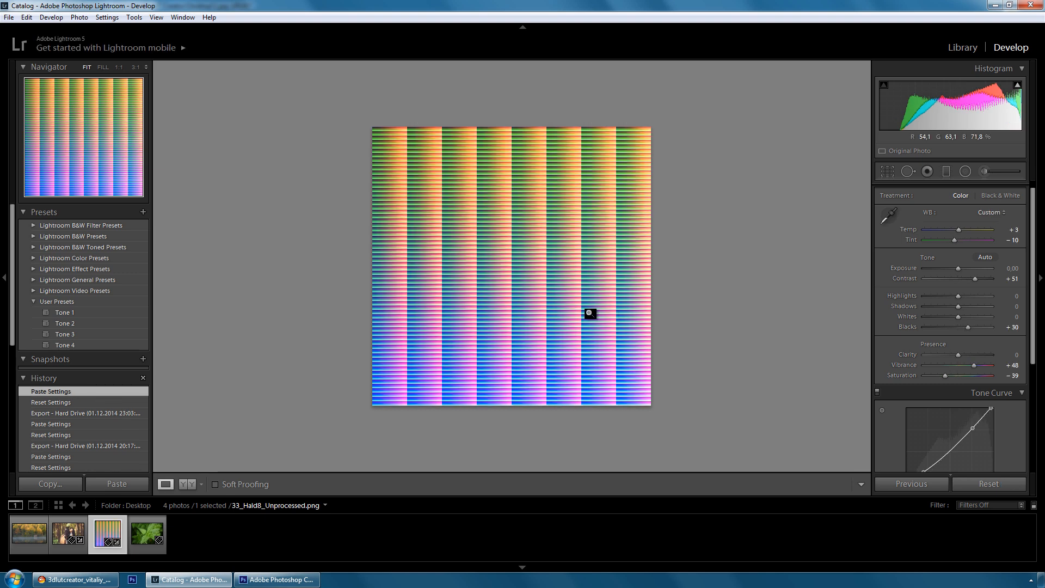
pyautogui.rightClick(589, 313)
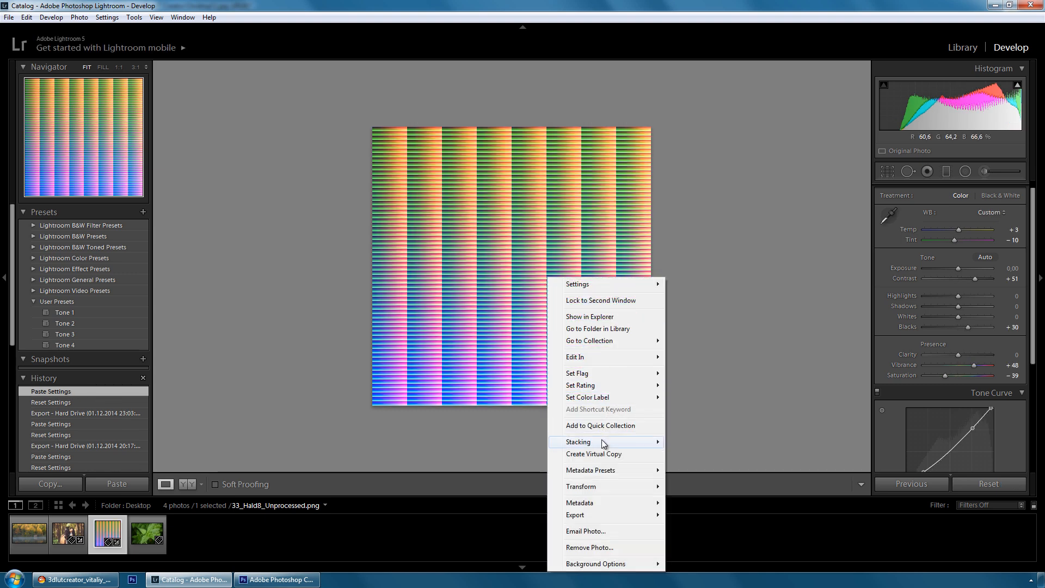
pyautogui.moveTo(576, 514)
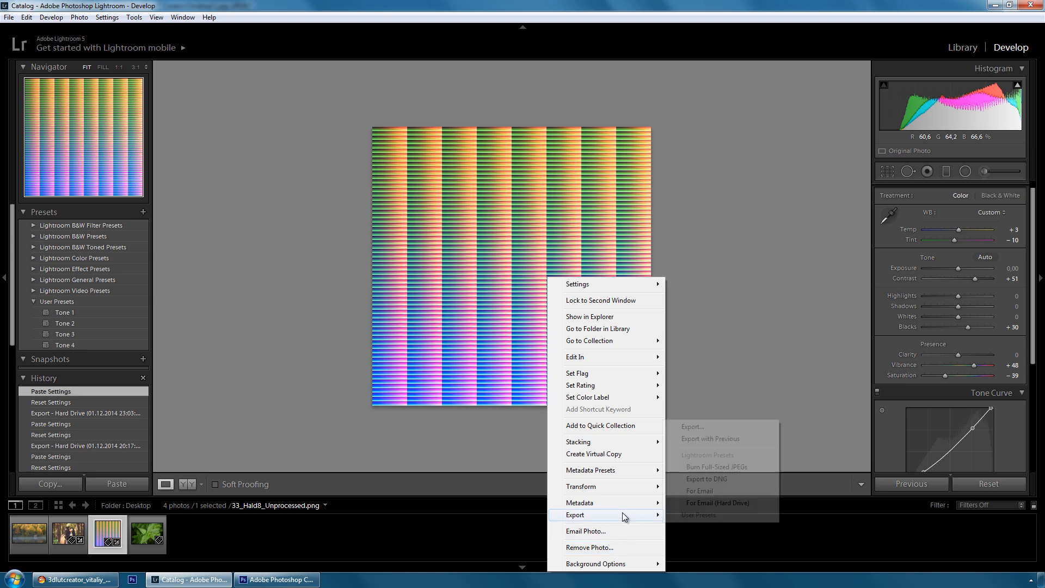
pyautogui.click(692, 425)
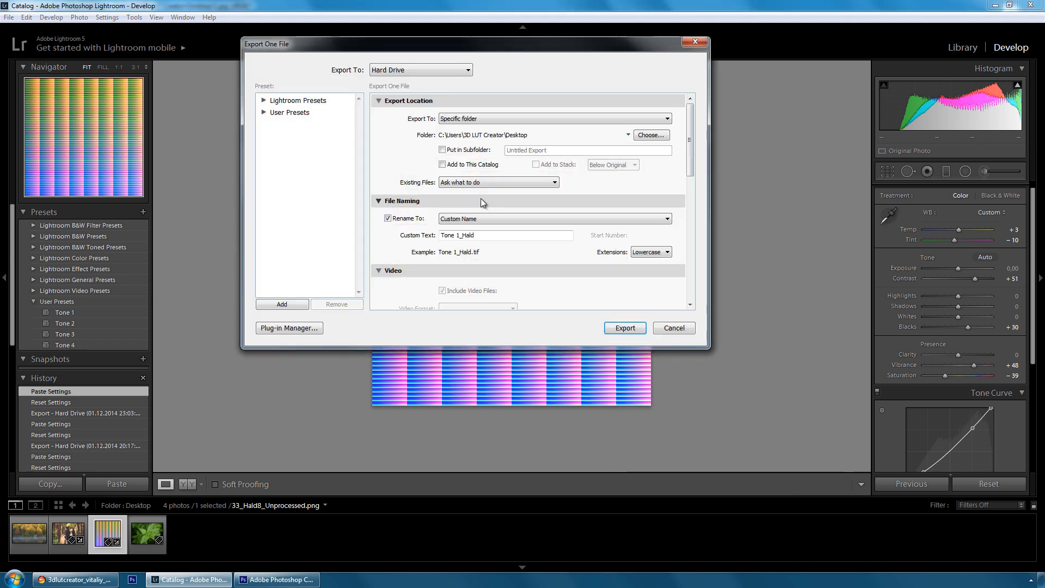
pyautogui.click(506, 234)
pyautogui.write('2')
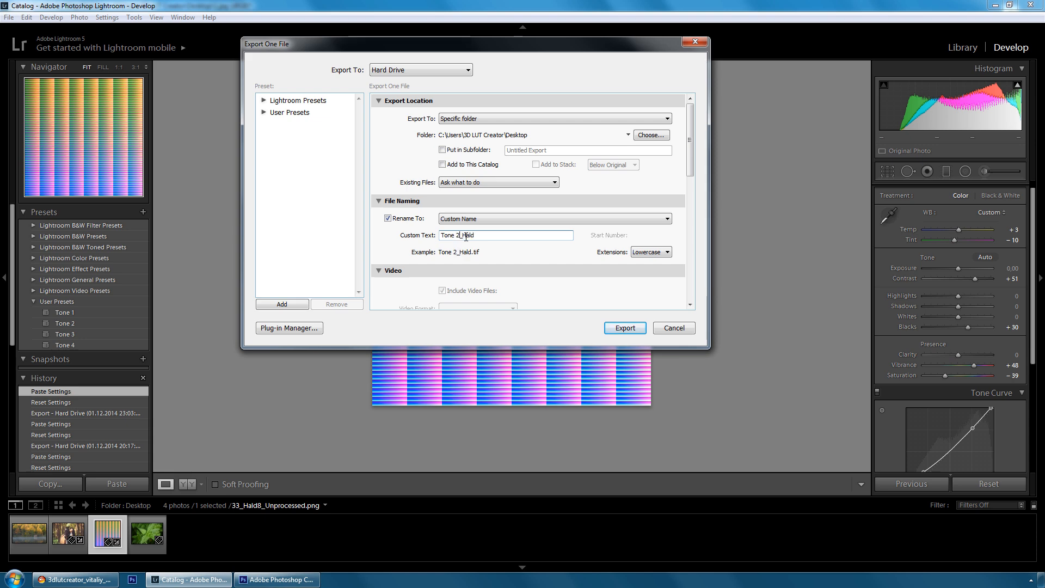
pyautogui.scroll(-3)
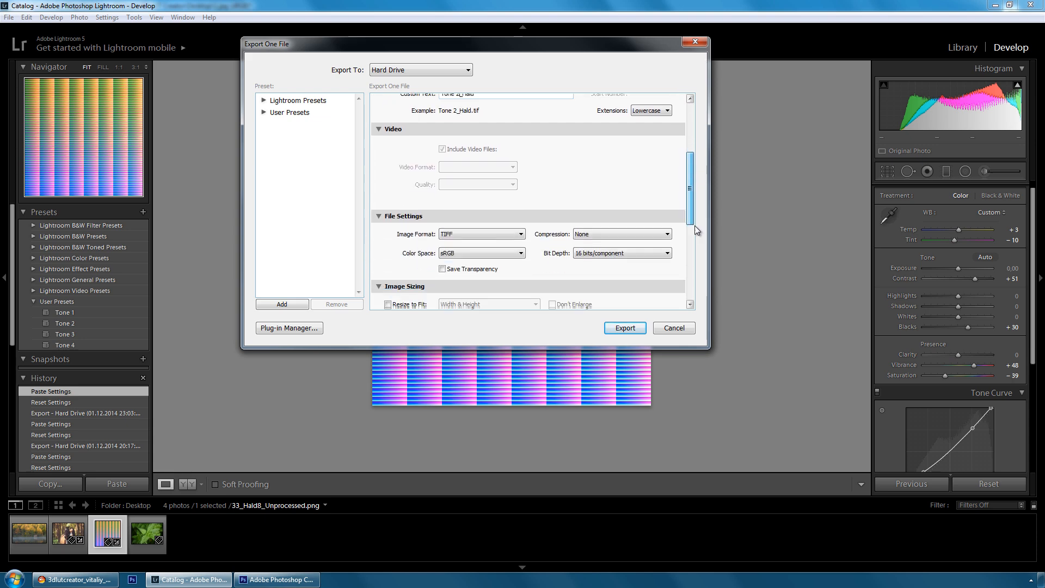
pyautogui.scroll(-3)
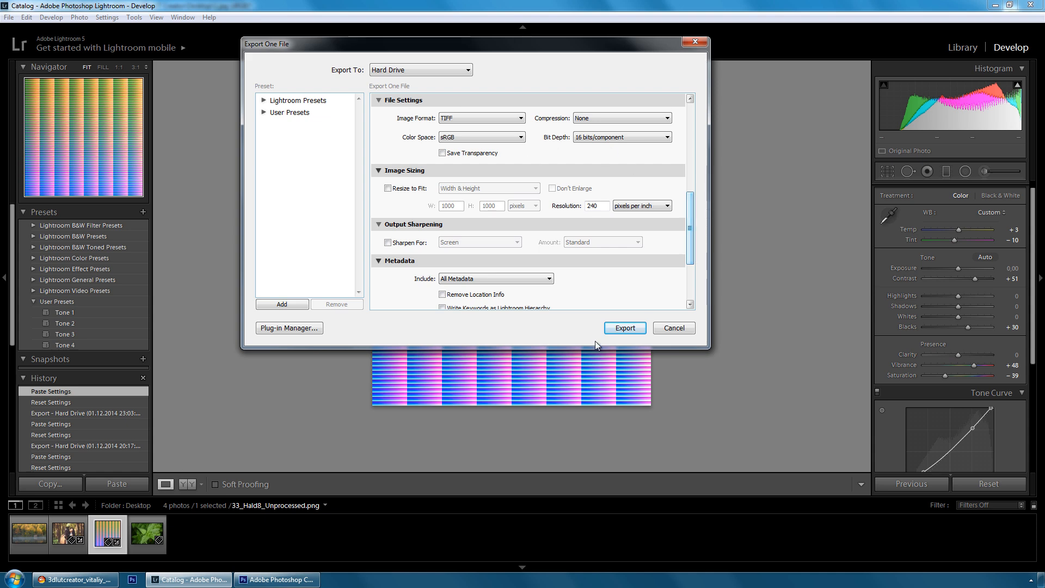
pyautogui.click(623, 327)
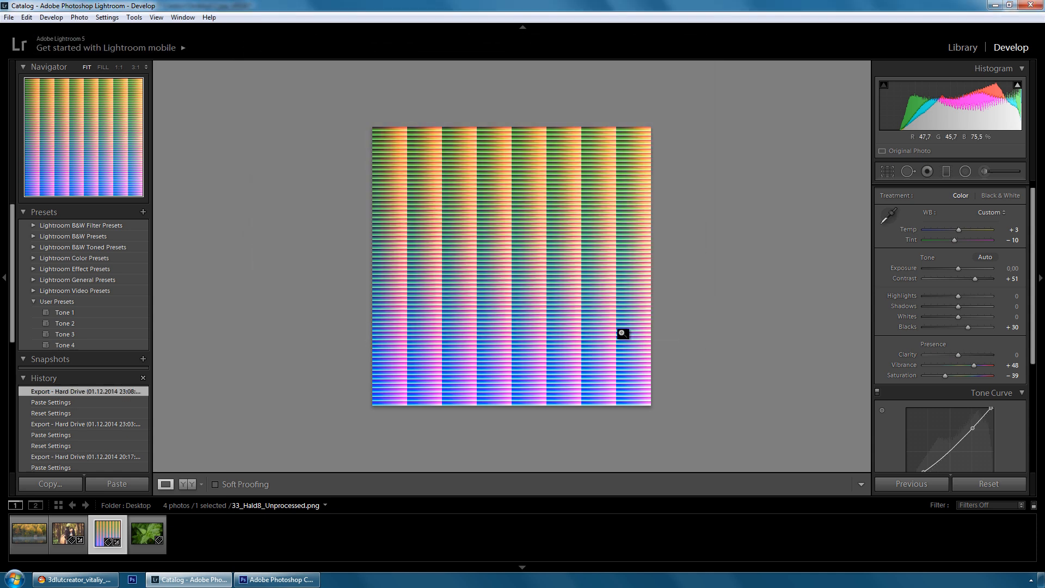
# Step: Reset the A/B grid and load Tone 2_Hald.tif as the external LUT
pyautogui.click(74, 579)
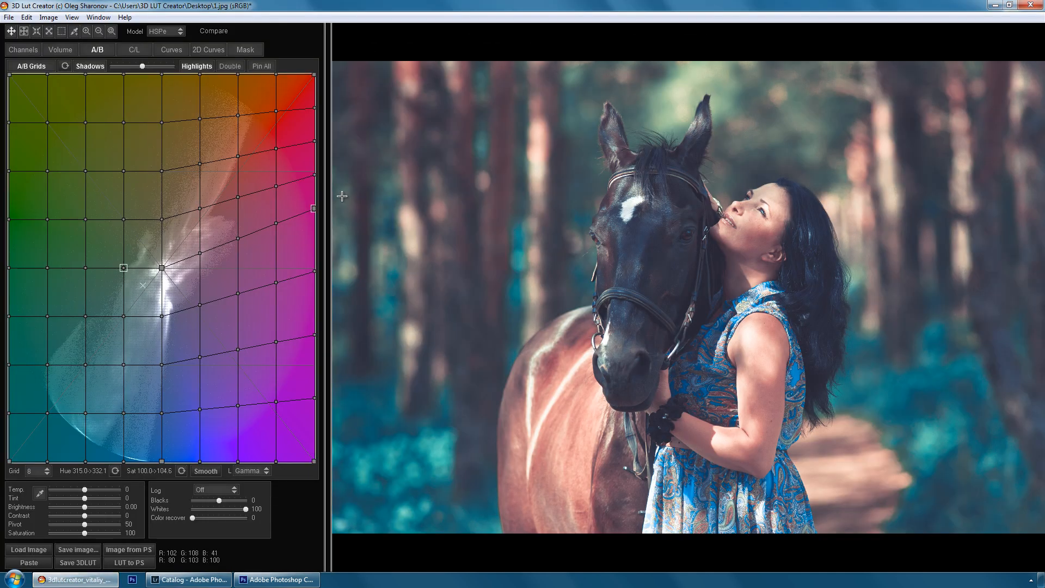
pyautogui.click(65, 65)
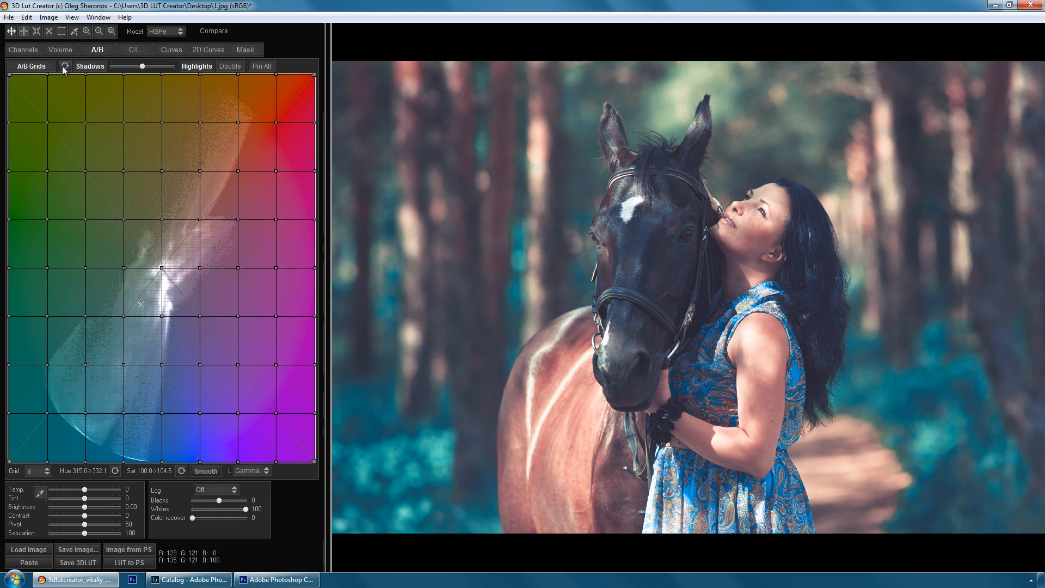
pyautogui.click(246, 48)
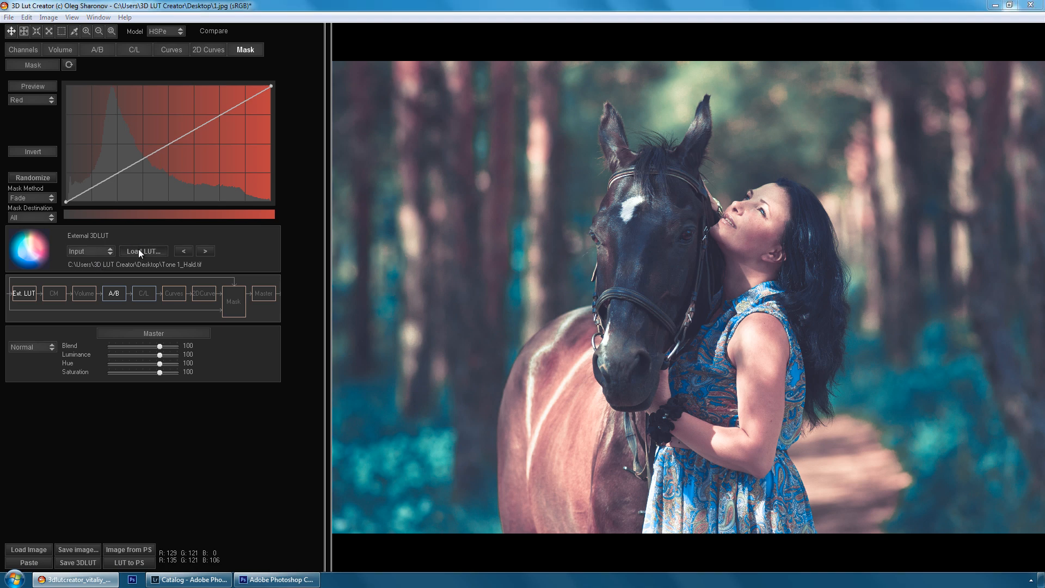
pyautogui.click(142, 252)
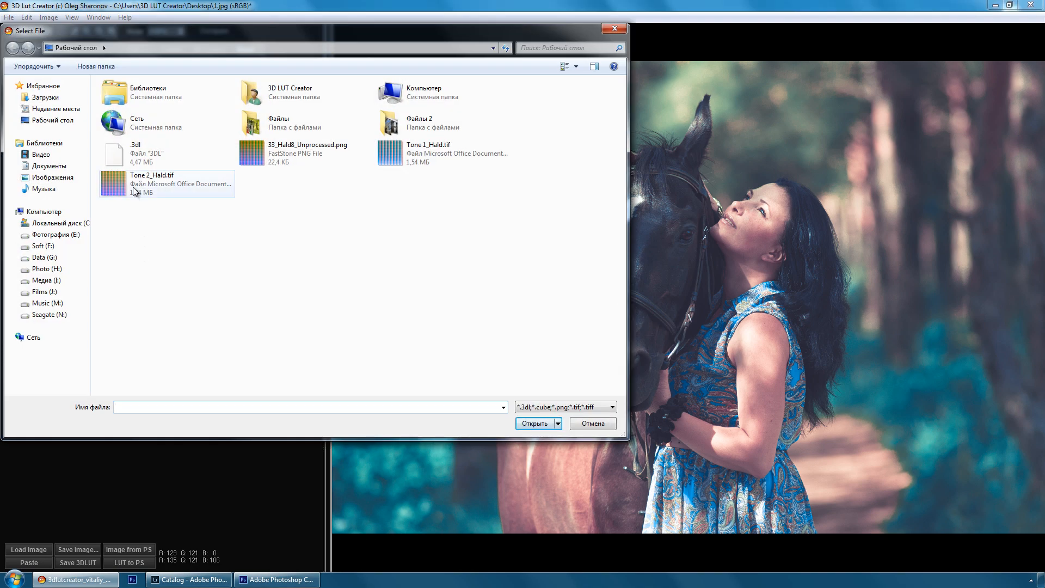
pyautogui.doubleClick(137, 183)
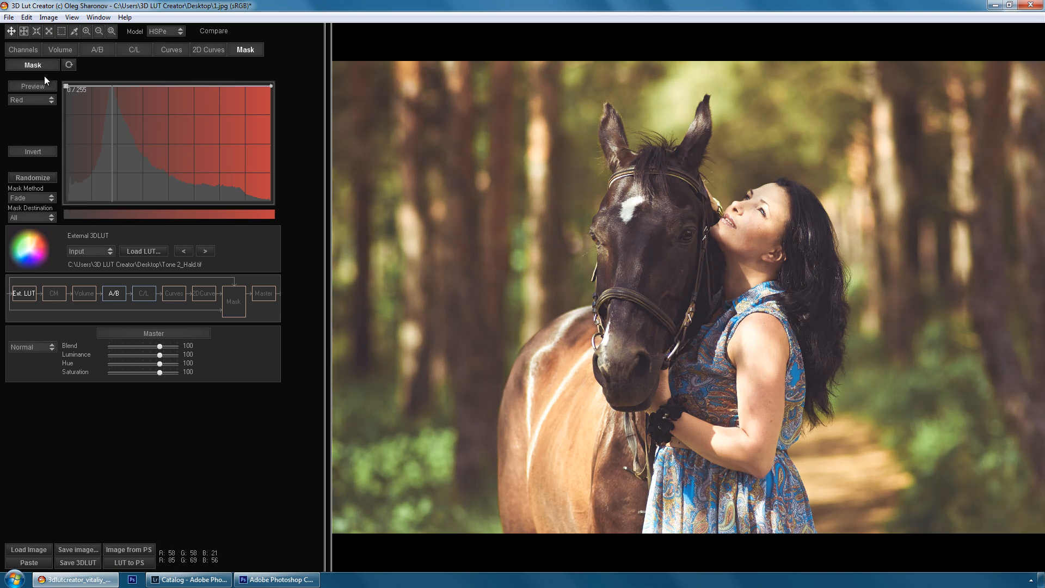
# Step: Adjust the mask curve so the LUT applies fully across all tones
pyautogui.moveTo(53, 85); pyautogui.dragTo(63, 136)
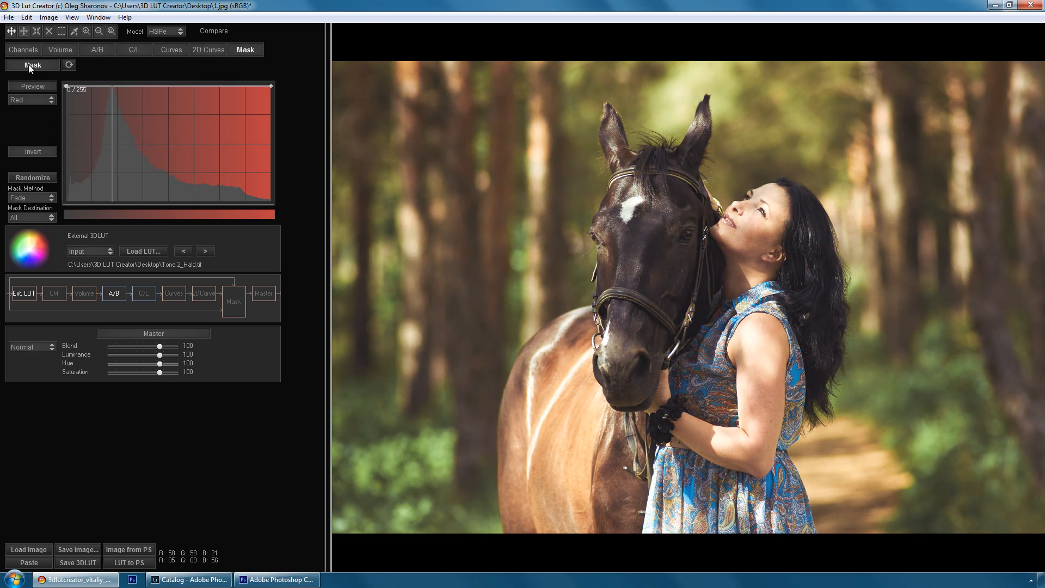
pyautogui.moveTo(68, 87); pyautogui.dragTo(270, 86)
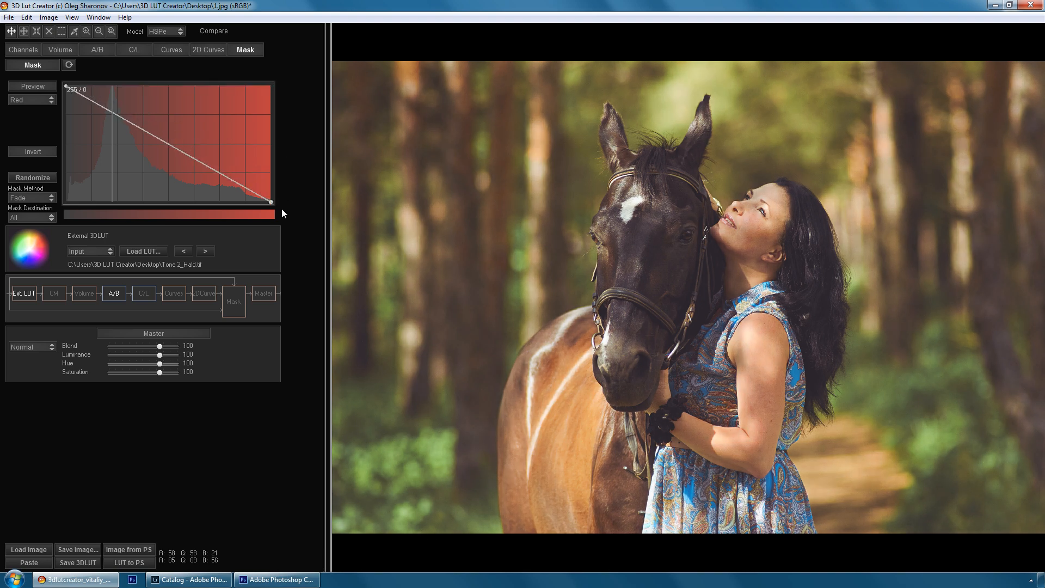
pyautogui.moveTo(270, 202); pyautogui.dragTo(270, 86)
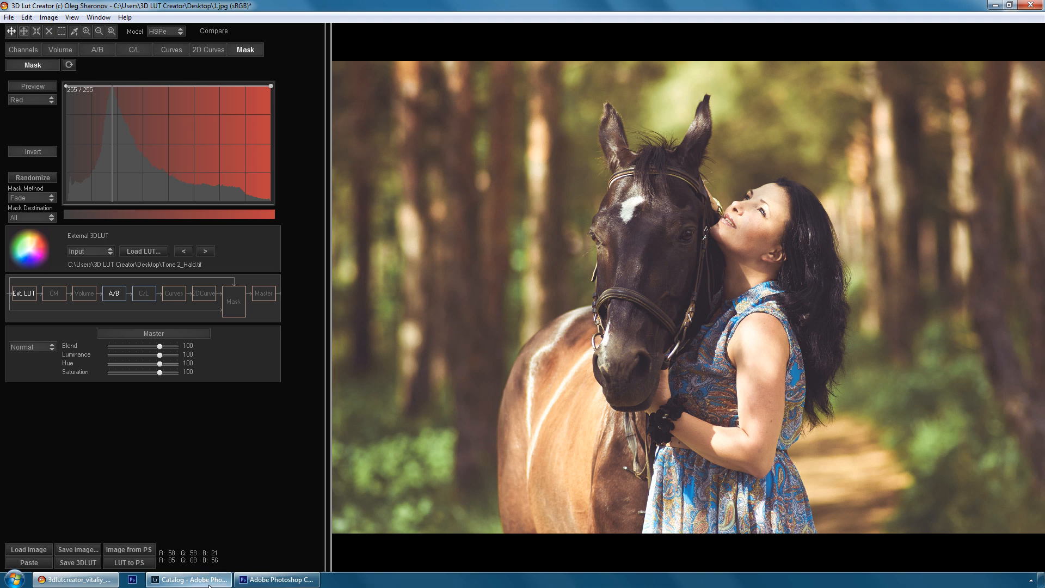
pyautogui.click(189, 579)
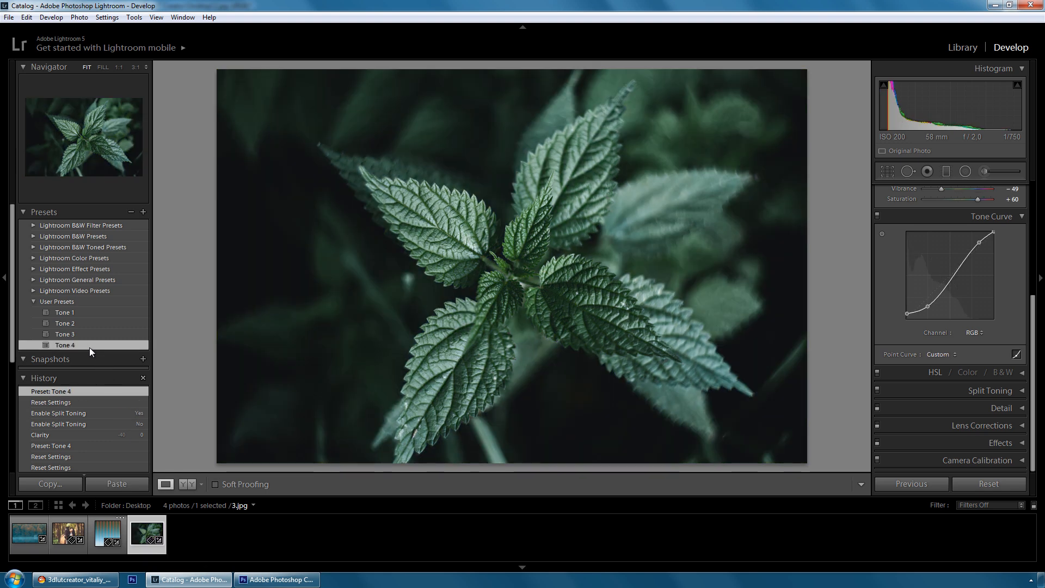
# Step: Apply Tone 4 with Clarity -40 to the nettle photo, then select the HALD image
pyautogui.click(1002, 191)
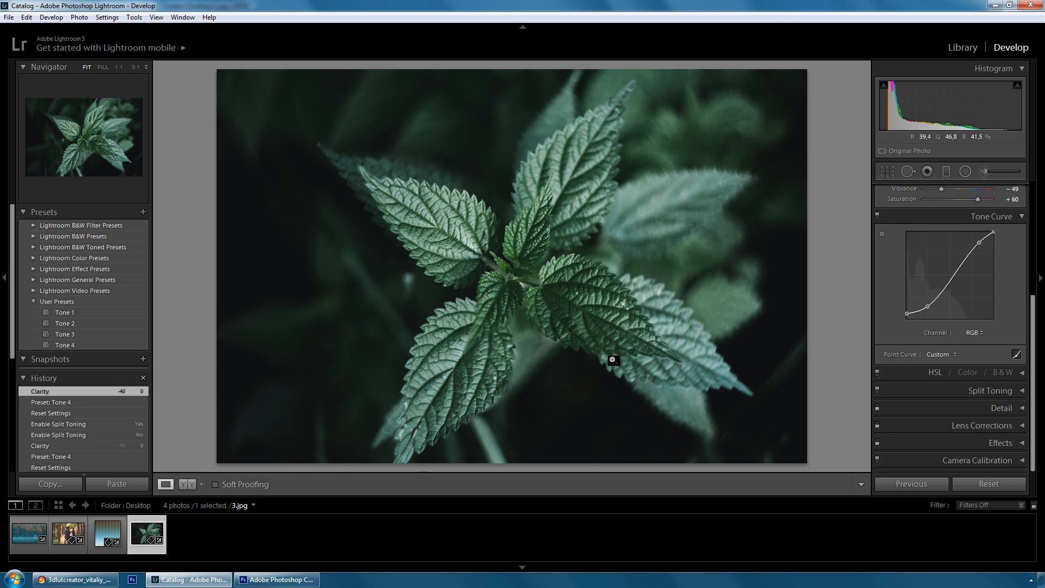
pyautogui.click(106, 534)
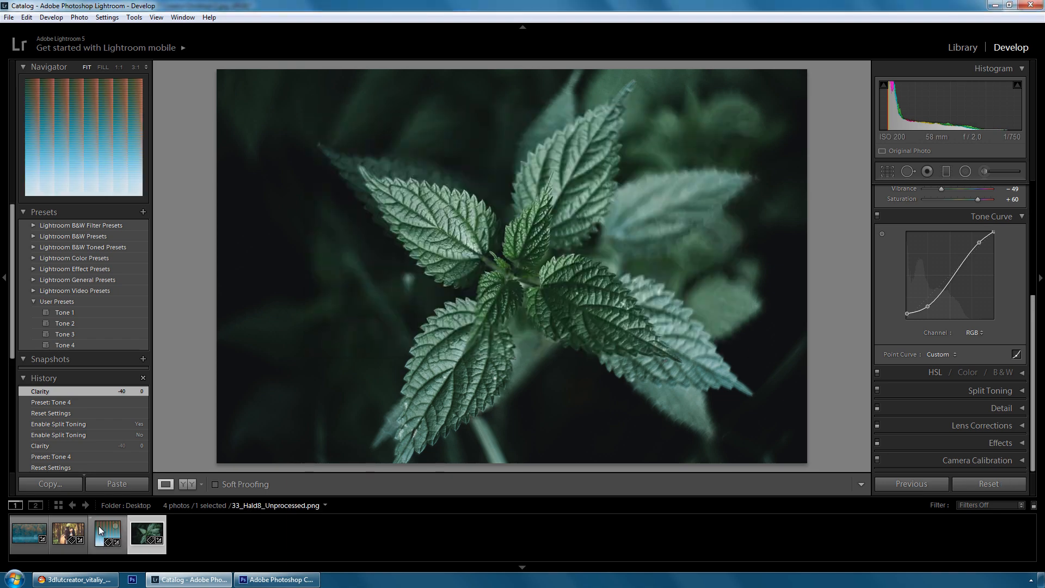
# Step: Reset the HaldCLUT image and export it to the desktop as Tone 4_Hald
pyautogui.click(107, 533)
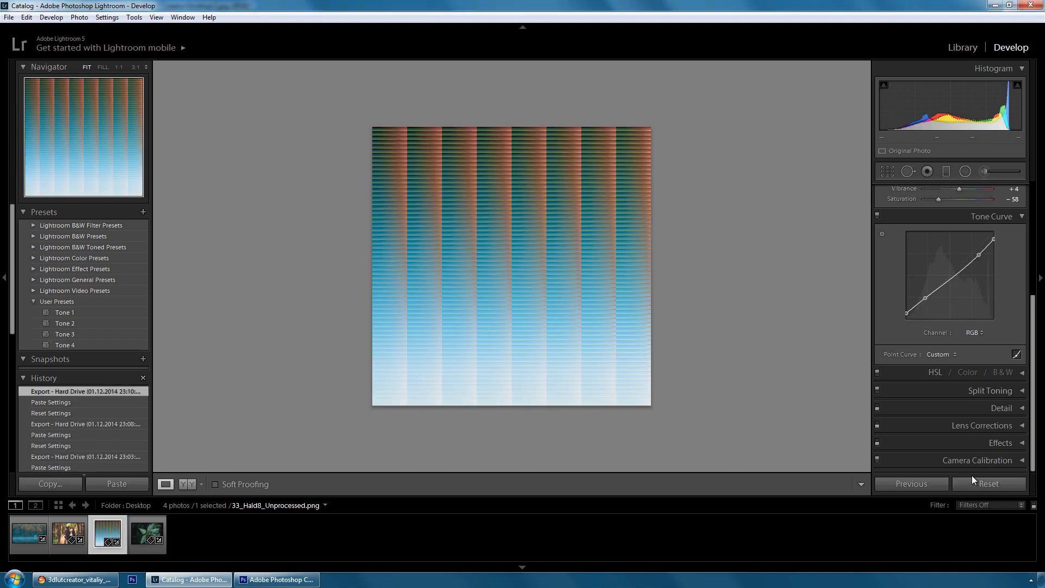
pyautogui.click(989, 483)
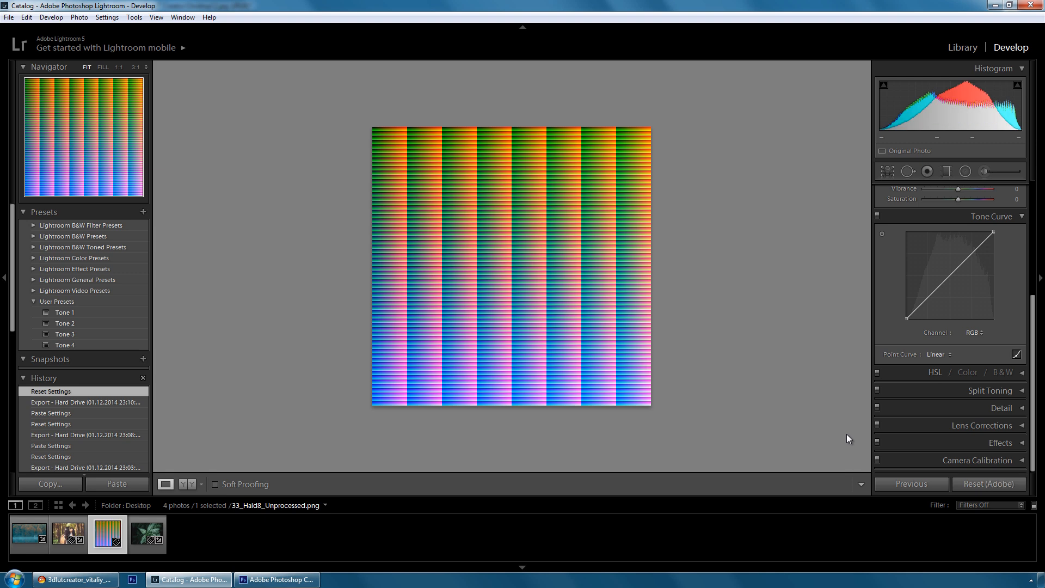
pyautogui.rightClick(547, 277)
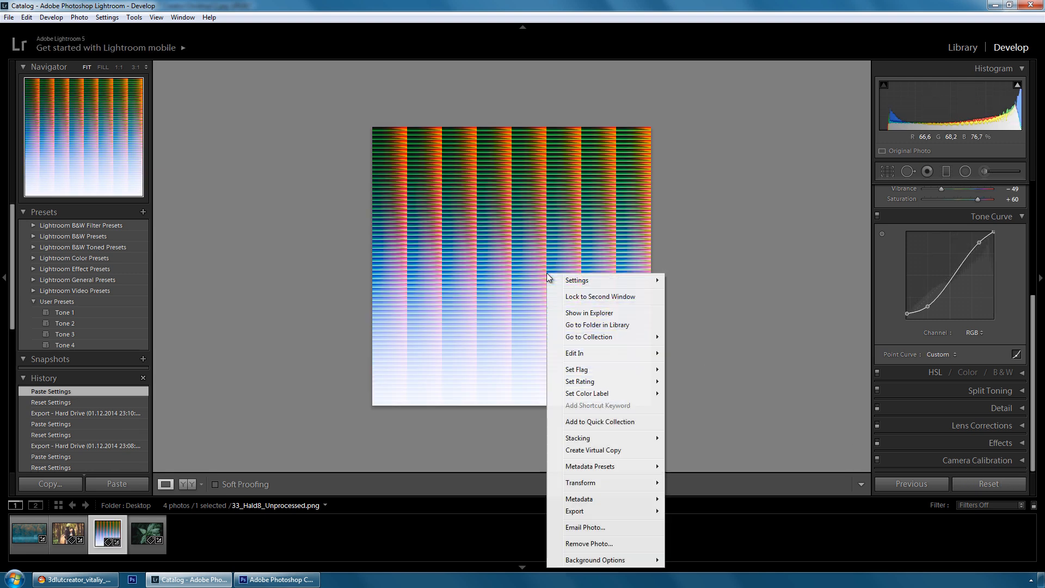
pyautogui.moveTo(575, 511)
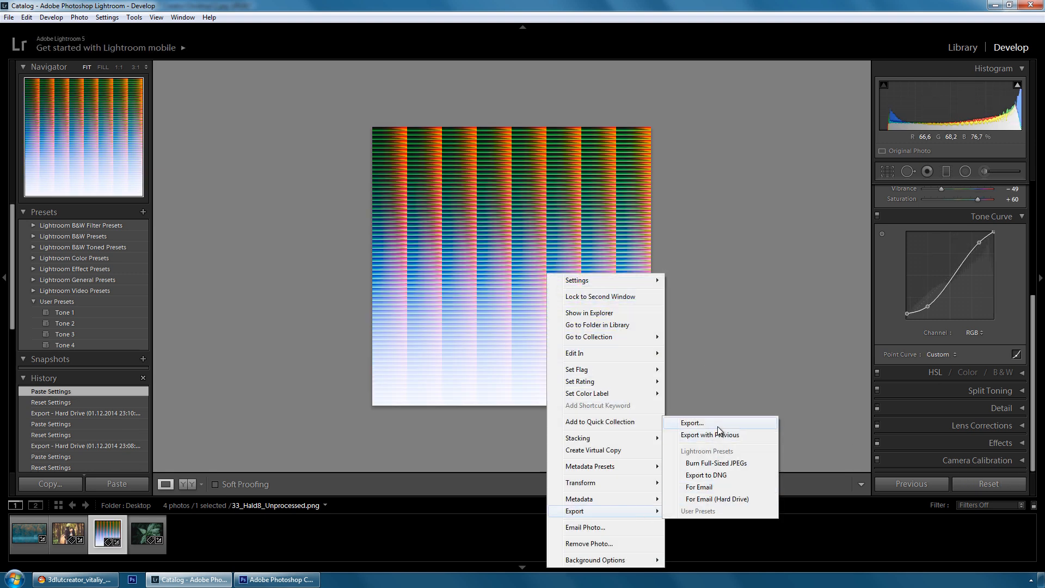
pyautogui.click(691, 422)
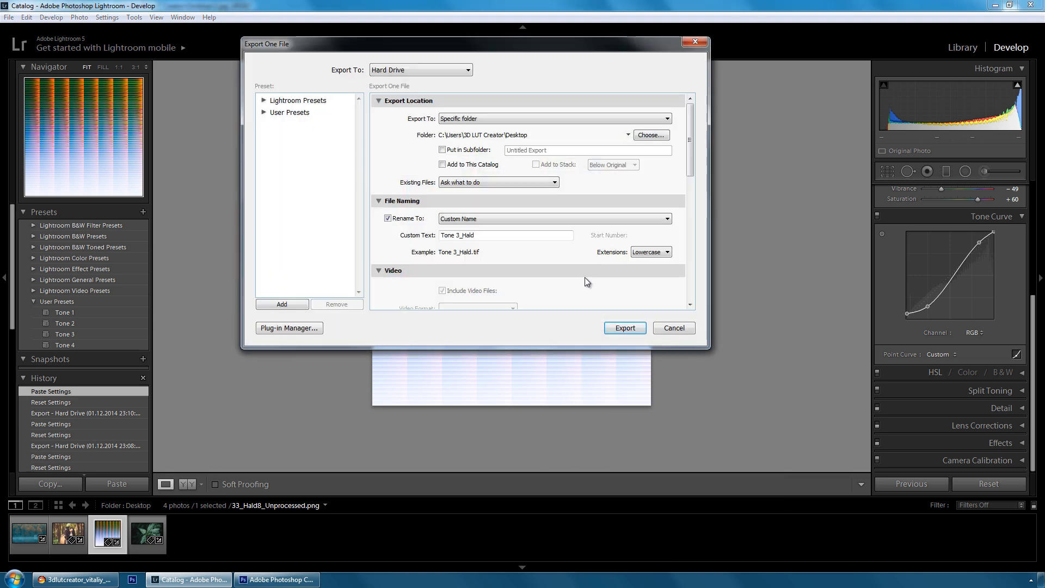
pyautogui.click(505, 235)
pyautogui.write('4')
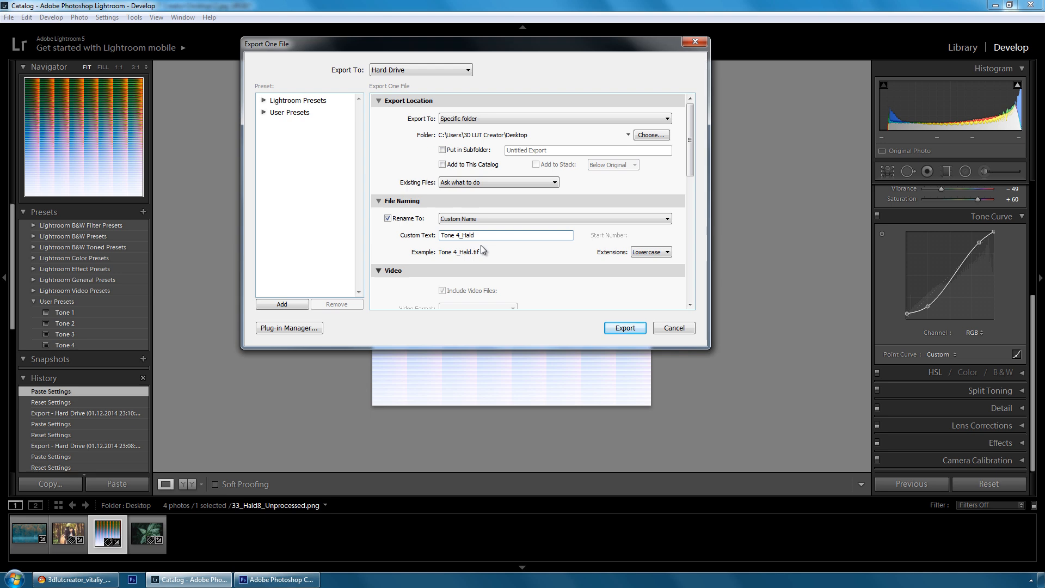
pyautogui.click(624, 328)
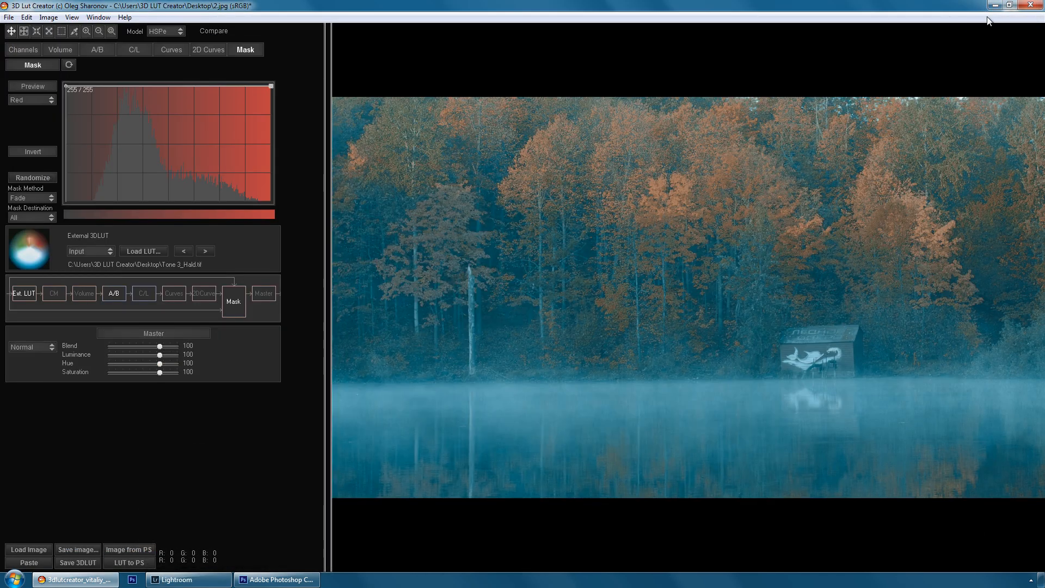
# Step: Load the nettle photo 3.jpg and swap the external LUT to Tone 4_Hald.tif
pyautogui.click(1022, 4)
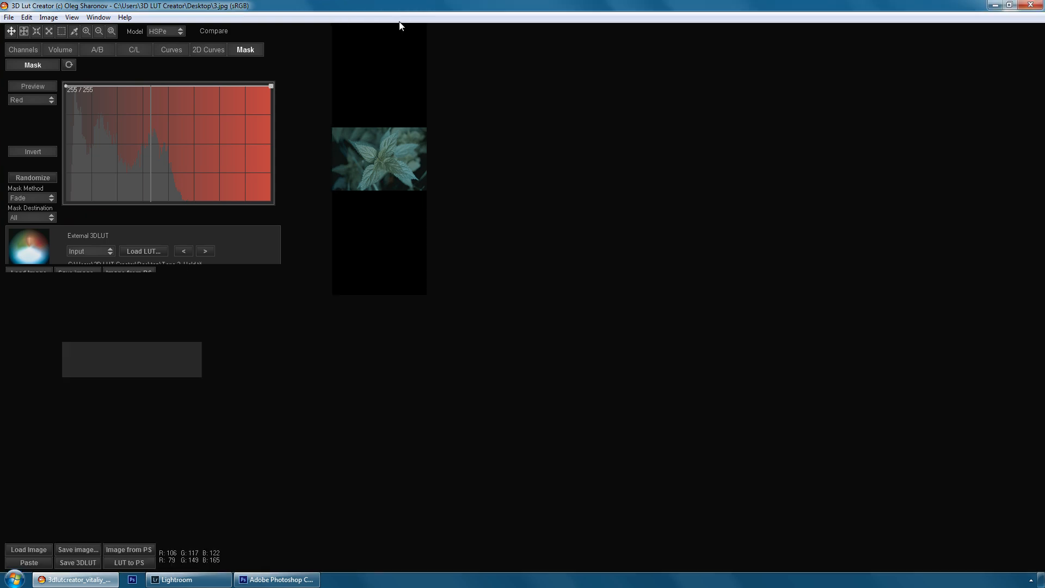
pyautogui.click(142, 251)
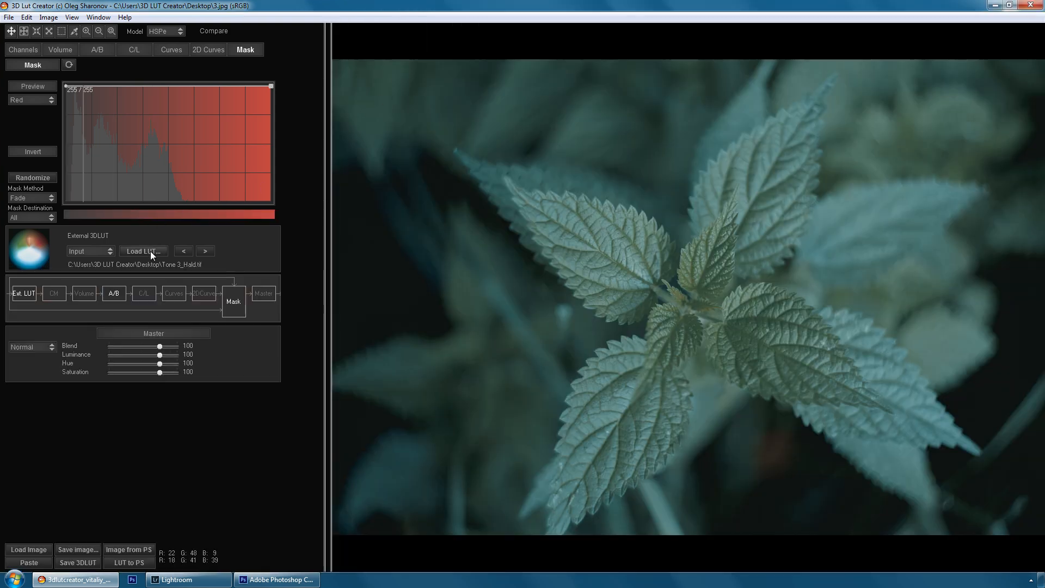
pyautogui.click(142, 251)
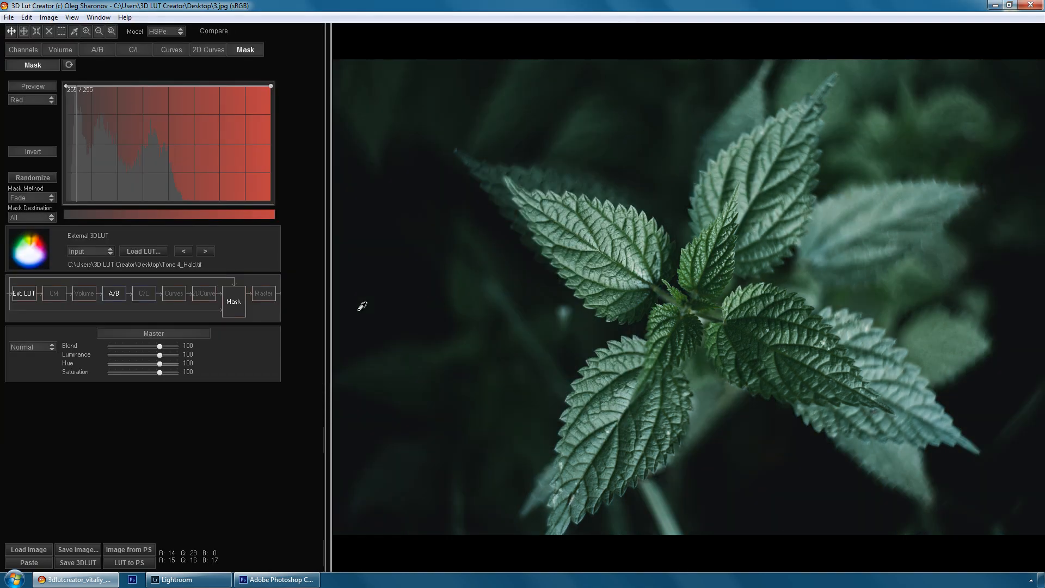
pyautogui.click(213, 30)
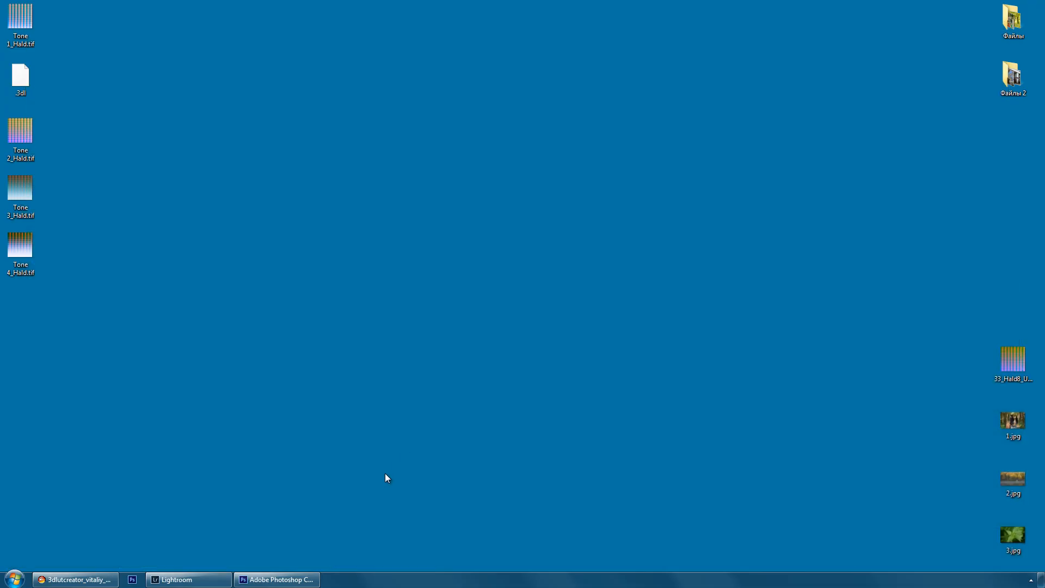
# Step: Restore Photoshop, open 1.jpg from the desktop, and maximise the window
pyautogui.click(275, 579)
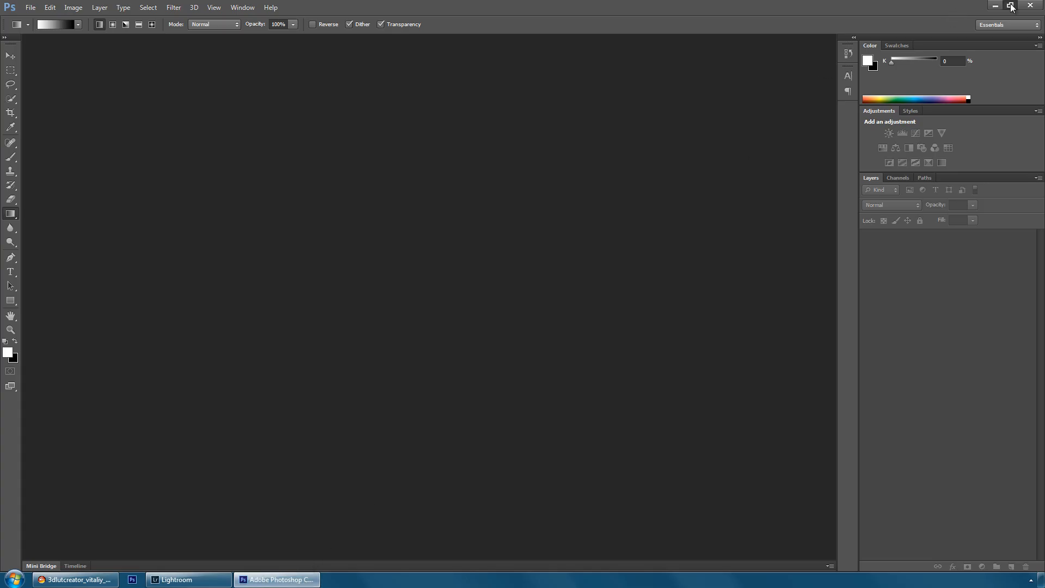
pyautogui.click(1012, 5)
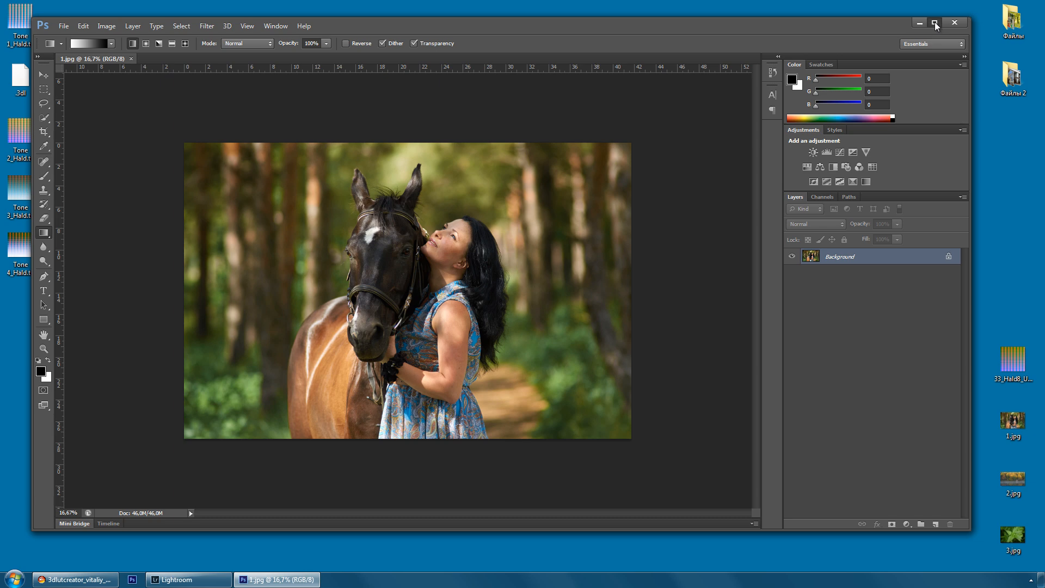
pyautogui.click(935, 22)
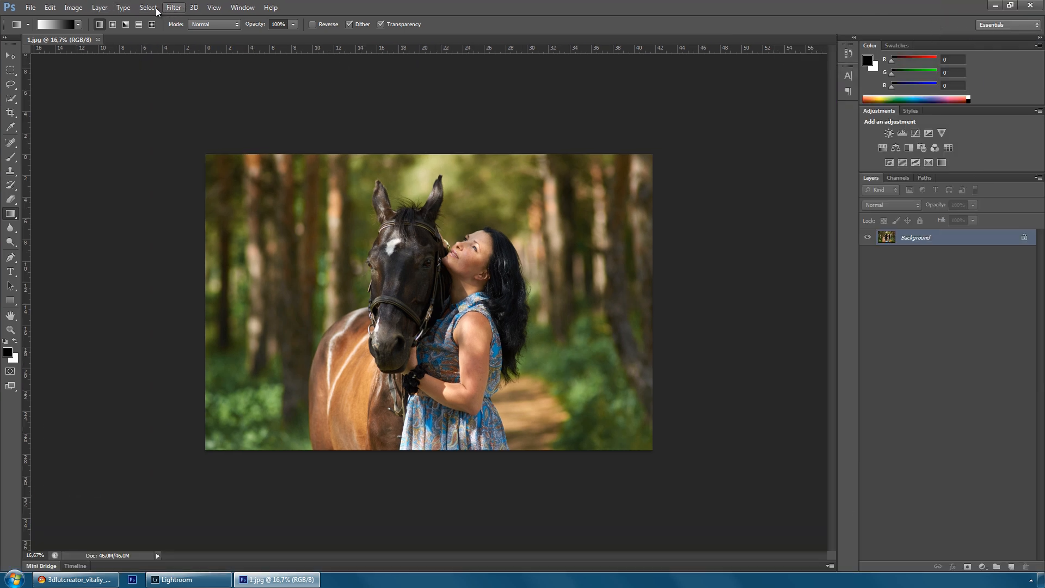
# Step: Launch Color Efex Pro 4 and keep the Cross Processing method at Y06
pyautogui.click(173, 7)
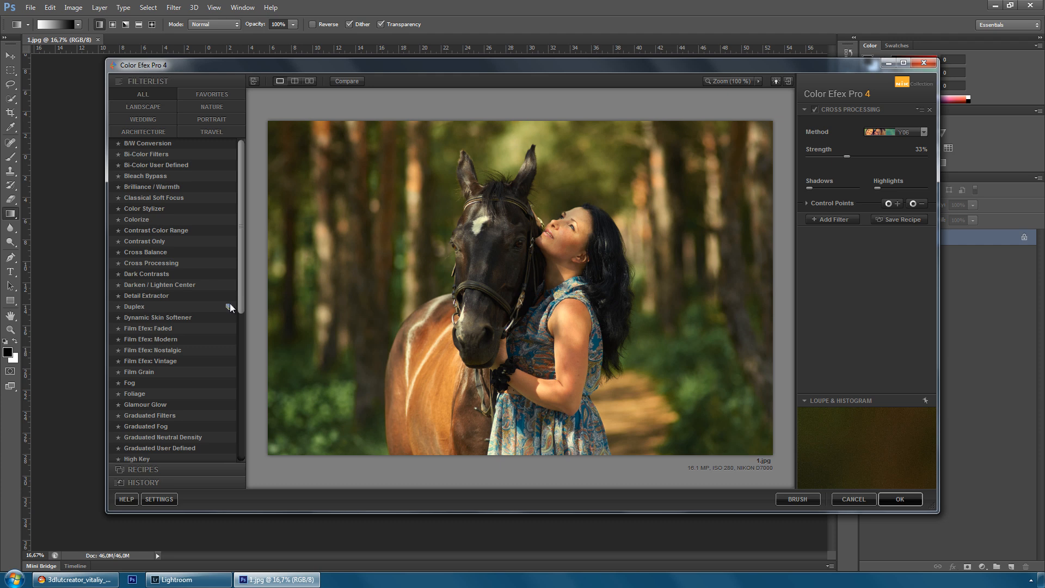
pyautogui.moveTo(773, 142)
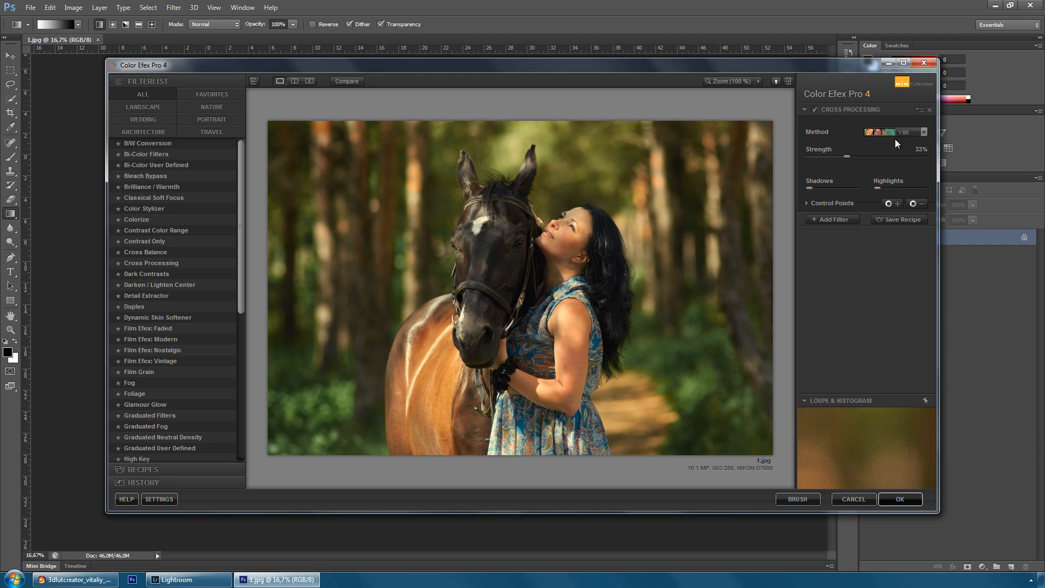
pyautogui.click(897, 131)
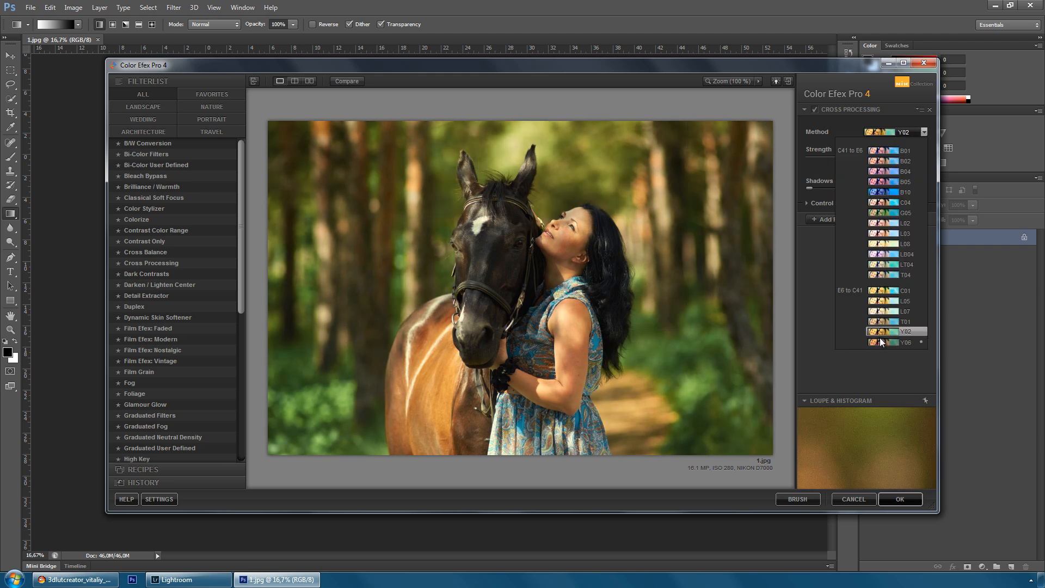
pyautogui.click(904, 342)
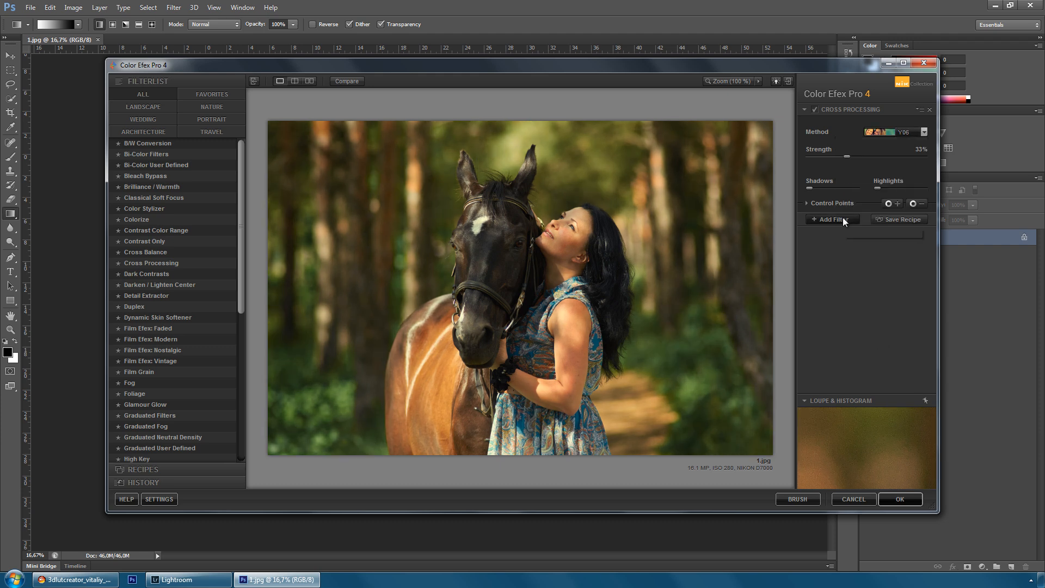
# Step: Stack an Indian Summer filter and apply both filters to the photo
pyautogui.click(829, 219)
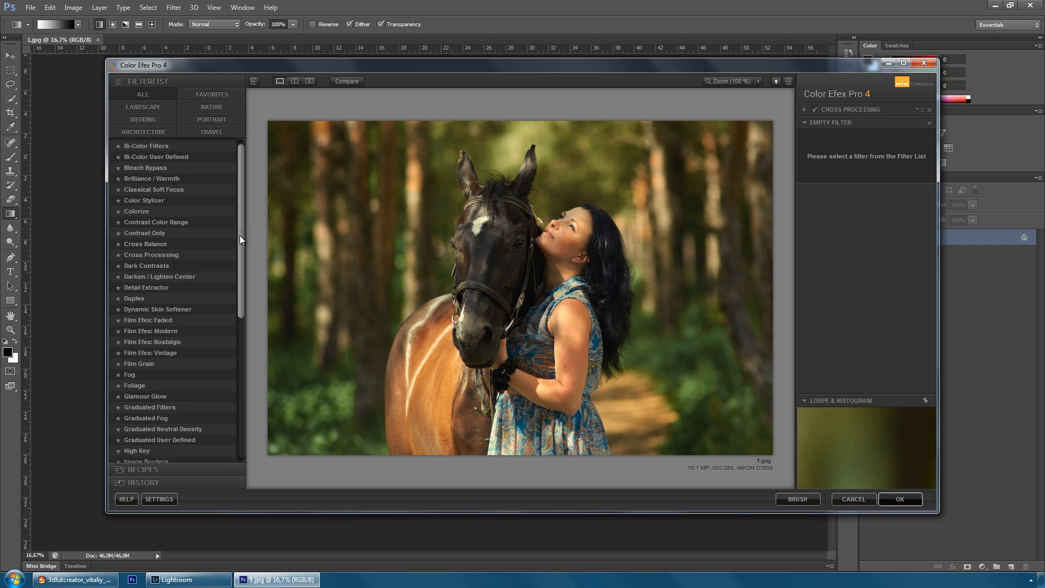
pyautogui.scroll(-3)
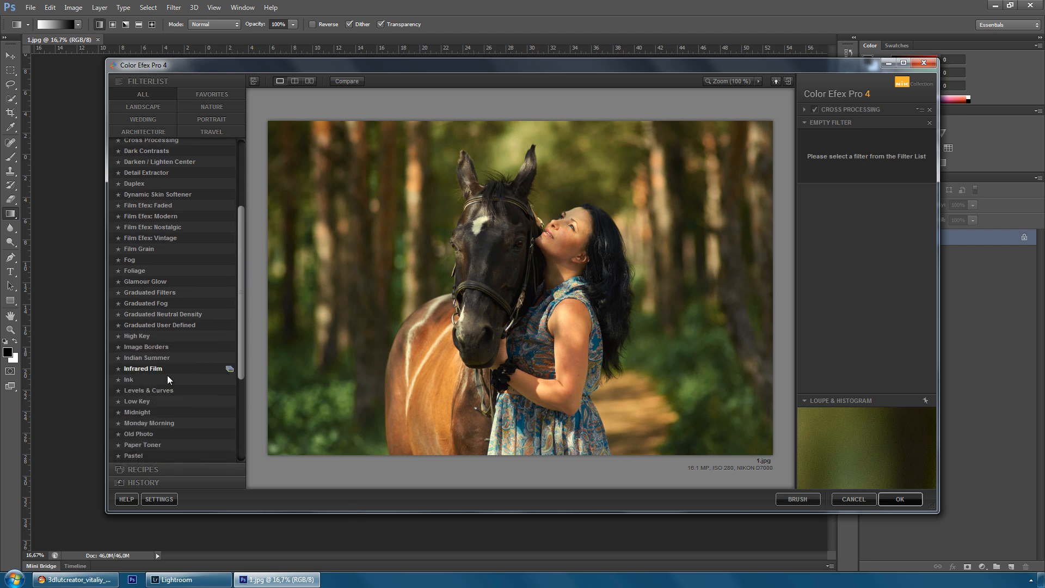
pyautogui.click(146, 357)
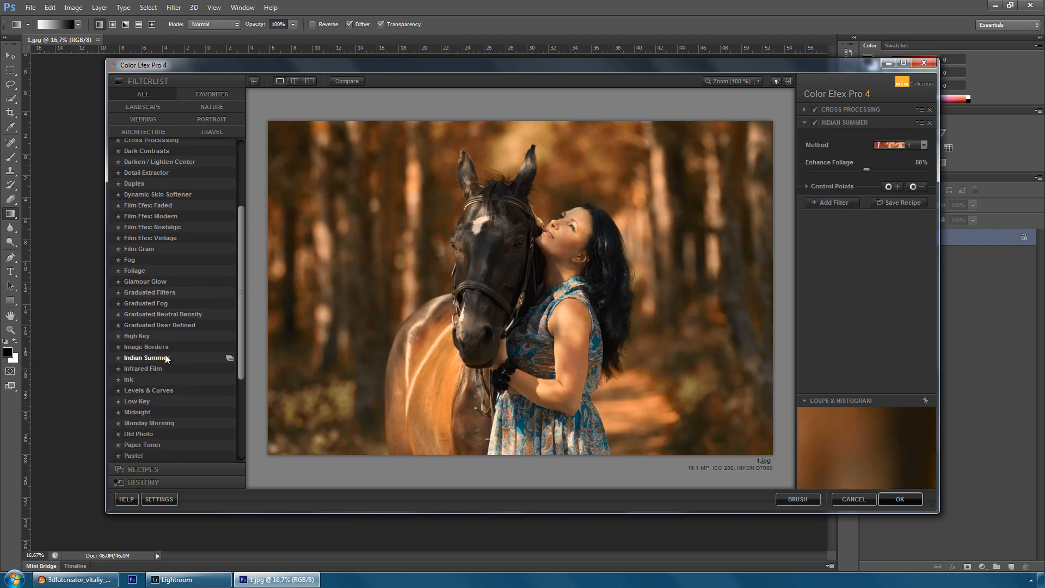
pyautogui.click(145, 357)
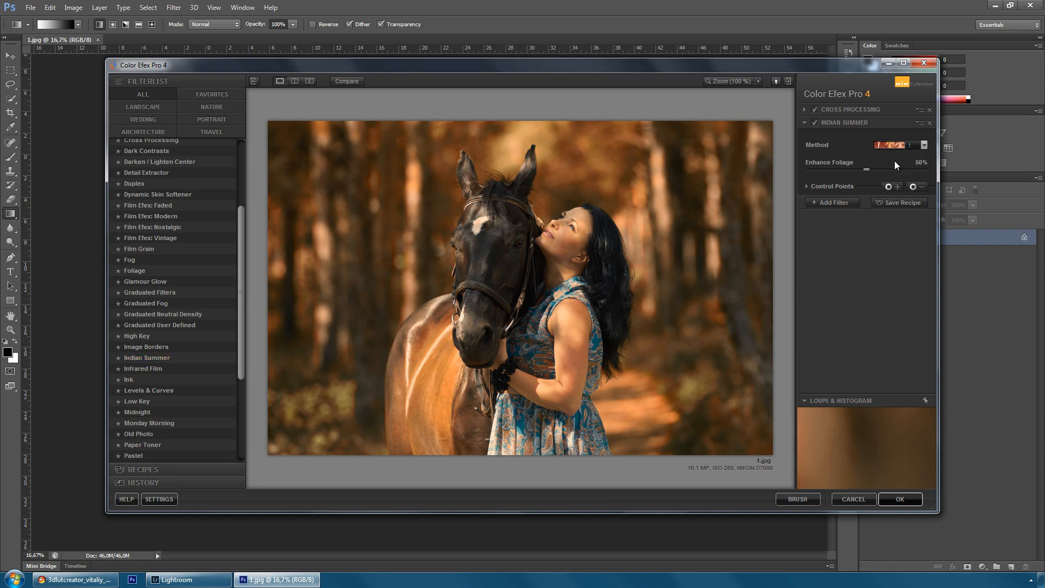
pyautogui.click(900, 498)
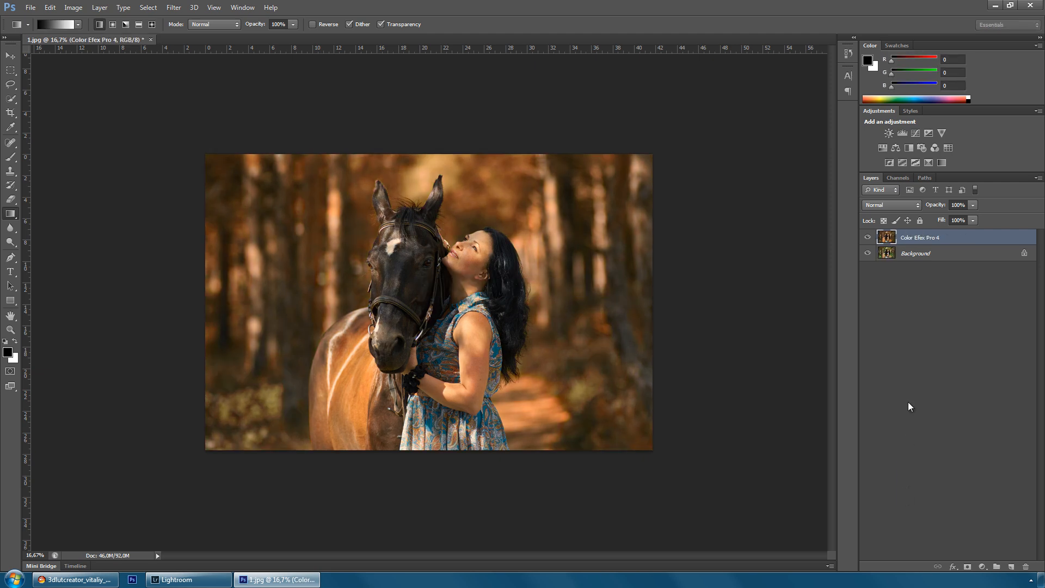
pyautogui.click(868, 238)
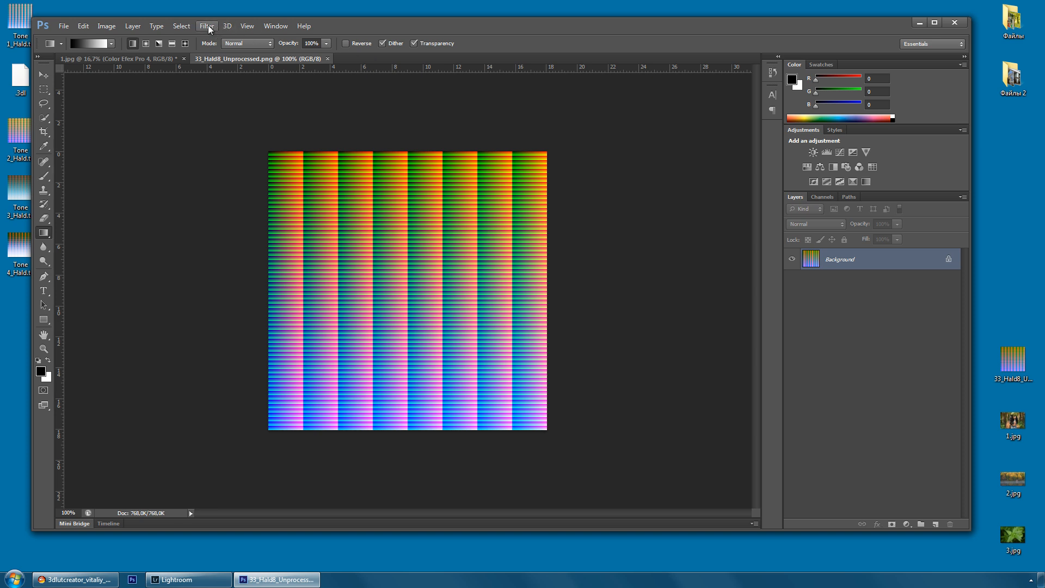
# Step: Reapply the Color Efex filter to the HALD and save it as Tone 5_Hald.png
pyautogui.click(205, 25)
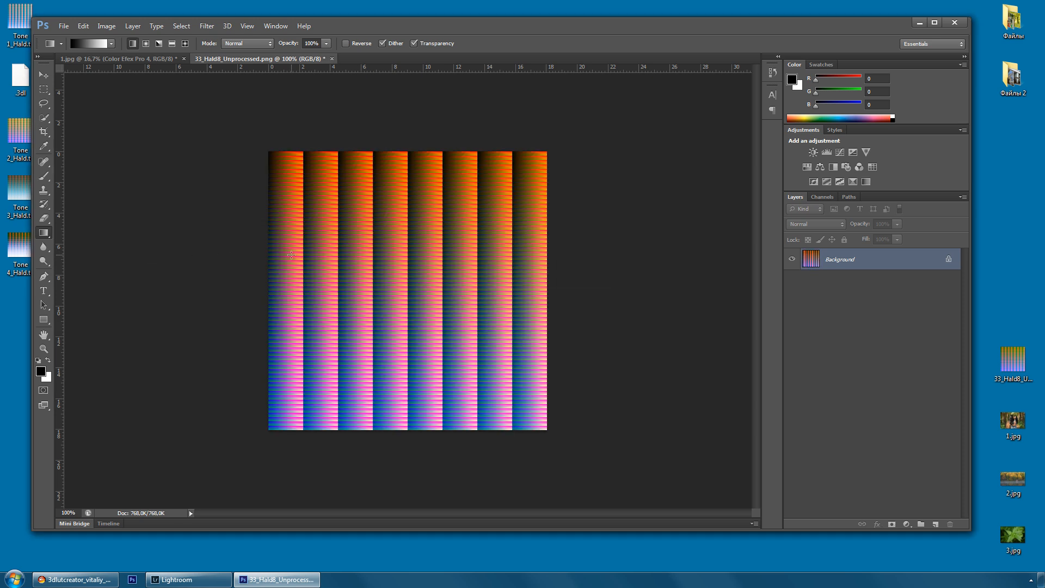
pyautogui.click(63, 26)
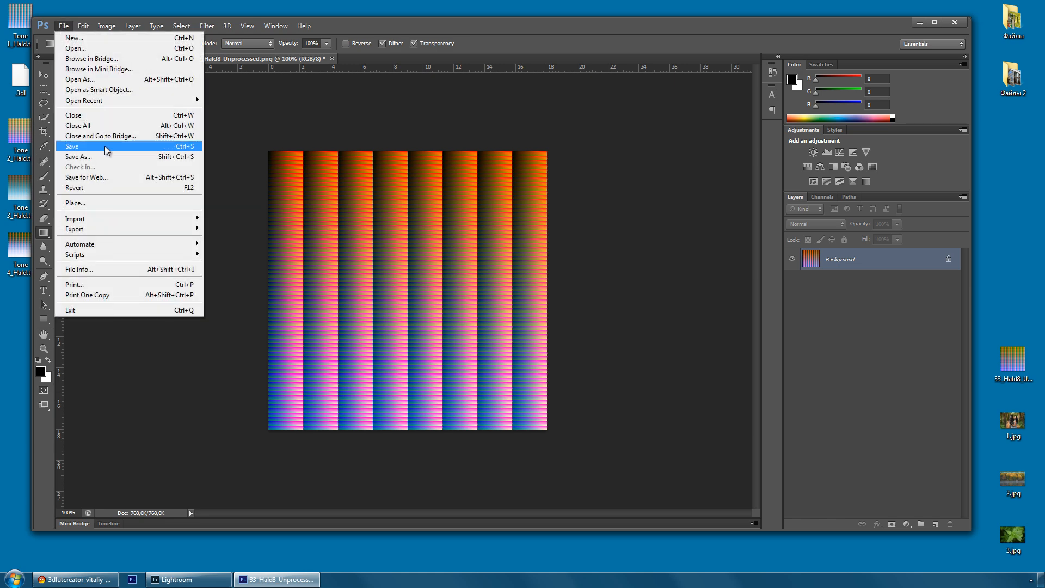
pyautogui.click(71, 146)
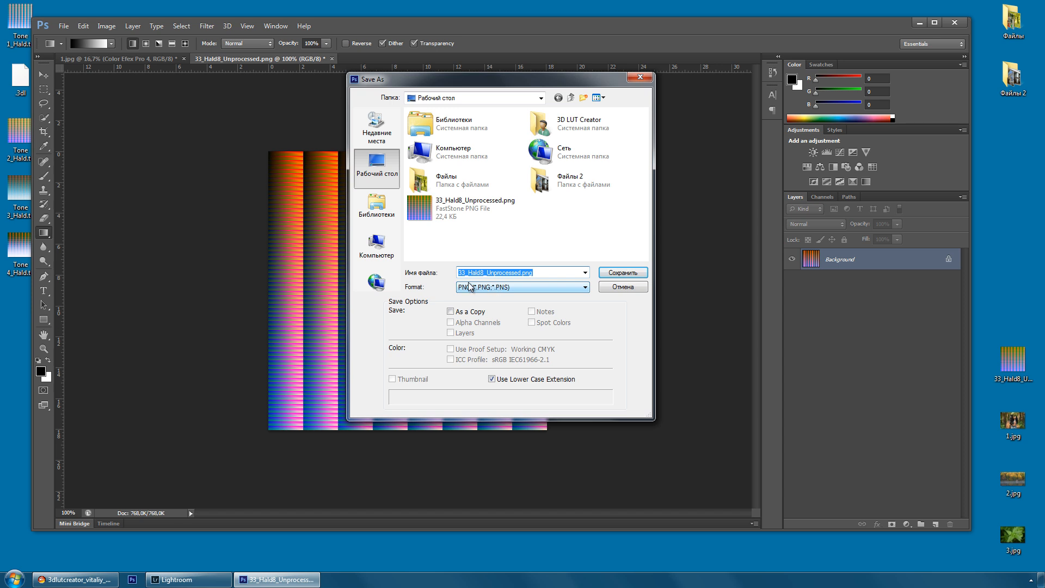
pyautogui.click(524, 272)
pyautogui.write('Tone 5_Hald')
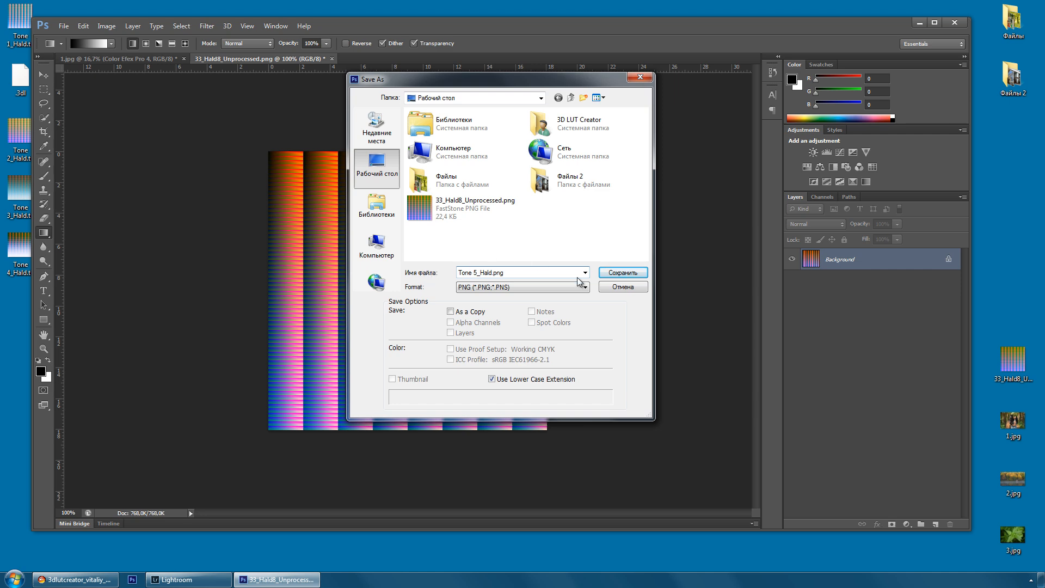
pyautogui.click(621, 273)
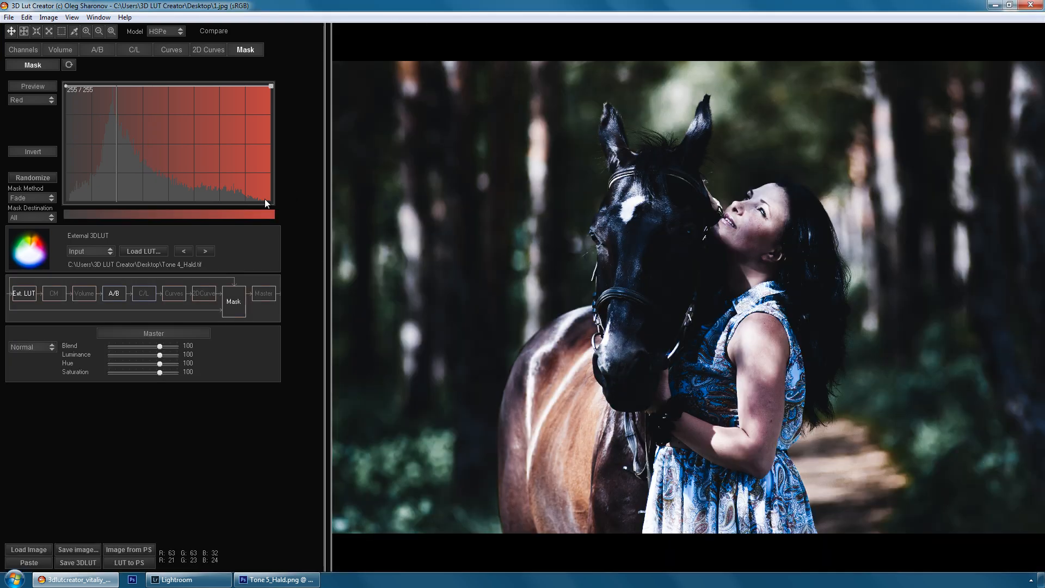
# Step: Apply Tone 5_Hald.png as the external LUT, then view Photoshop's Color Efex-filtered horse photo
pyautogui.click(143, 251)
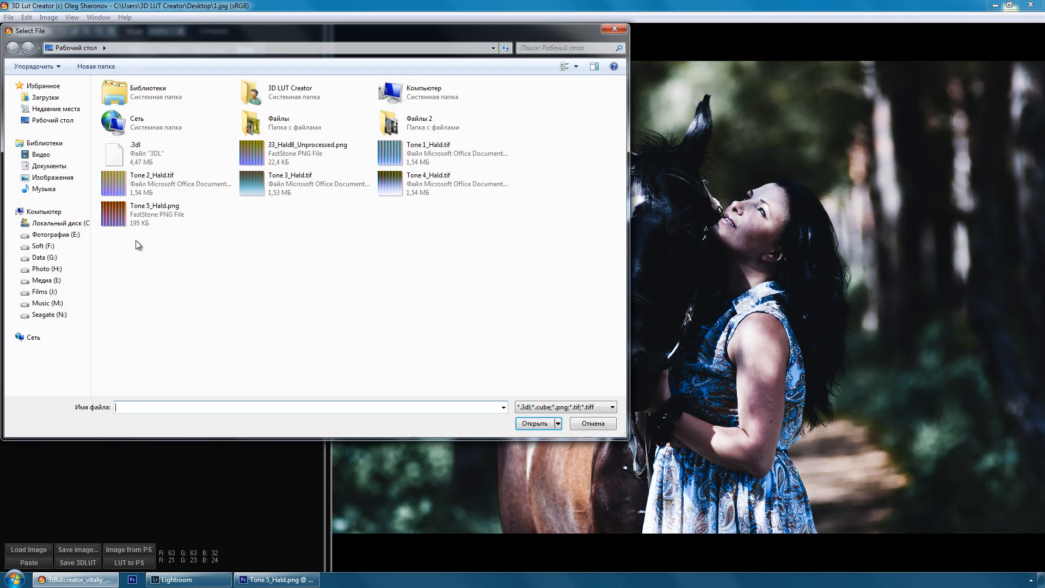
pyautogui.click(154, 214)
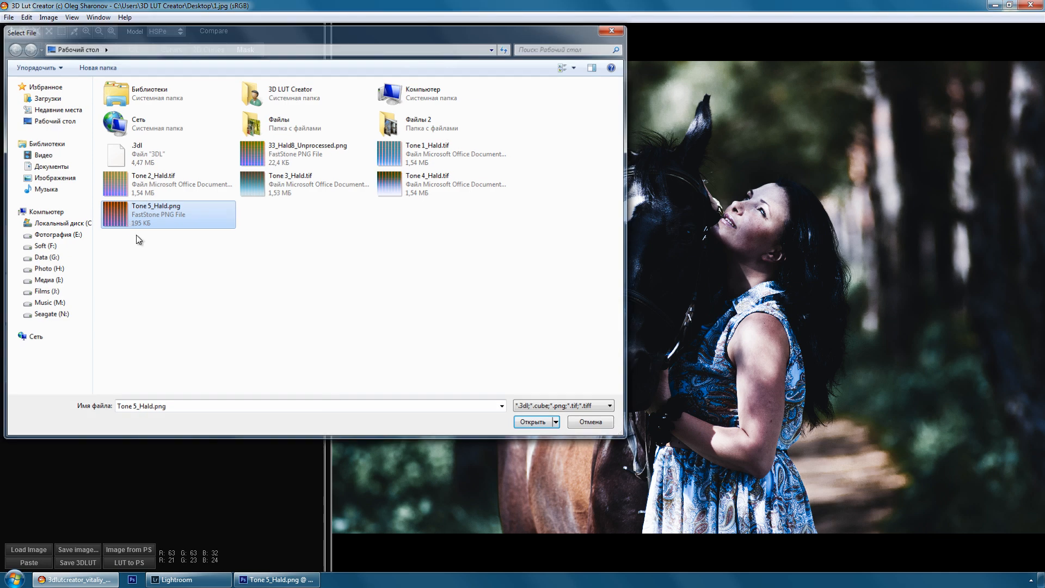
pyautogui.click(533, 421)
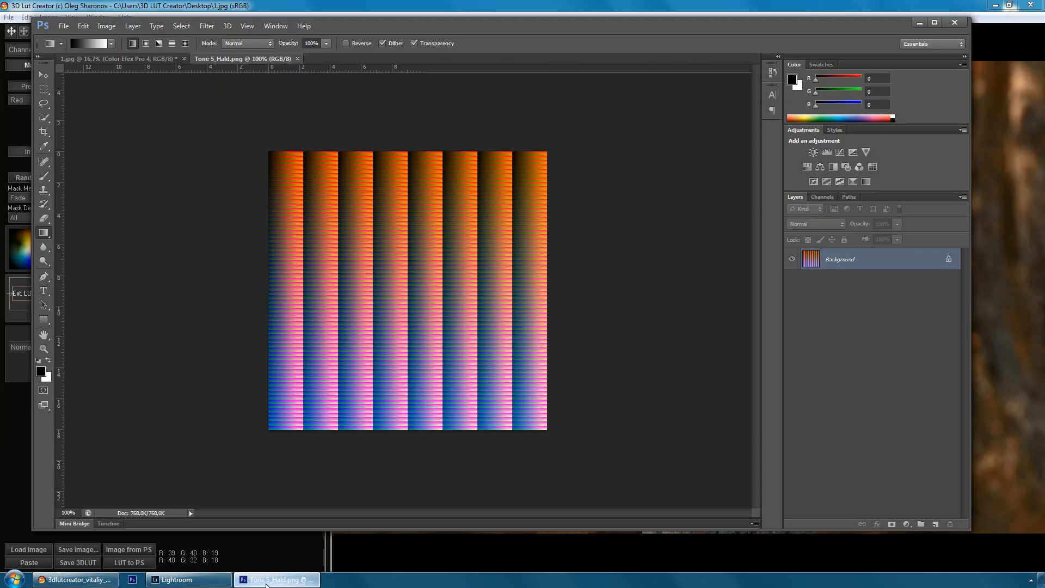
pyautogui.click(113, 59)
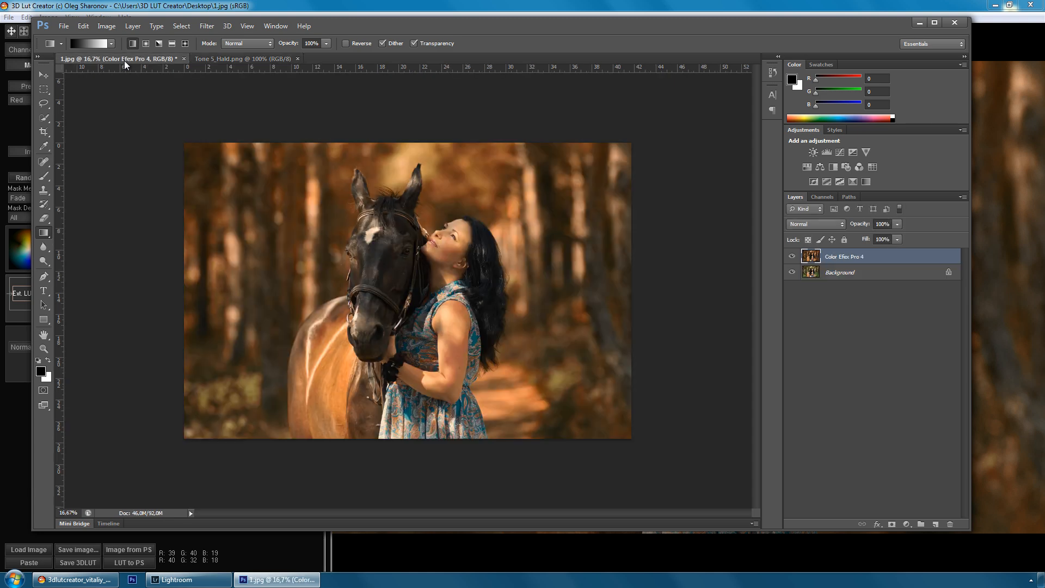